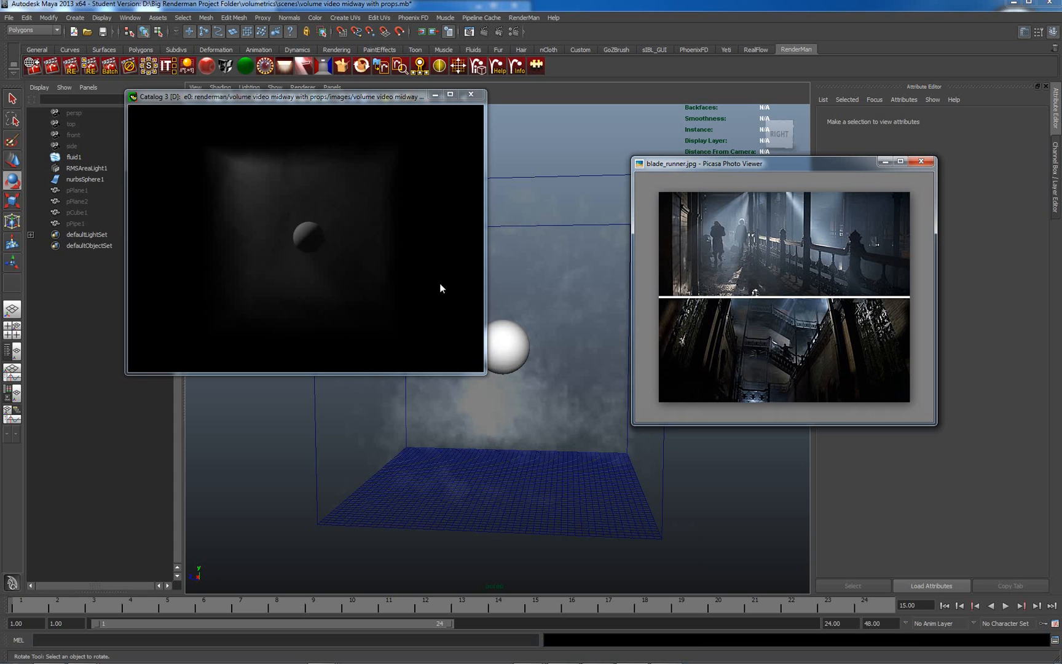
{"action": "mouse_move", "coordinate": [396, 121]}
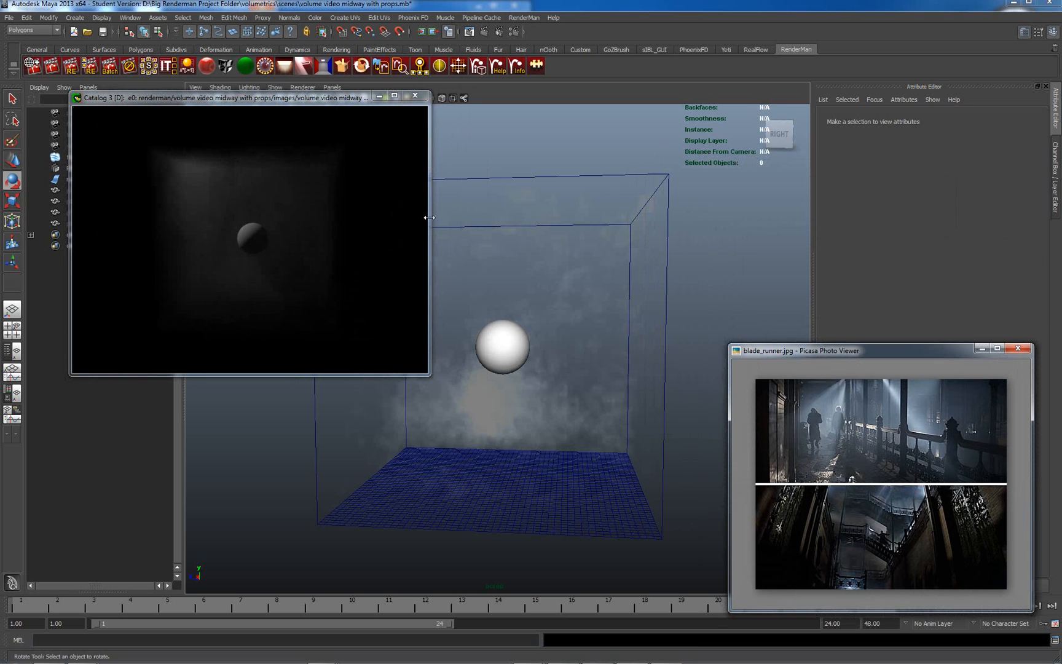
{"action": "mouse_move", "coordinate": [533, 206]}
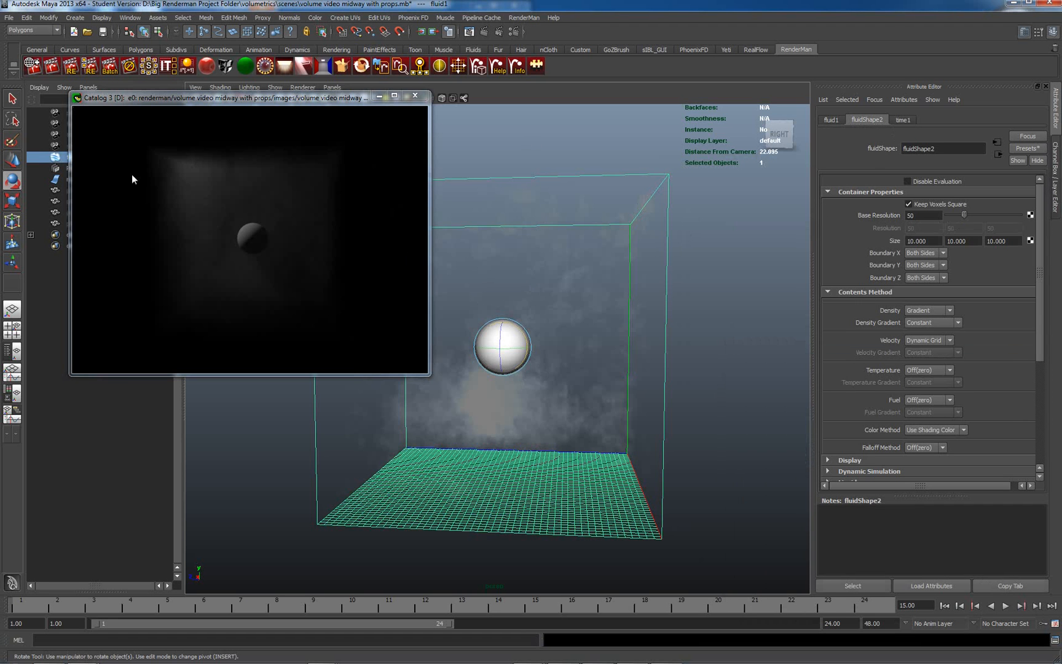
{"action": "mouse_move", "coordinate": [195, 177]}
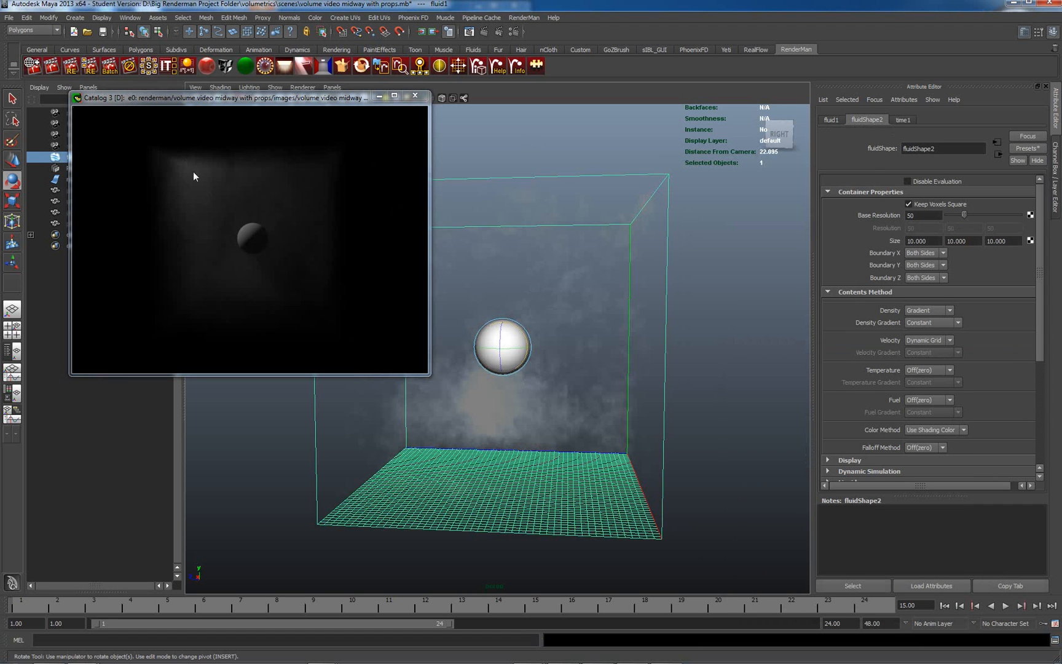
{"action": "mouse_move", "coordinate": [309, 288]}
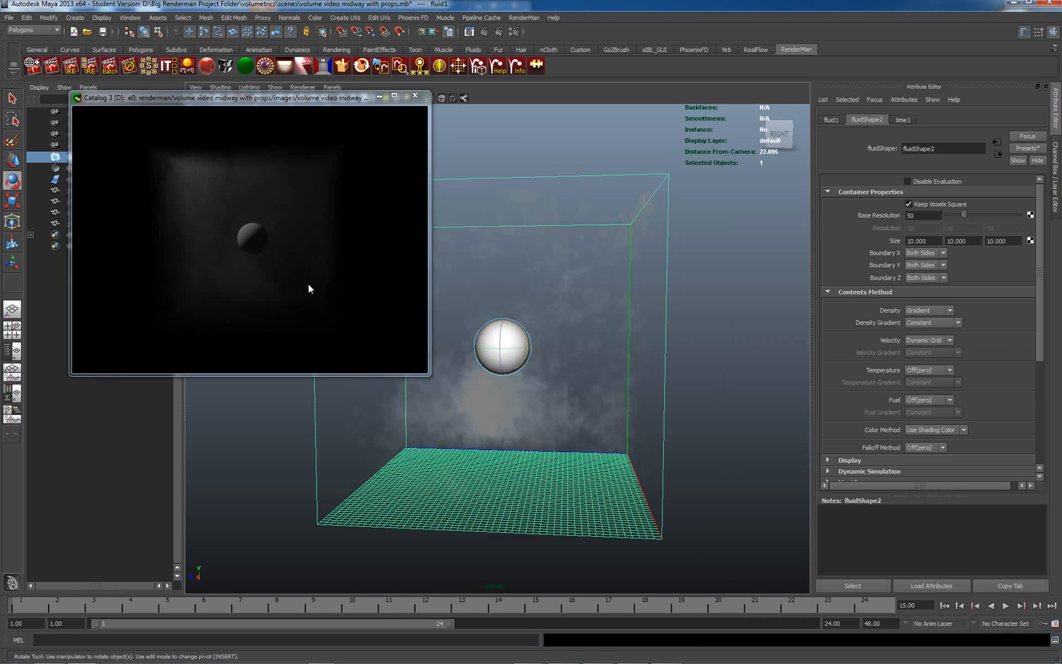
{"action": "mouse_move", "coordinate": [181, 257]}
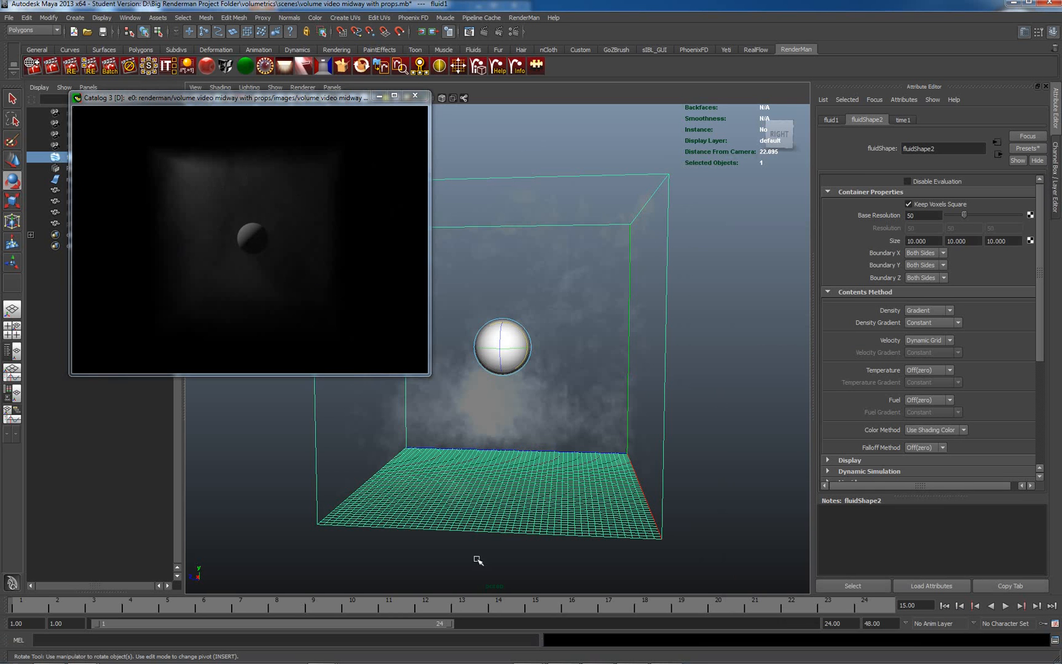
{"action": "mouse_move", "coordinate": [270, 213]}
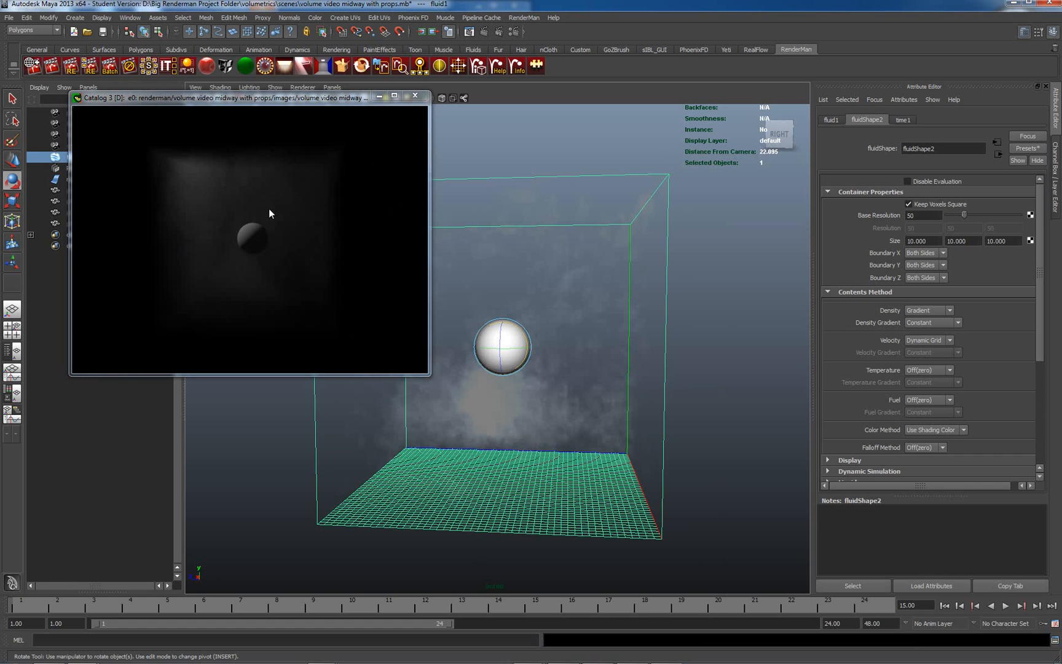
{"action": "mouse_move", "coordinate": [244, 217]}
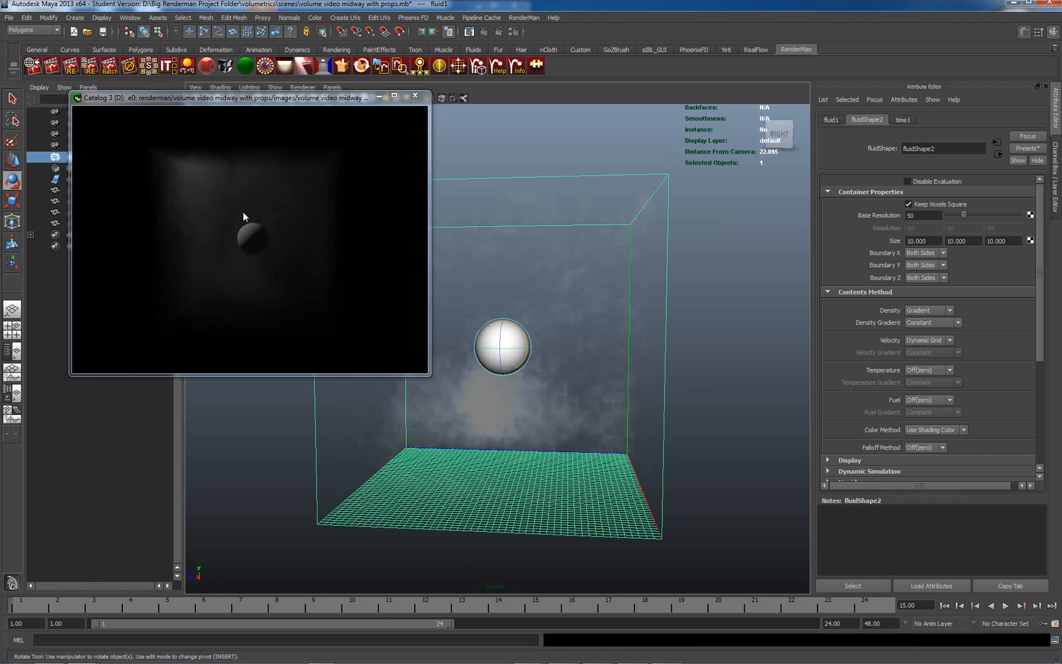
{"action": "mouse_move", "coordinate": [284, 291]}
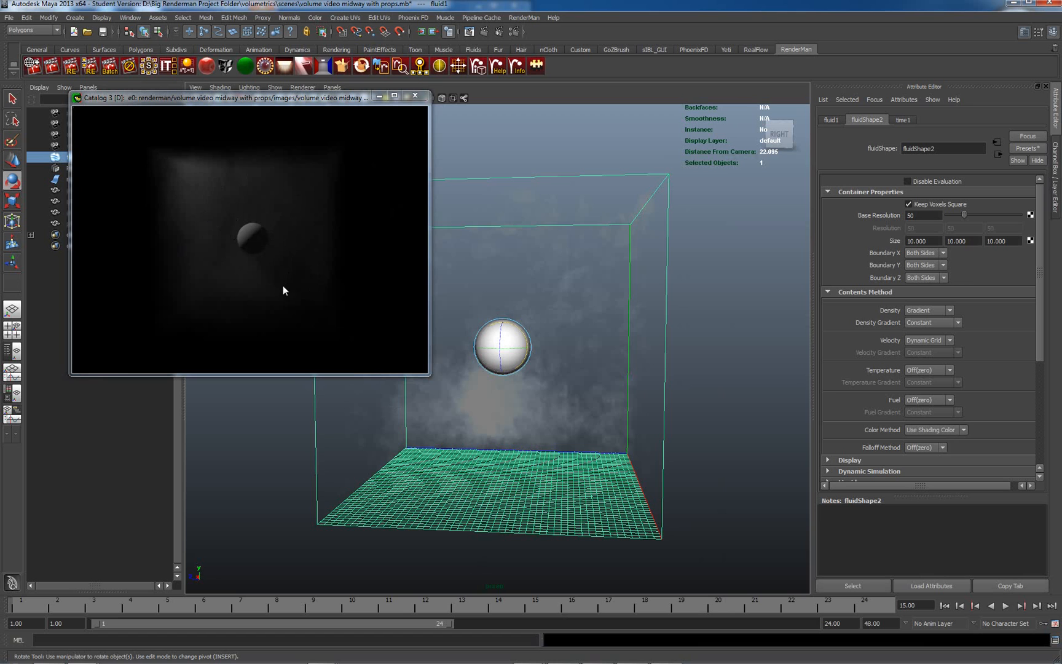
{"action": "mouse_move", "coordinate": [266, 252]}
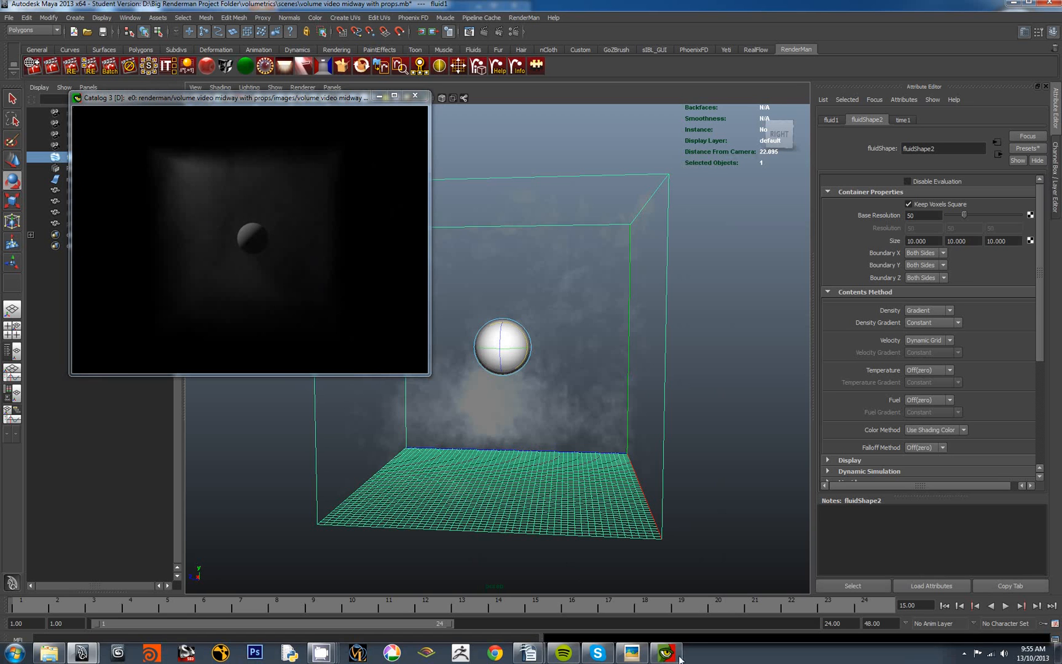
- Bring the blade_runner.jpg light-beam reference back to the front in Picasa Photo Viewer
{"action": "left_click", "coordinate": [632, 653]}
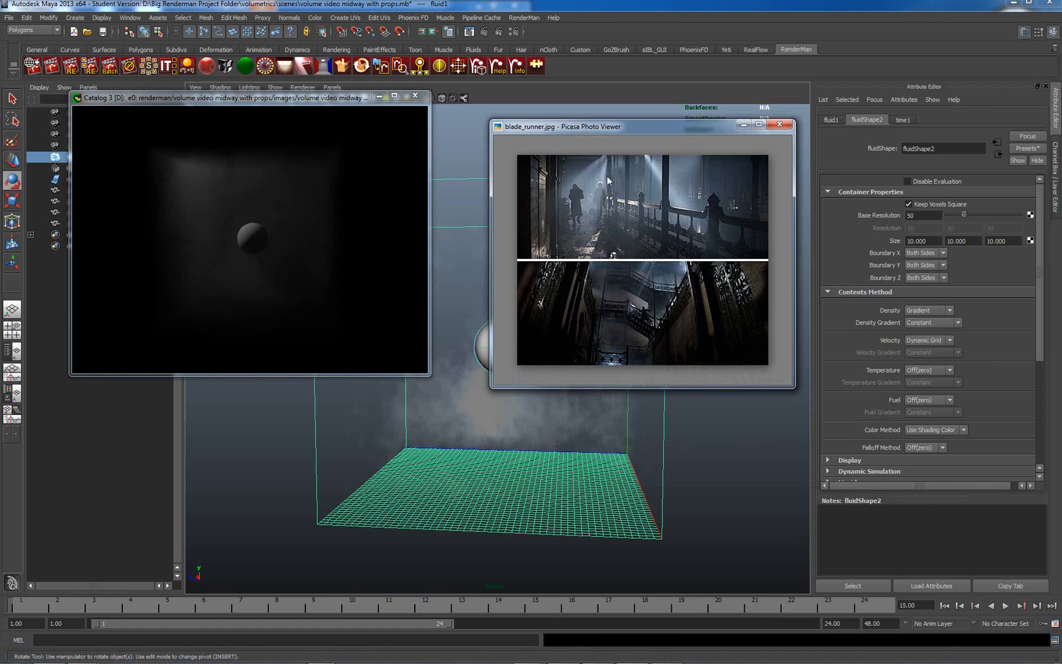
{"action": "mouse_move", "coordinate": [664, 220]}
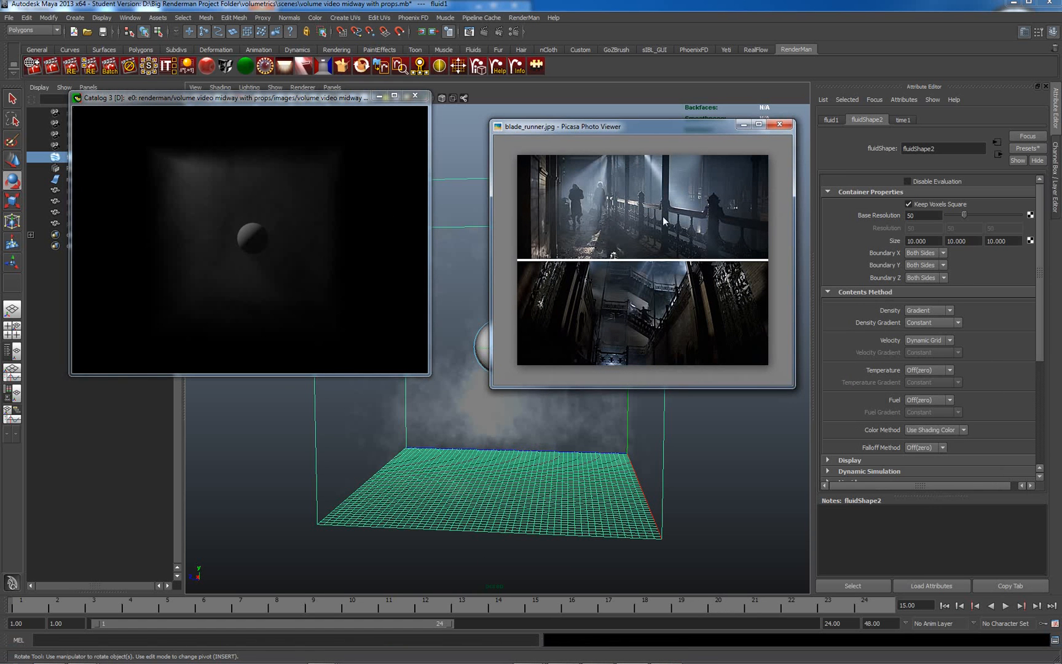
{"action": "mouse_move", "coordinate": [664, 177]}
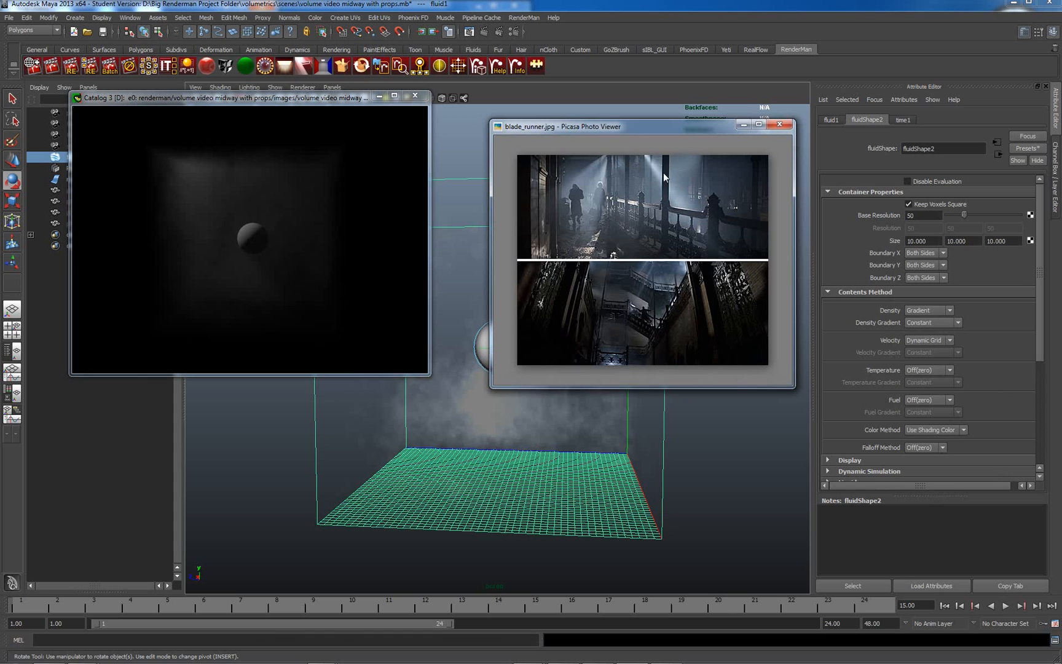
{"action": "mouse_move", "coordinate": [564, 239]}
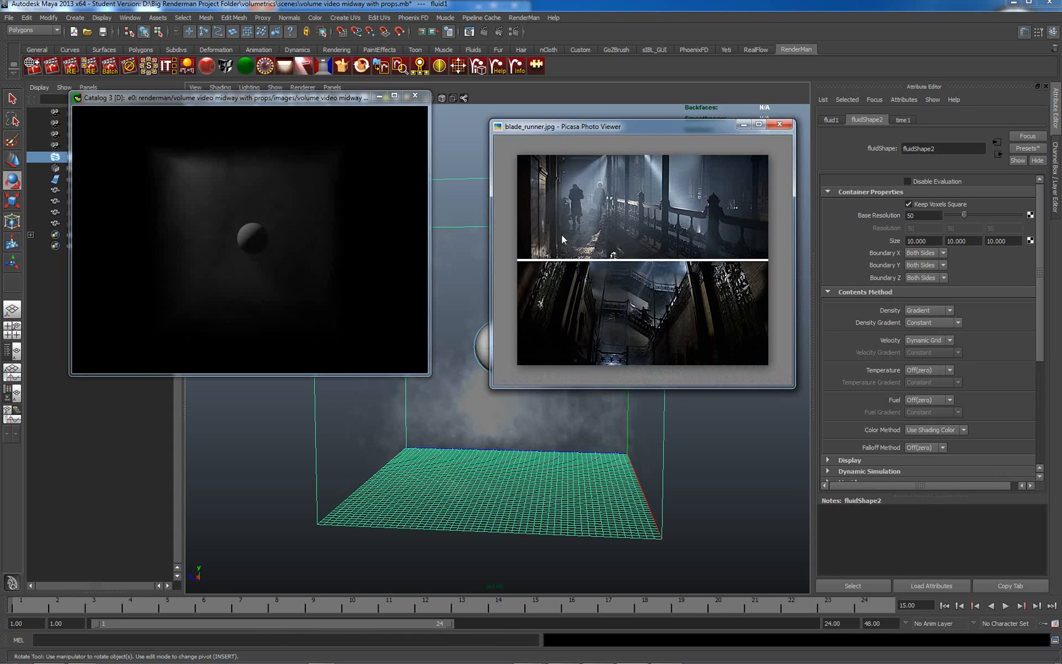
{"action": "mouse_move", "coordinate": [262, 244]}
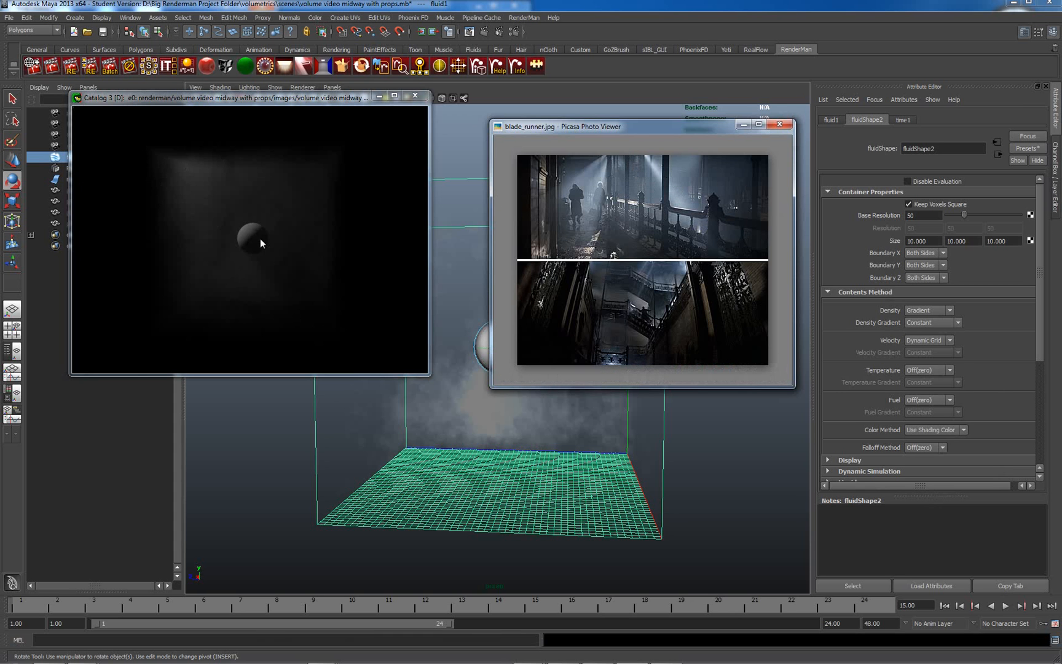
{"action": "mouse_move", "coordinate": [276, 188]}
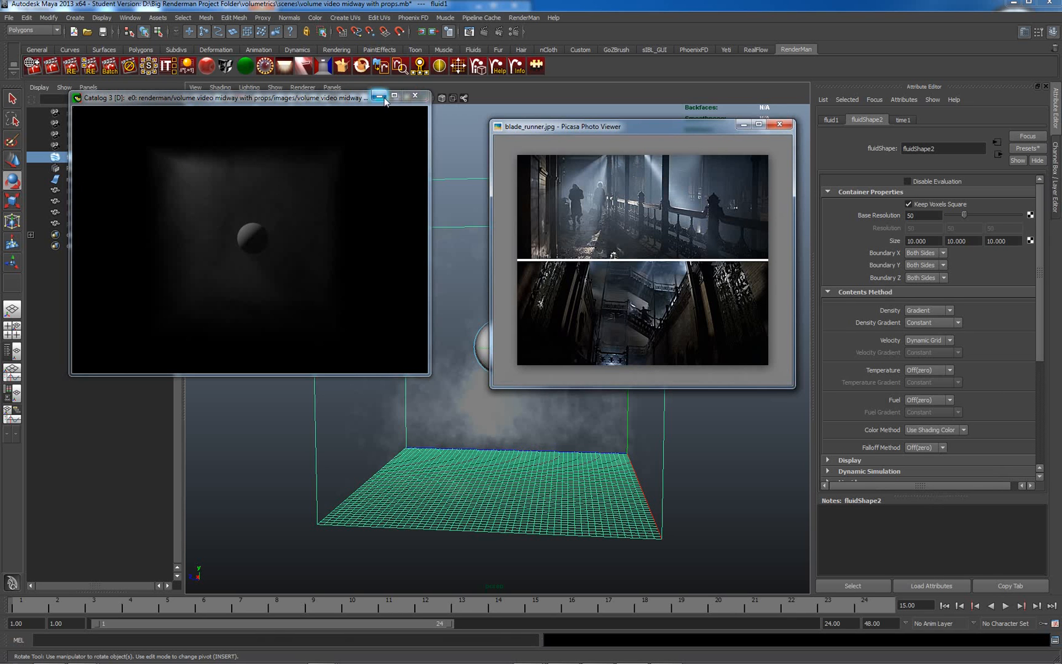
{"action": "mouse_move", "coordinate": [606, 185]}
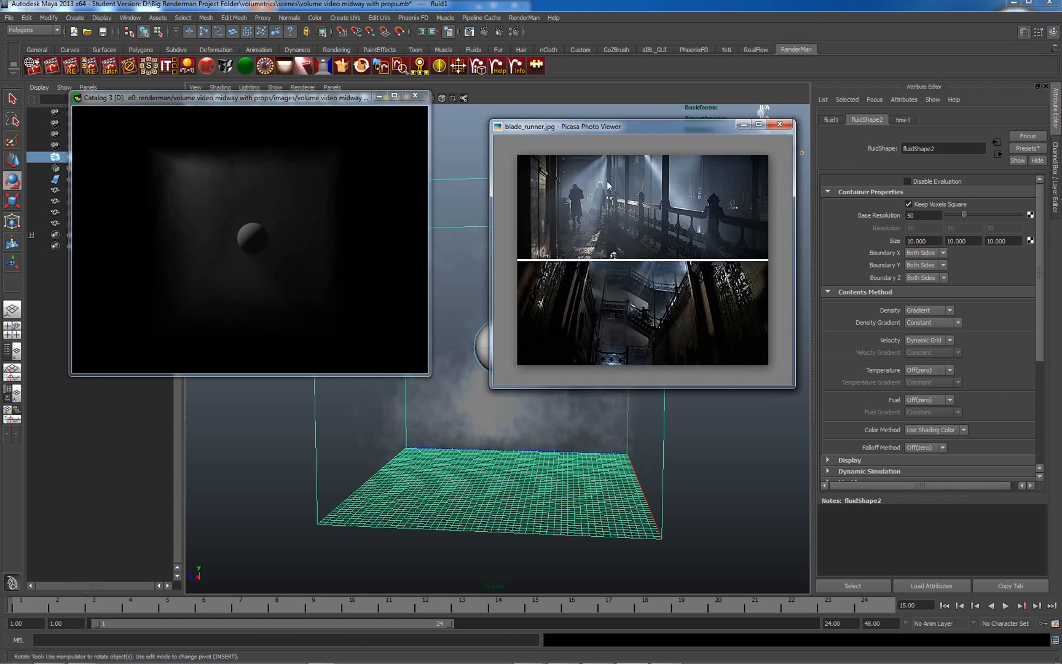
{"action": "mouse_move", "coordinate": [649, 155]}
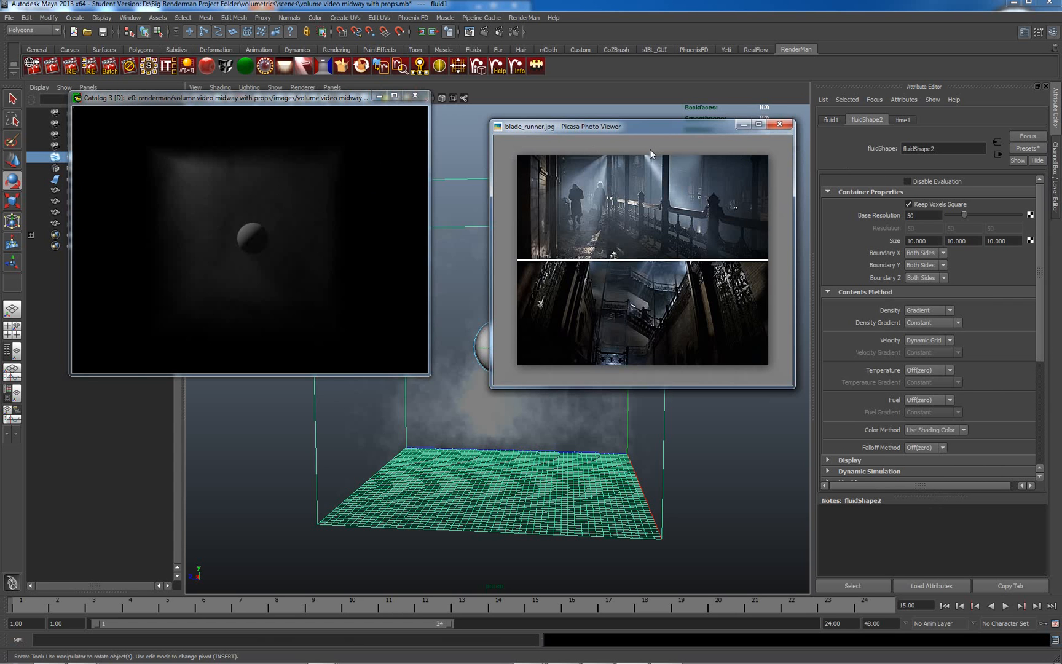
{"action": "mouse_move", "coordinate": [683, 149]}
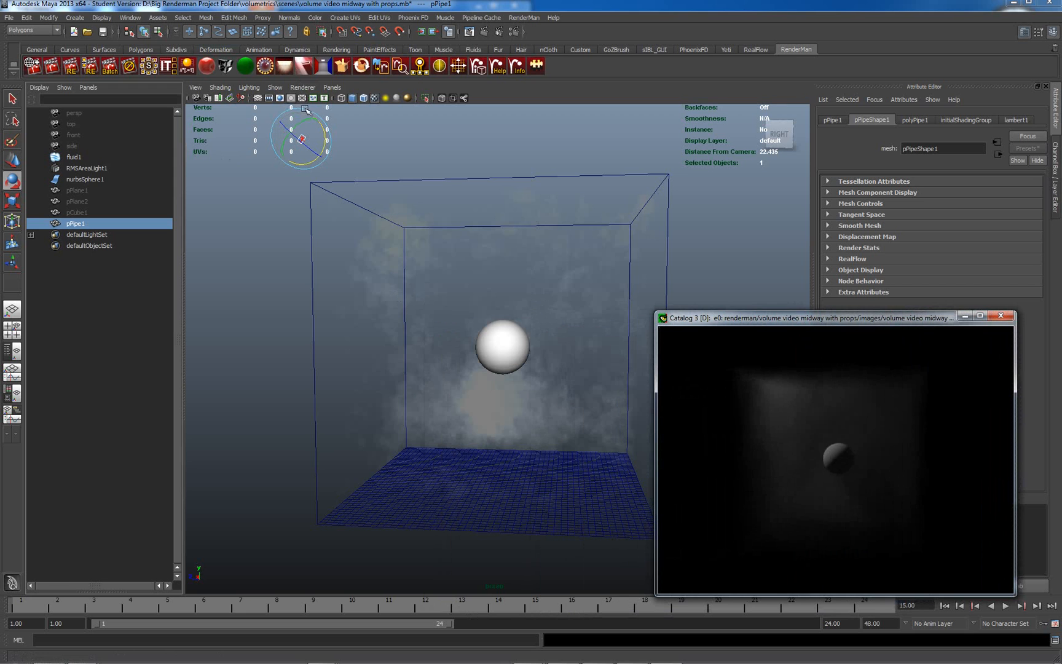
- Unhide pPipe1 so it shows above the top corner of the fluid container
{"action": "left_click", "coordinate": [129, 18]}
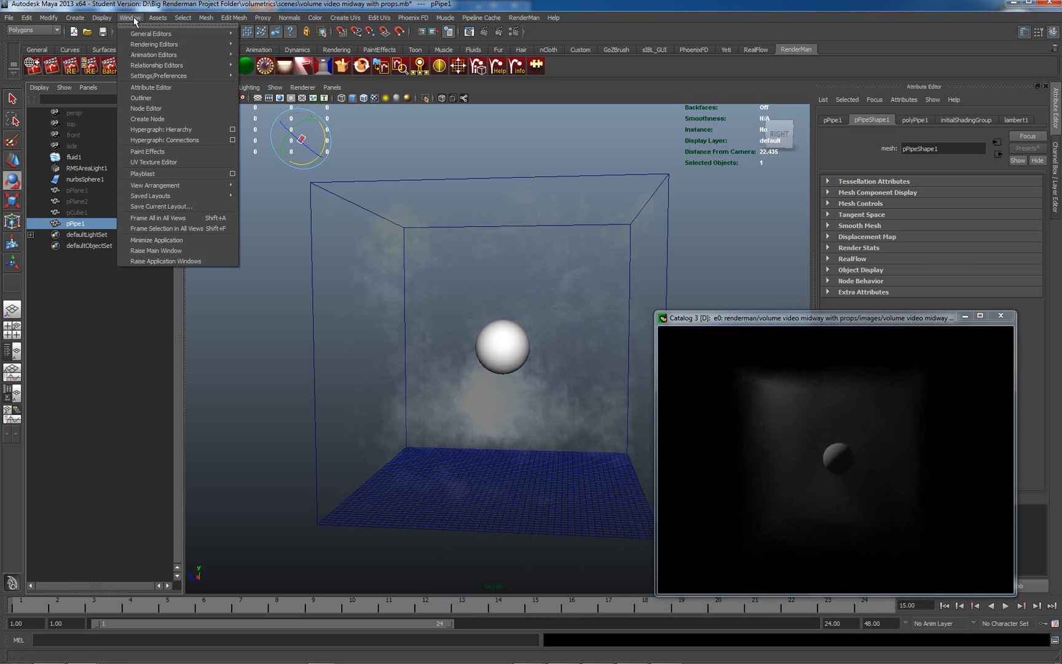
{"action": "left_click", "coordinate": [101, 18]}
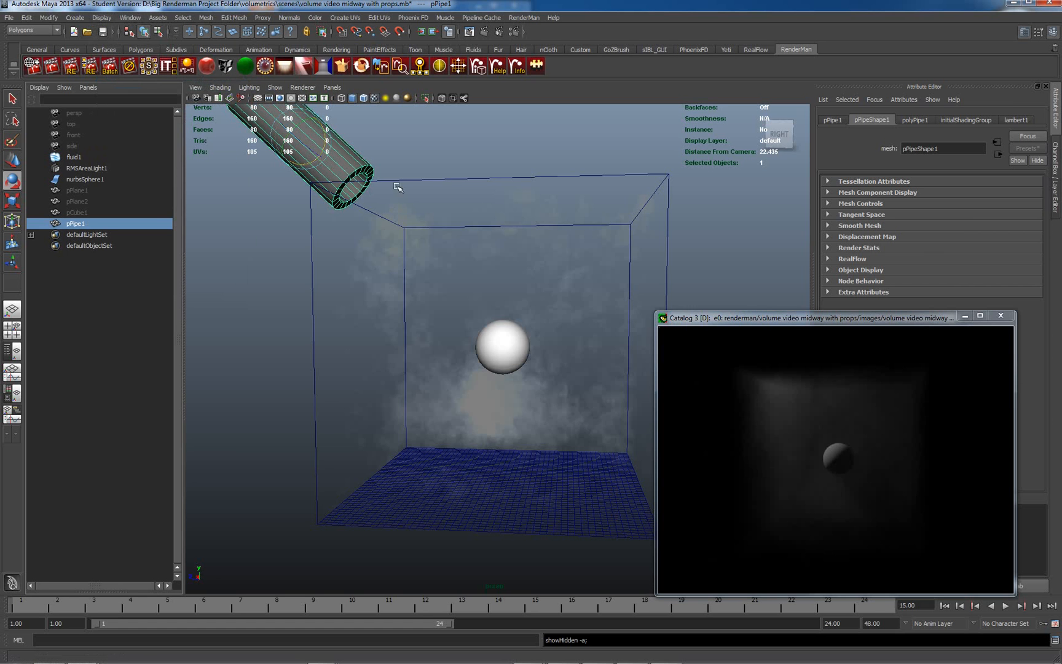
{"action": "mouse_move", "coordinate": [330, 168]}
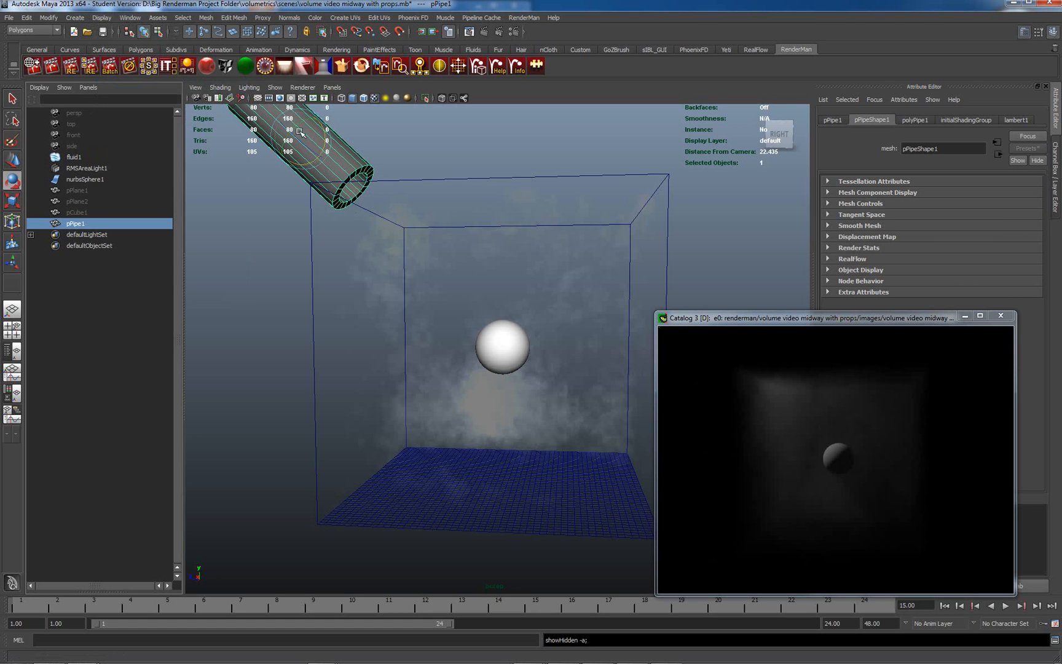
{"action": "mouse_move", "coordinate": [336, 156]}
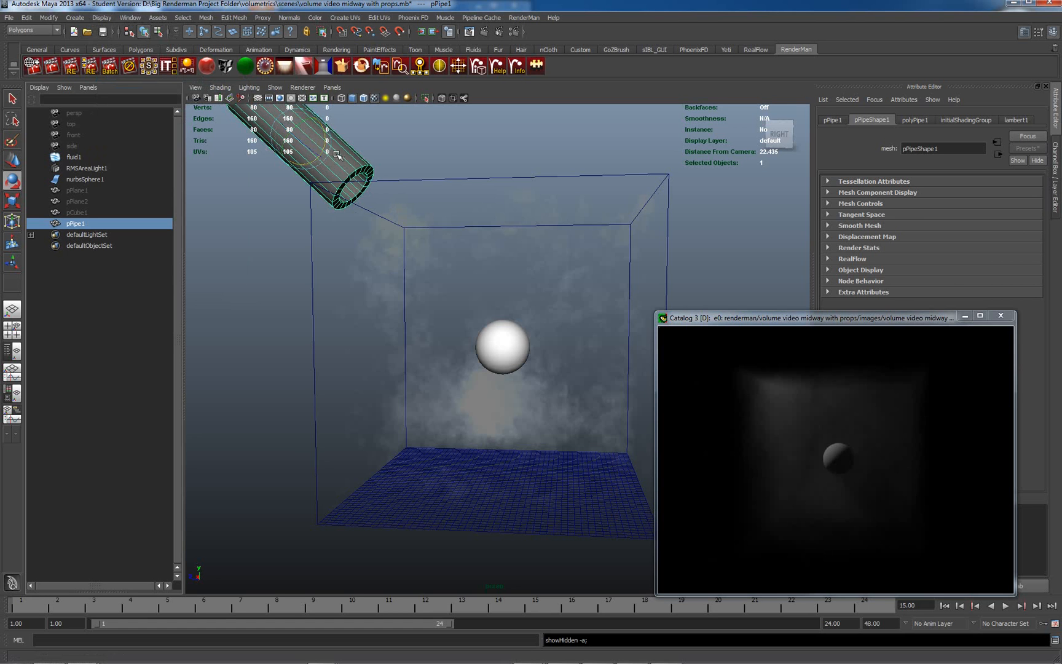
{"action": "mouse_move", "coordinate": [617, 310]}
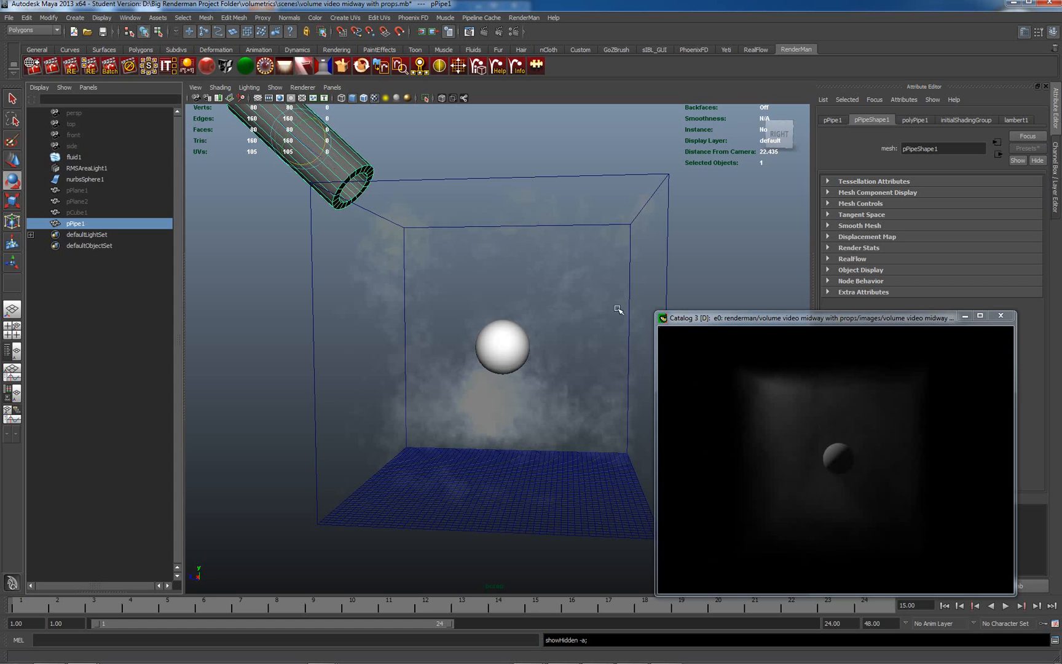
- Re-render the scene with the pipe visible in the RenderMan catalog window
{"action": "right_click", "coordinate": [805, 426]}
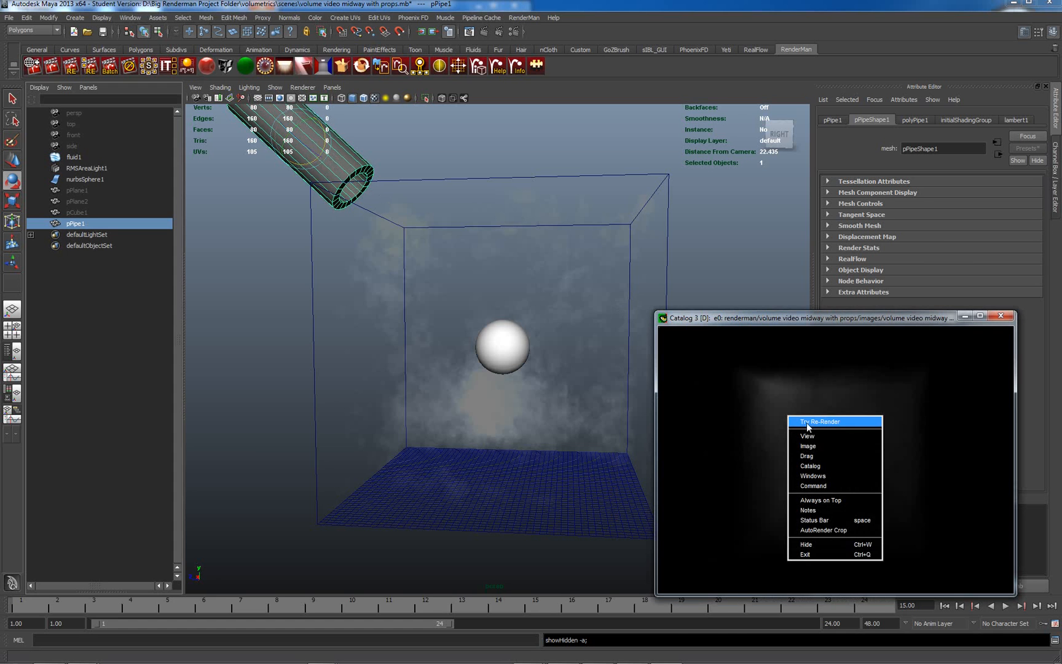
{"action": "left_click", "coordinate": [819, 421]}
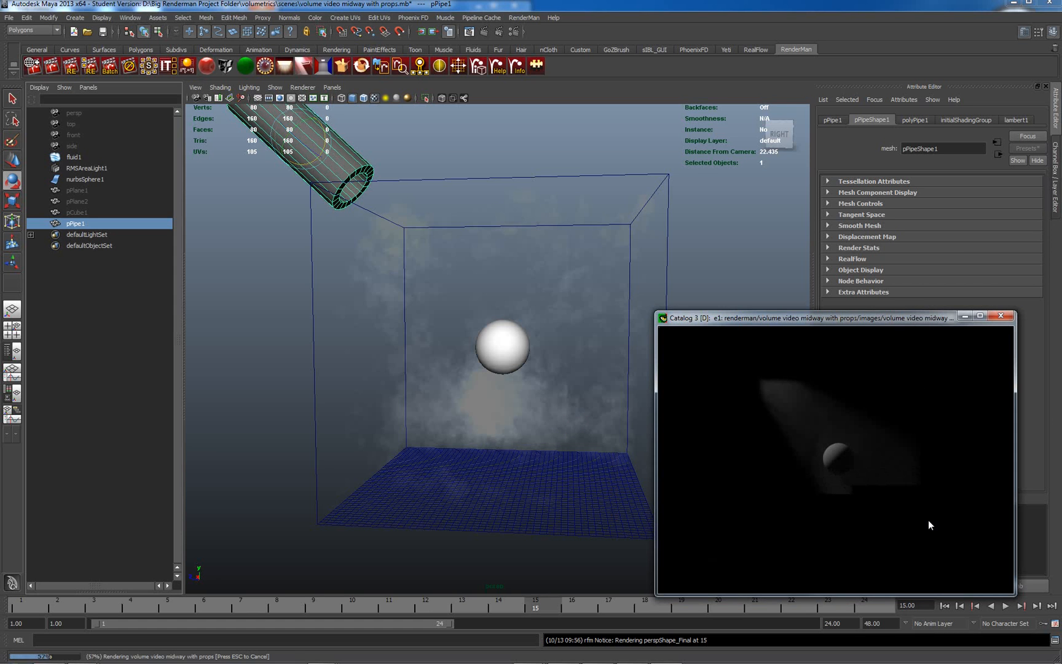
{"action": "mouse_move", "coordinate": [689, 389]}
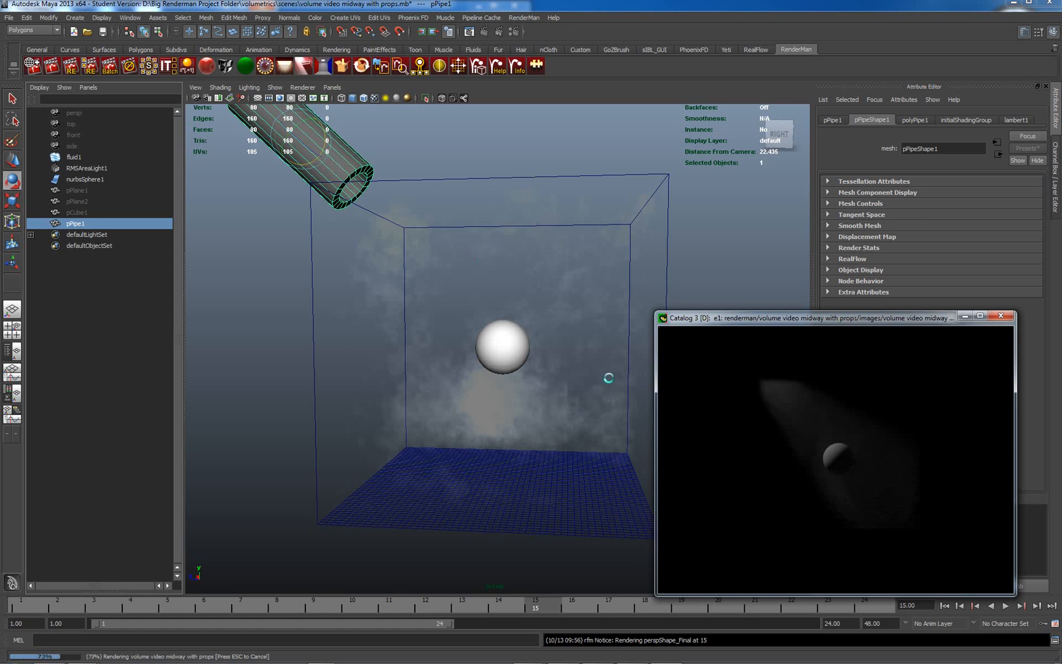
{"action": "mouse_move", "coordinate": [363, 201]}
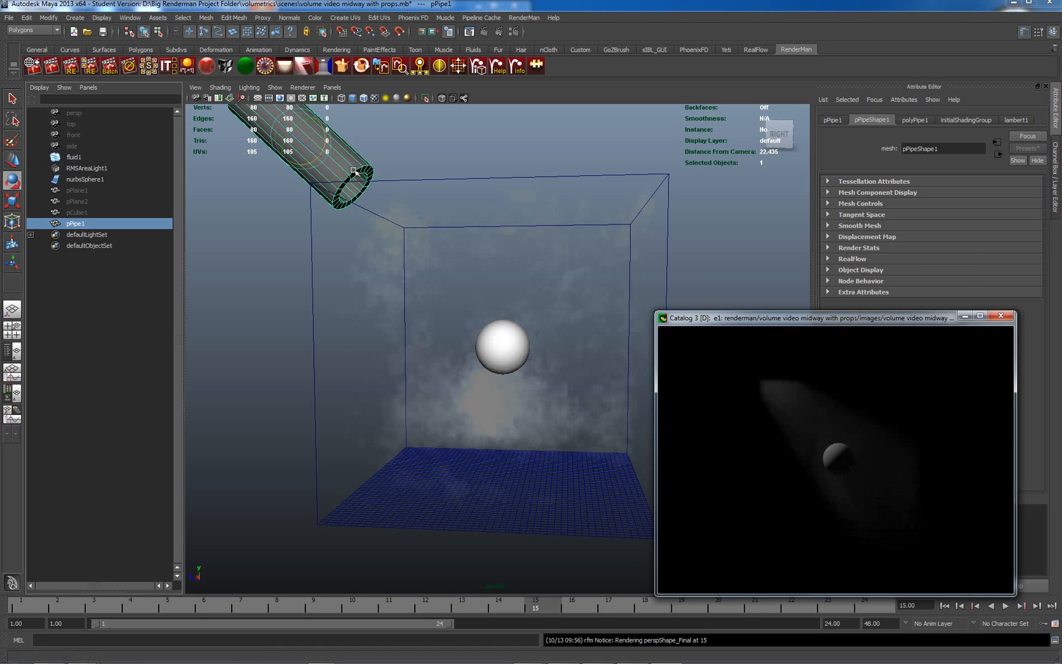
{"action": "mouse_move", "coordinate": [346, 171]}
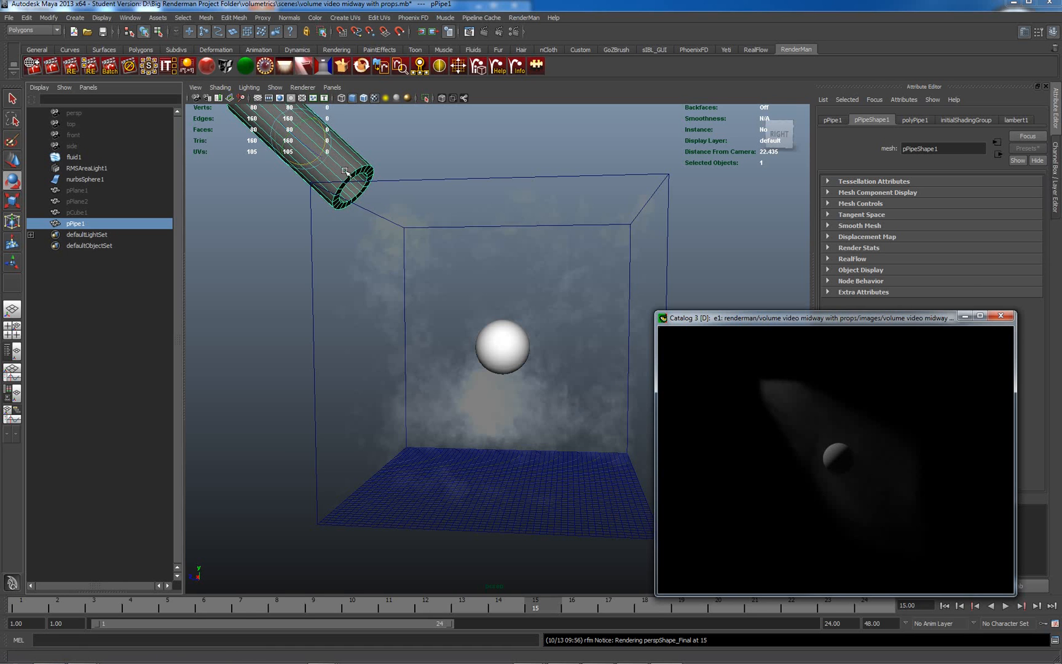
{"action": "mouse_move", "coordinate": [324, 151]}
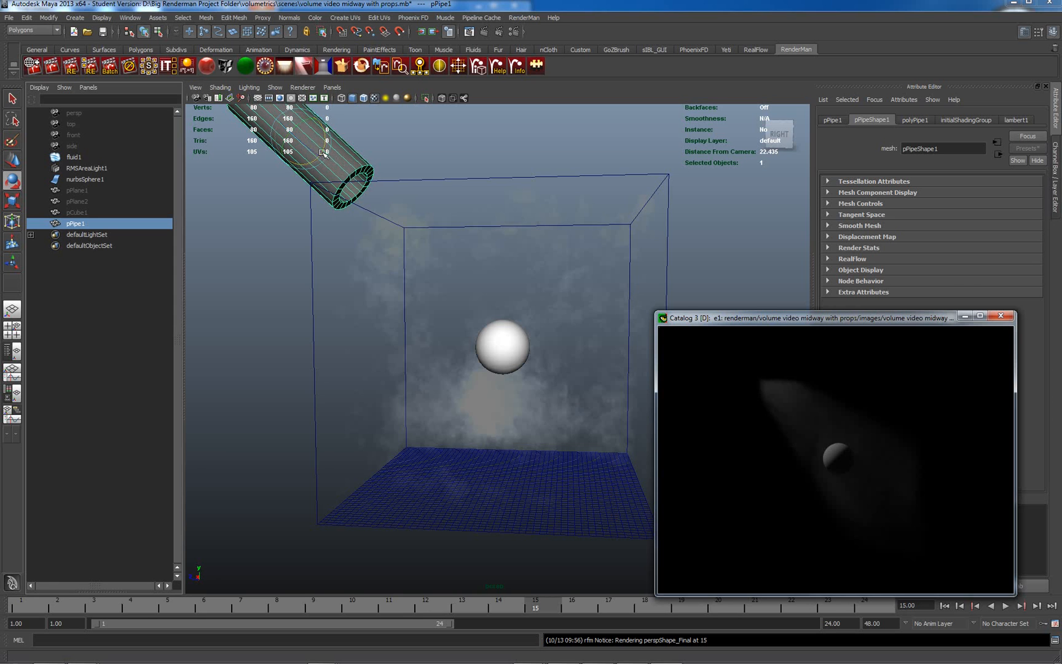
{"action": "mouse_move", "coordinate": [336, 178]}
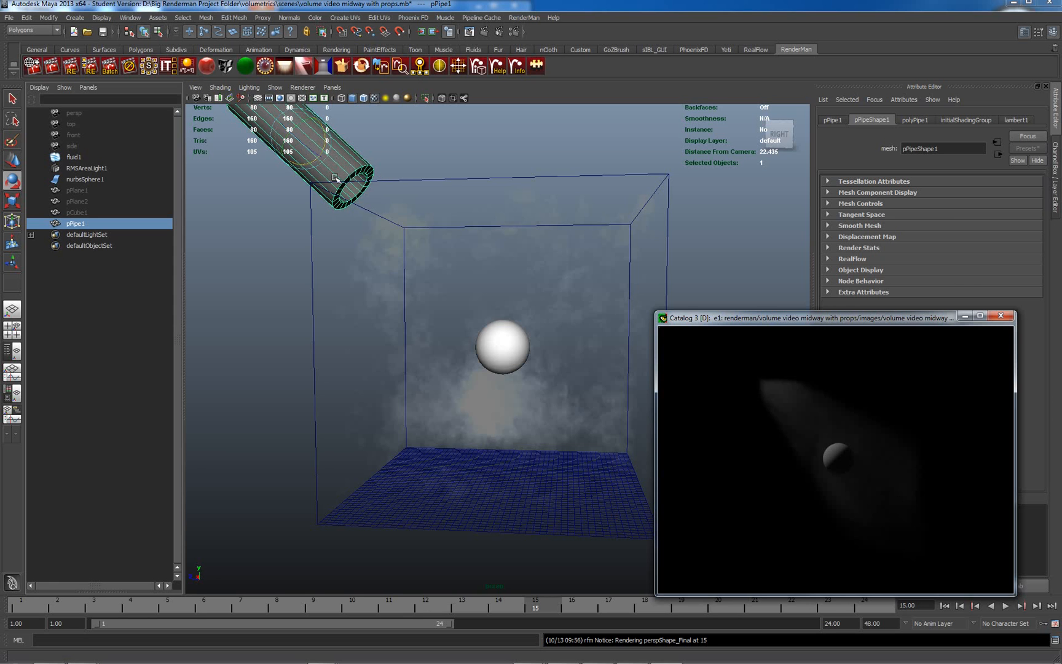
{"action": "mouse_move", "coordinate": [502, 201]}
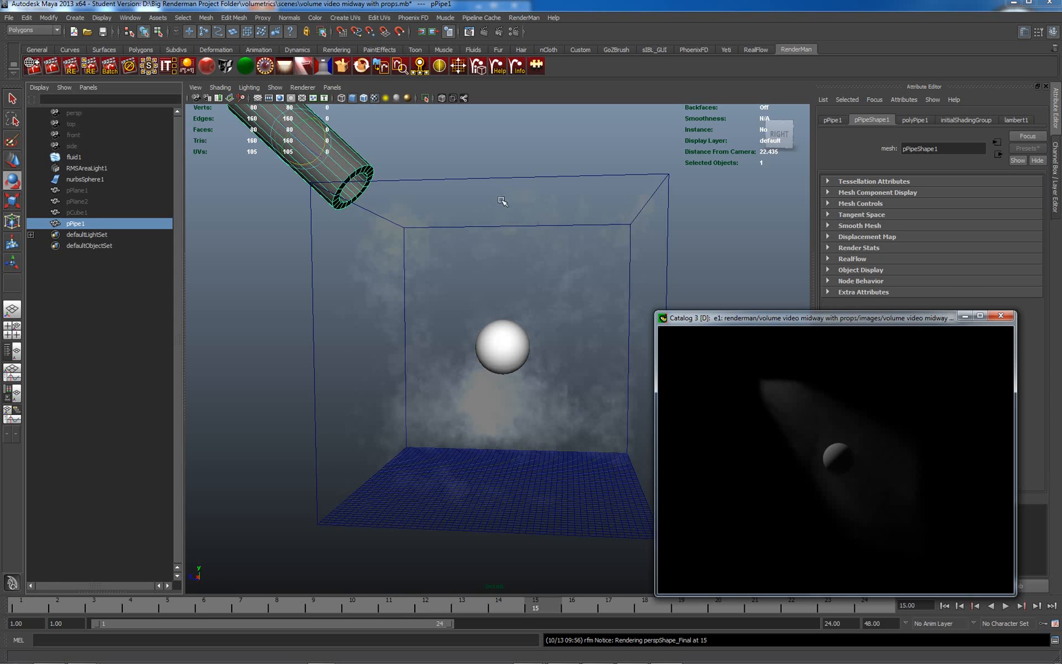
{"action": "mouse_move", "coordinate": [298, 106]}
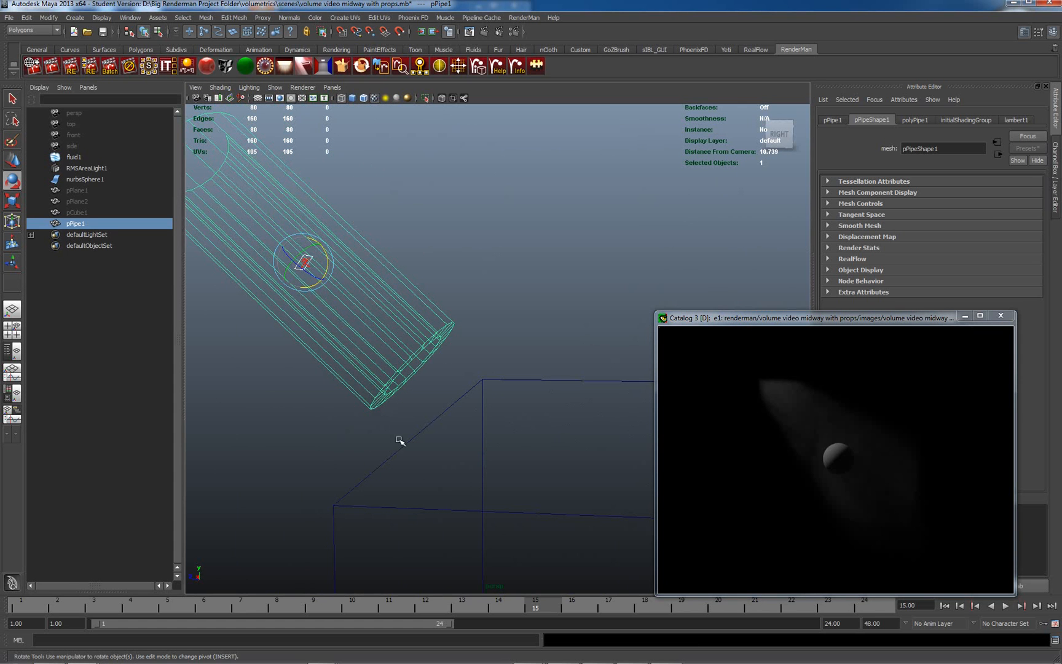
{"action": "mouse_move", "coordinate": [797, 313]}
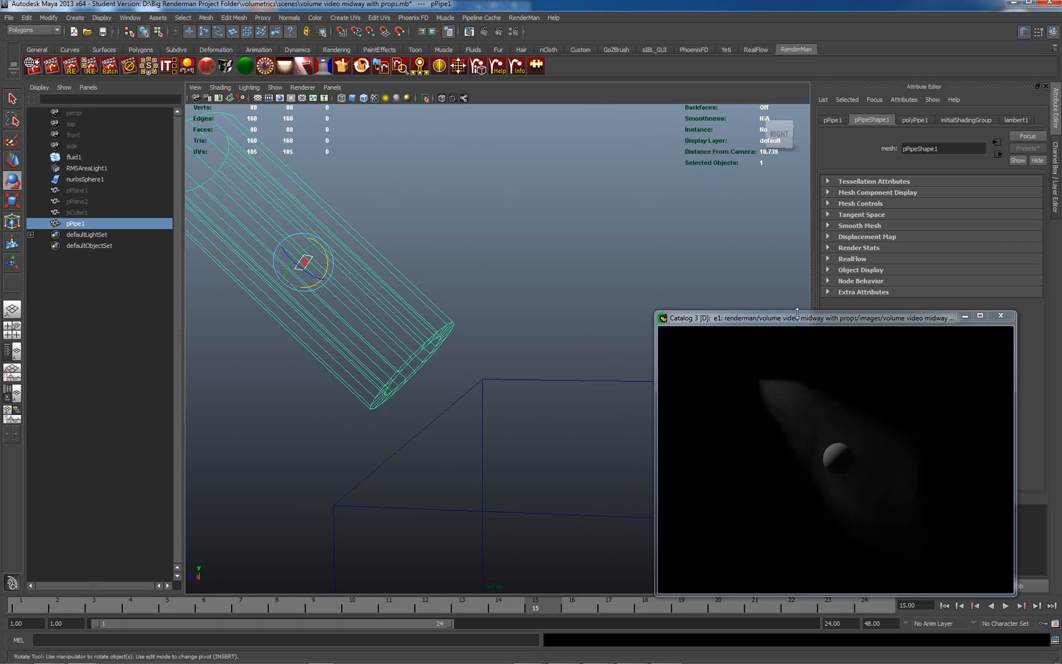
- Raise the polyPipe1 Height to 29.2, return to the previous view, and re-render
{"action": "left_click", "coordinate": [913, 120]}
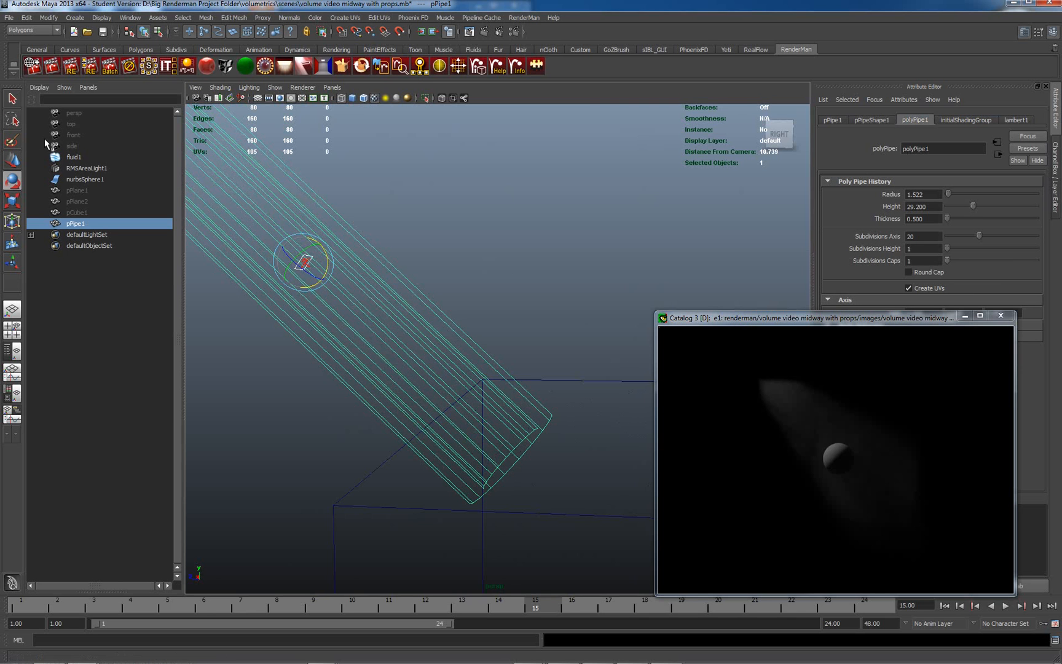
{"action": "left_click", "coordinate": [195, 87]}
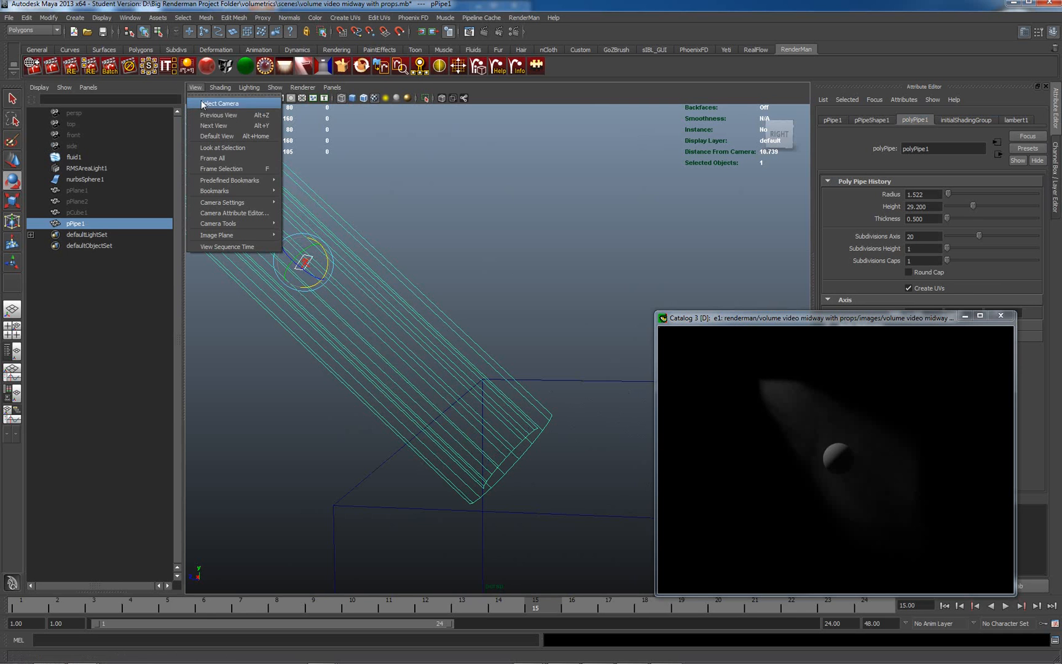
{"action": "left_click", "coordinate": [217, 136]}
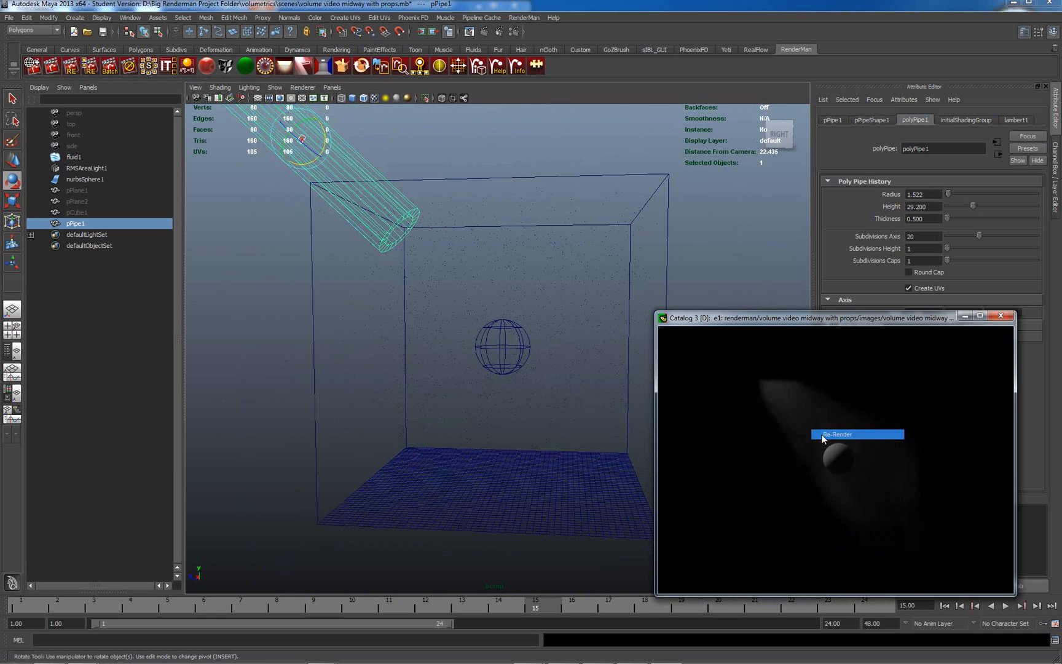
{"action": "left_click", "coordinate": [837, 433]}
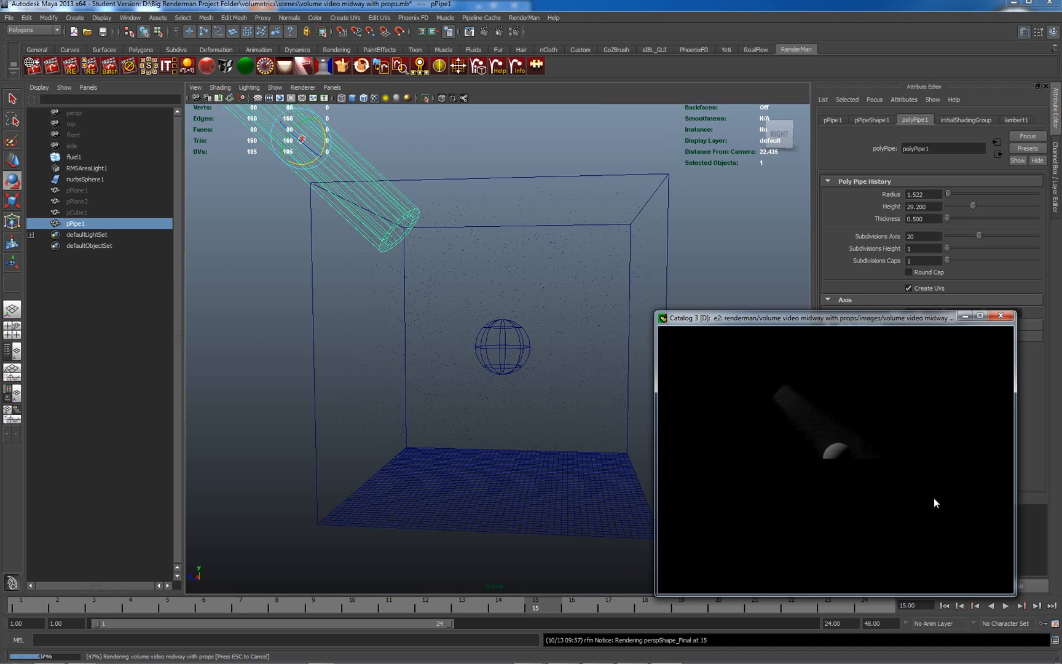
{"action": "mouse_move", "coordinate": [874, 415]}
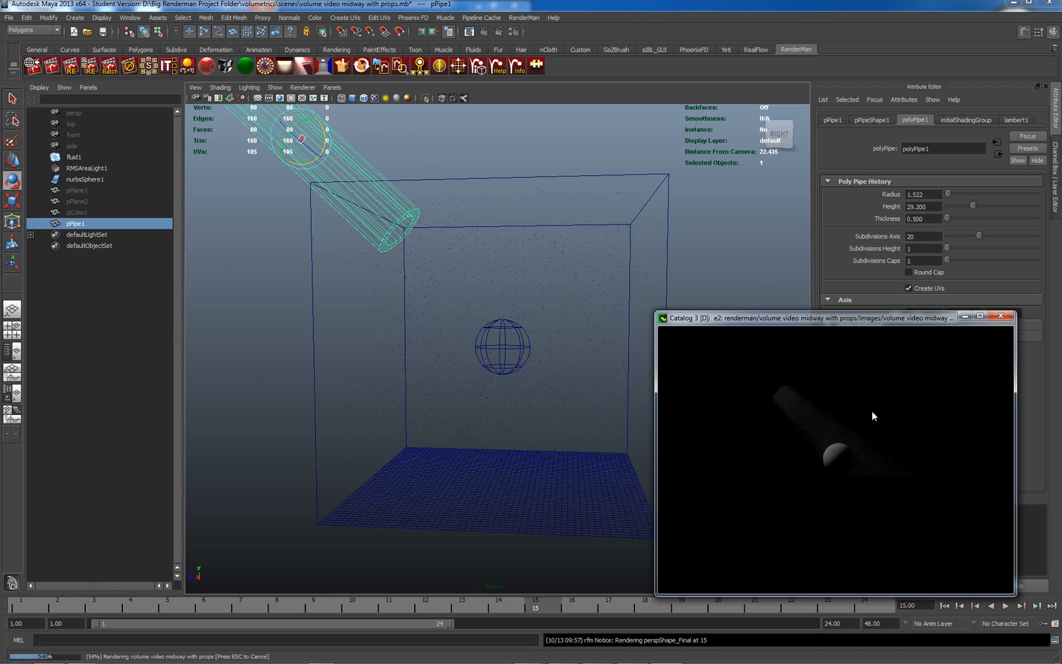
{"action": "mouse_move", "coordinate": [860, 420]}
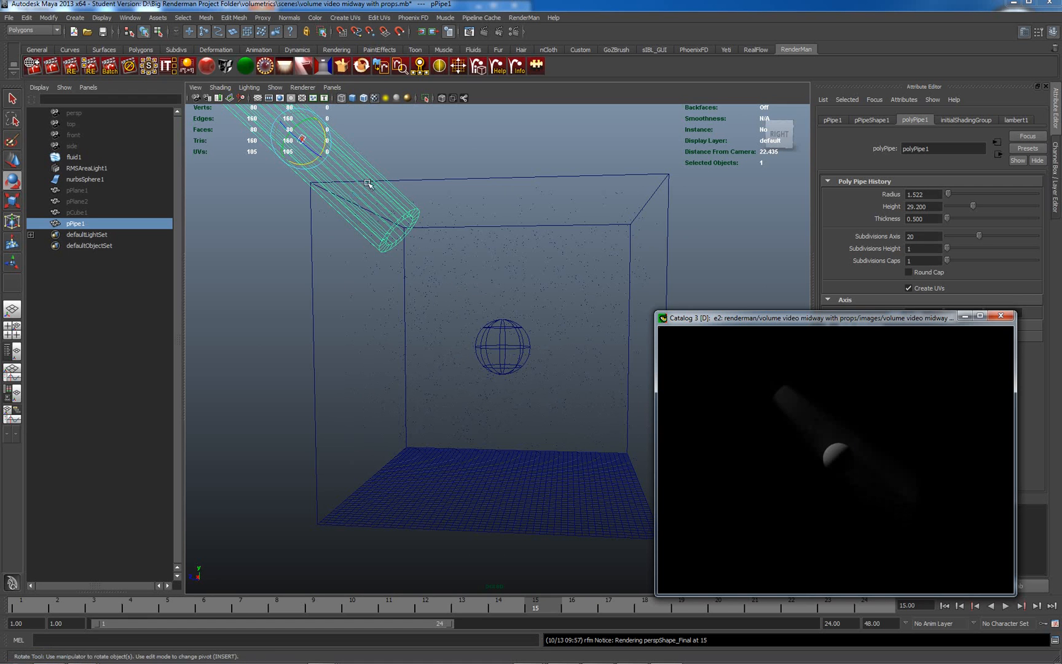
{"action": "mouse_move", "coordinate": [513, 299]}
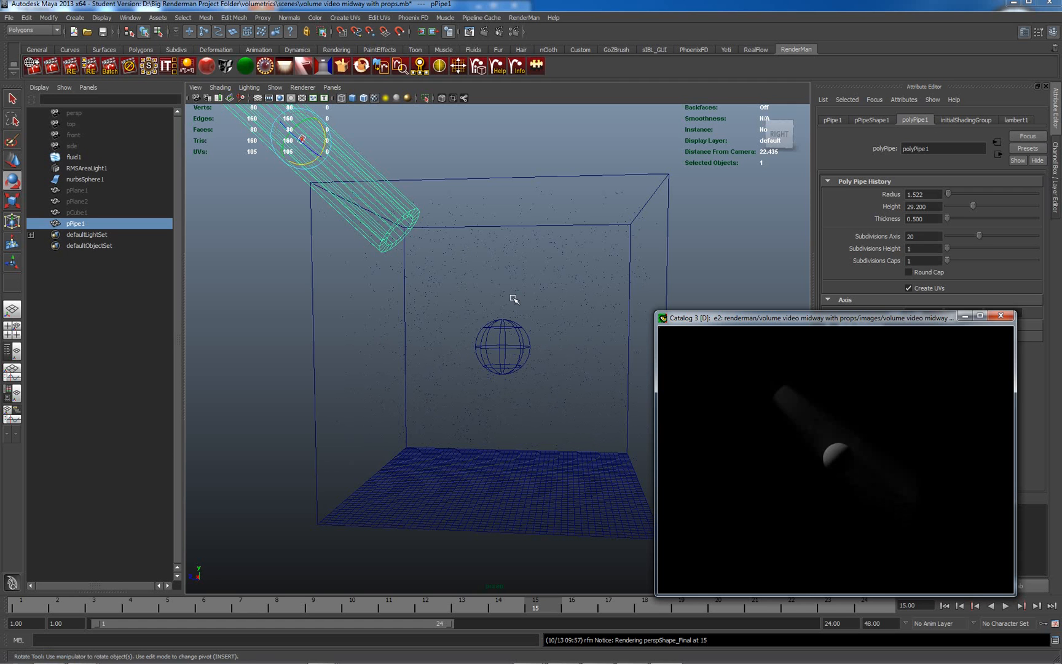
{"action": "mouse_move", "coordinate": [345, 160]}
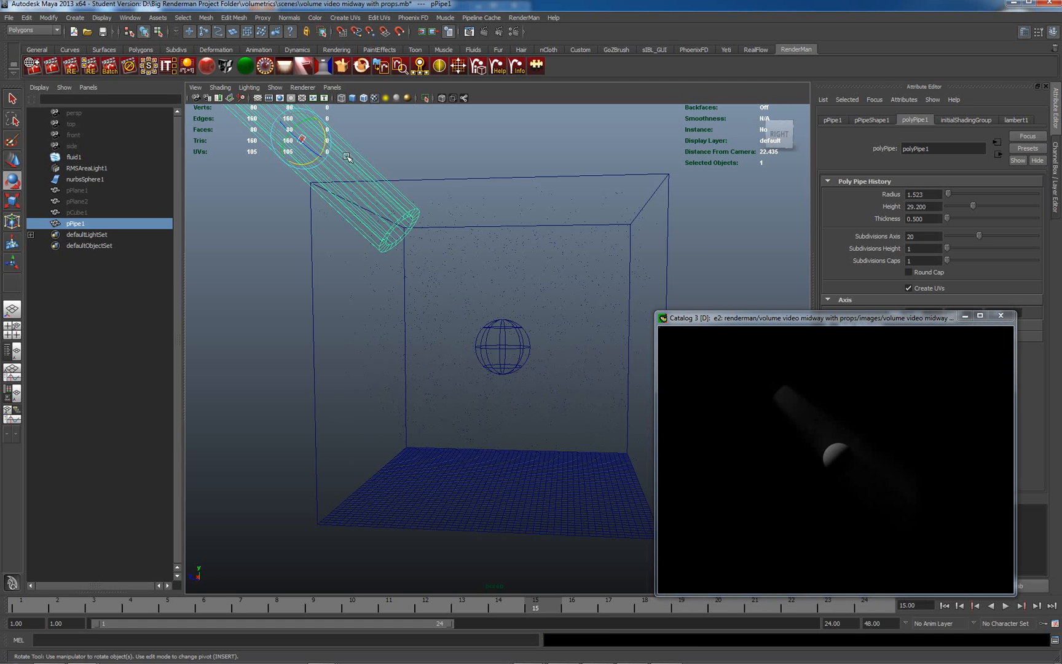
{"action": "mouse_move", "coordinate": [240, 45]}
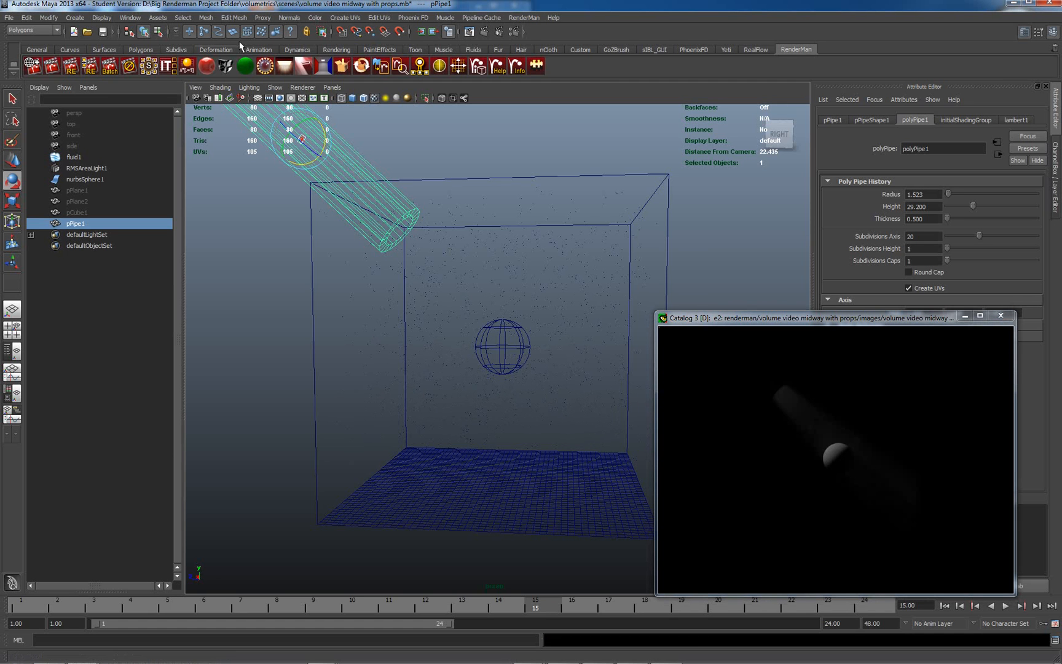
- Hide pPipe1, leaving only the fluid box, sphere and ground grid visible
{"action": "left_click", "coordinate": [102, 18]}
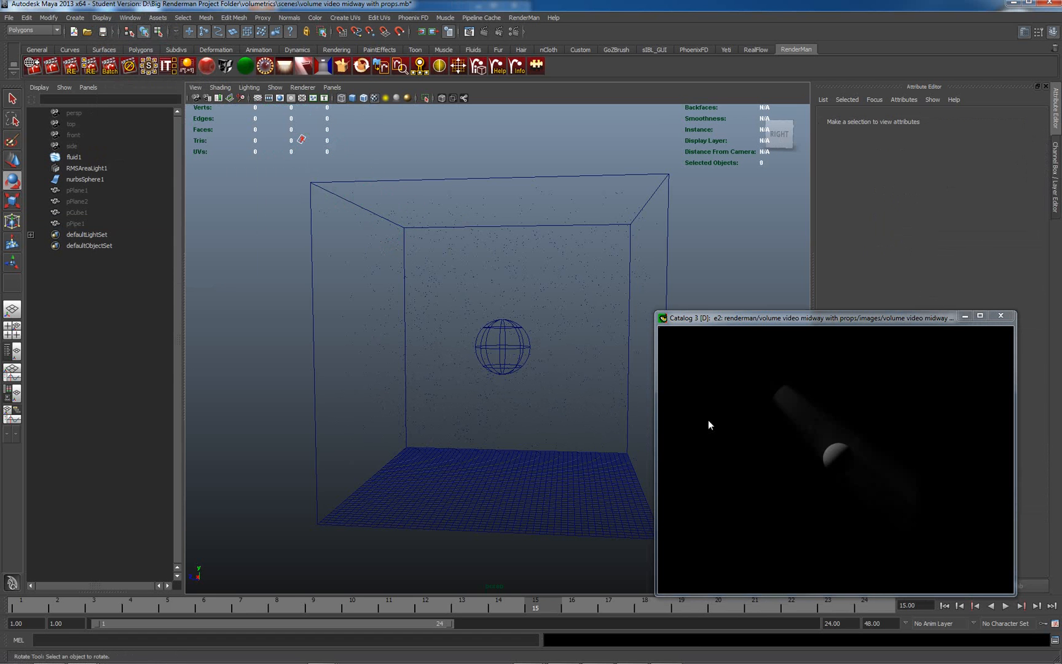
- Select RMSAreaLight1 and bring up Create RMSLightBlocker on its Boundcoshaders field
{"action": "left_click", "coordinate": [87, 168]}
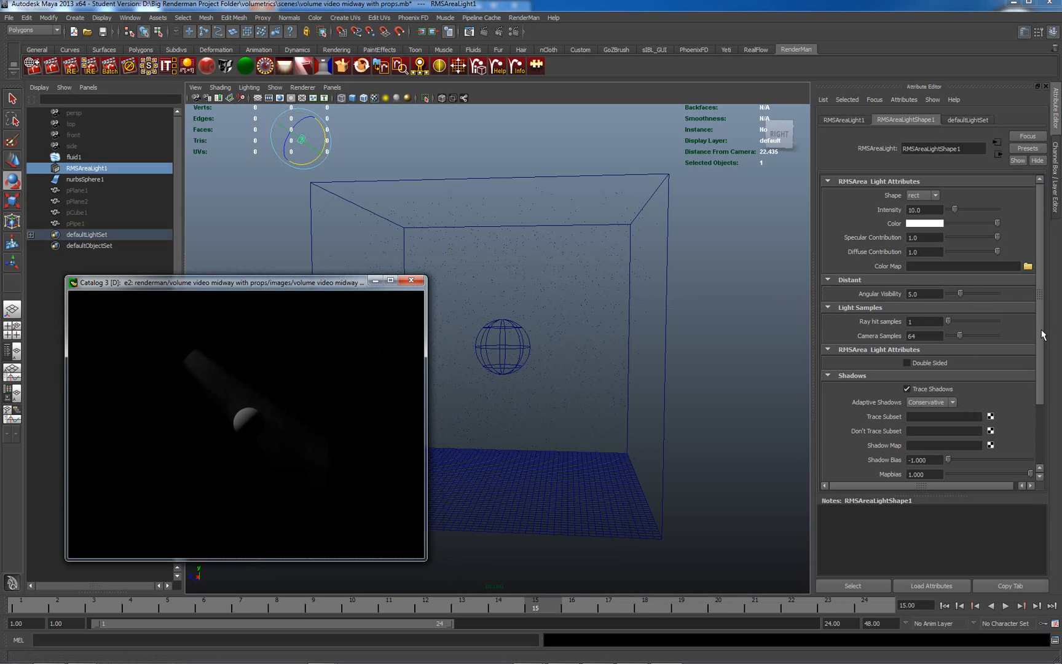
{"action": "scroll", "scroll_direction": "down", "scroll_amount": 3}
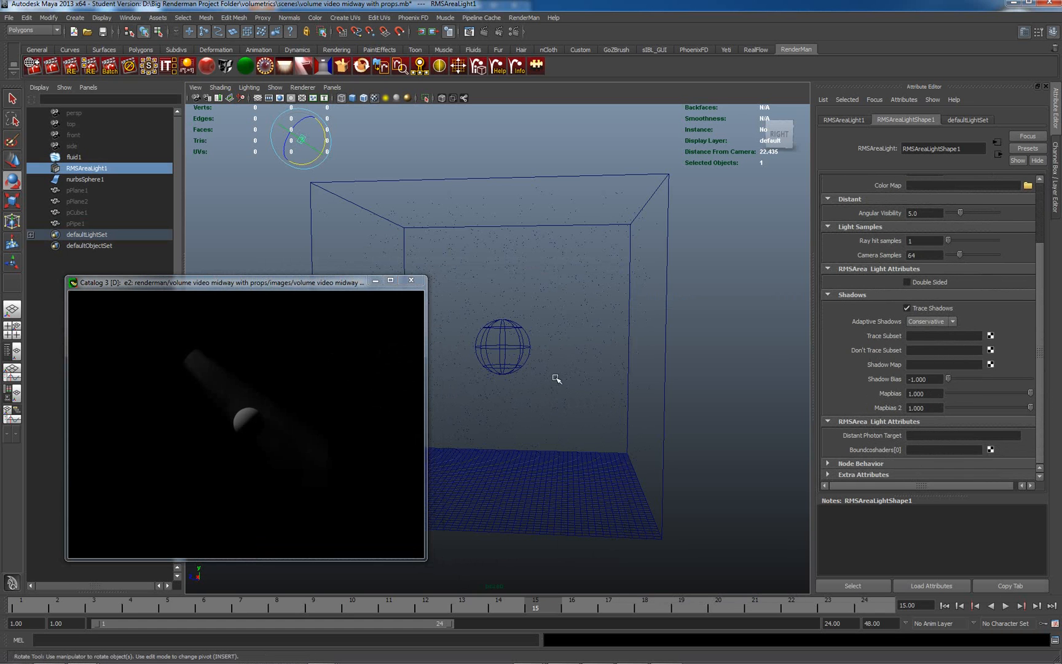
{"action": "mouse_move", "coordinate": [558, 482]}
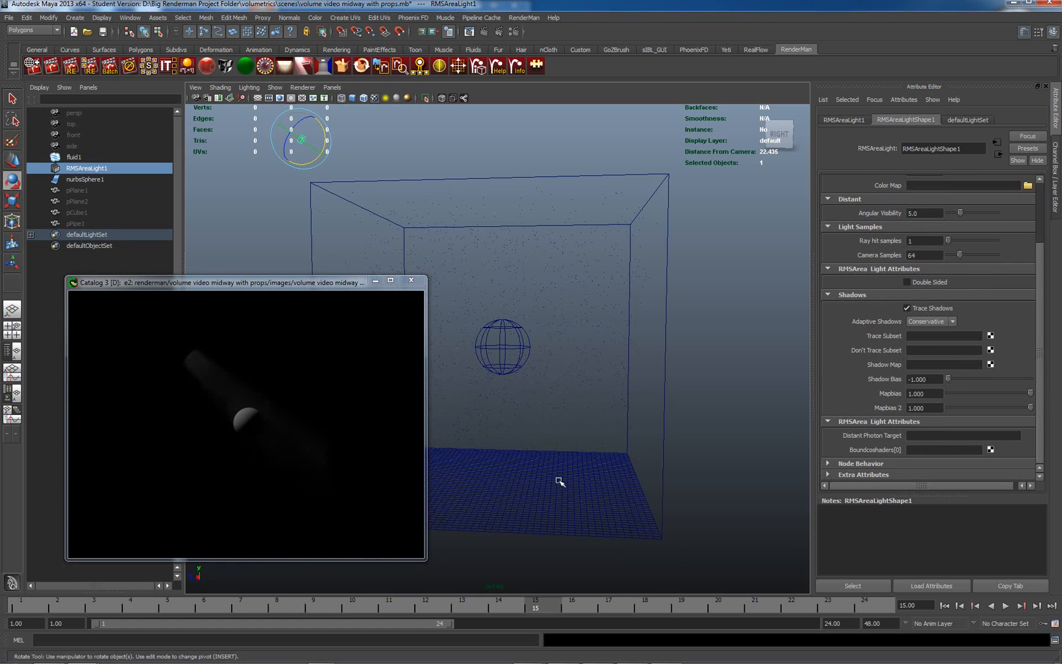
{"action": "mouse_move", "coordinate": [845, 450]}
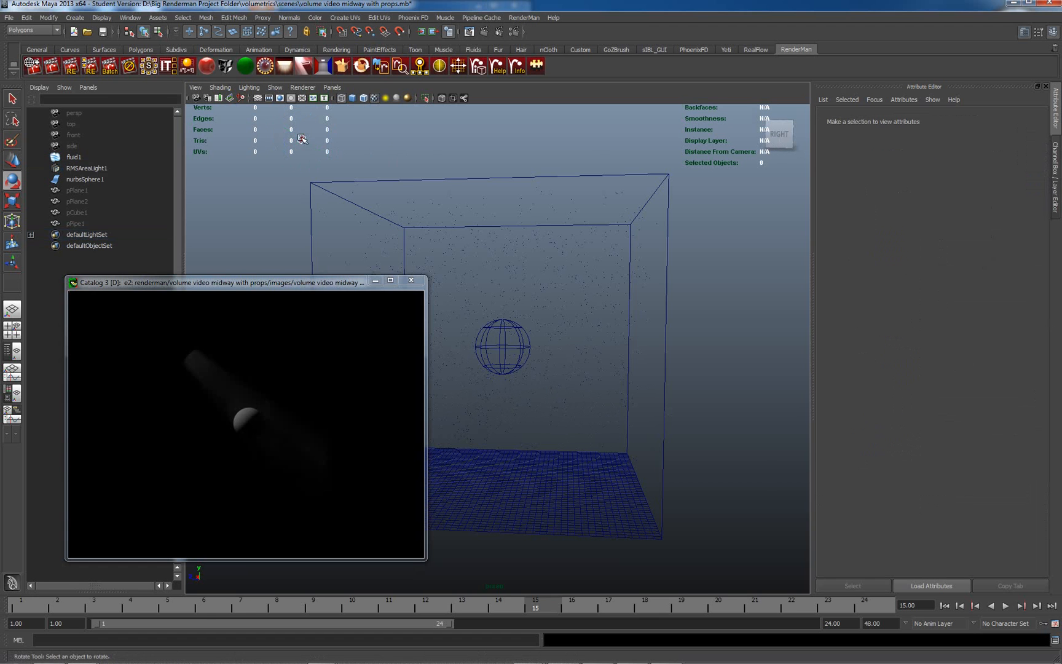
{"action": "left_click", "coordinate": [86, 168]}
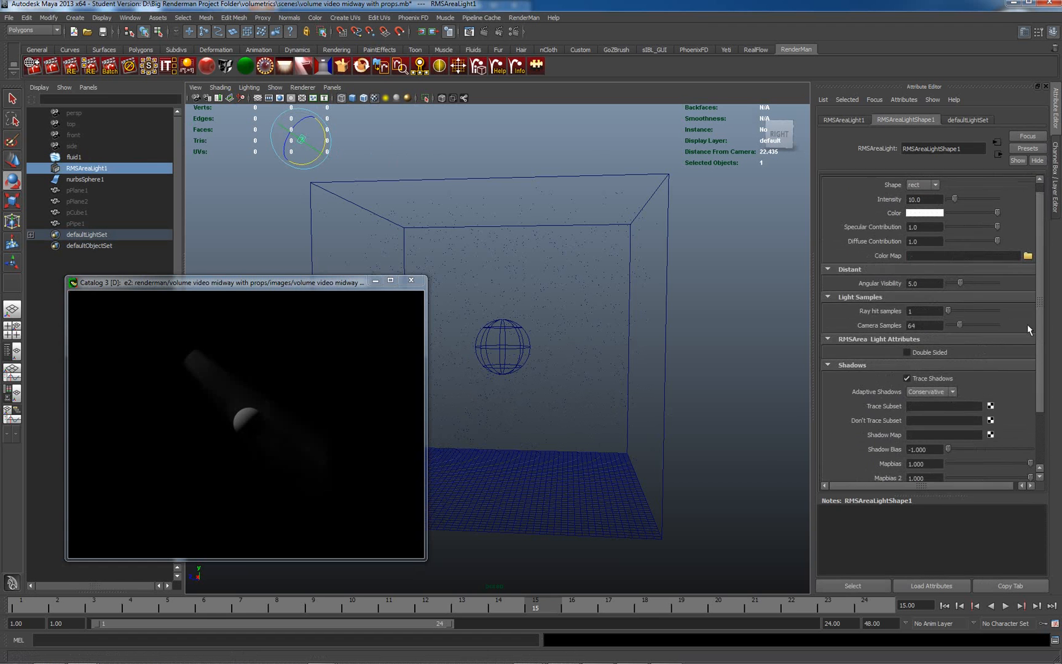
{"action": "scroll", "scroll_direction": "down", "scroll_amount": 3}
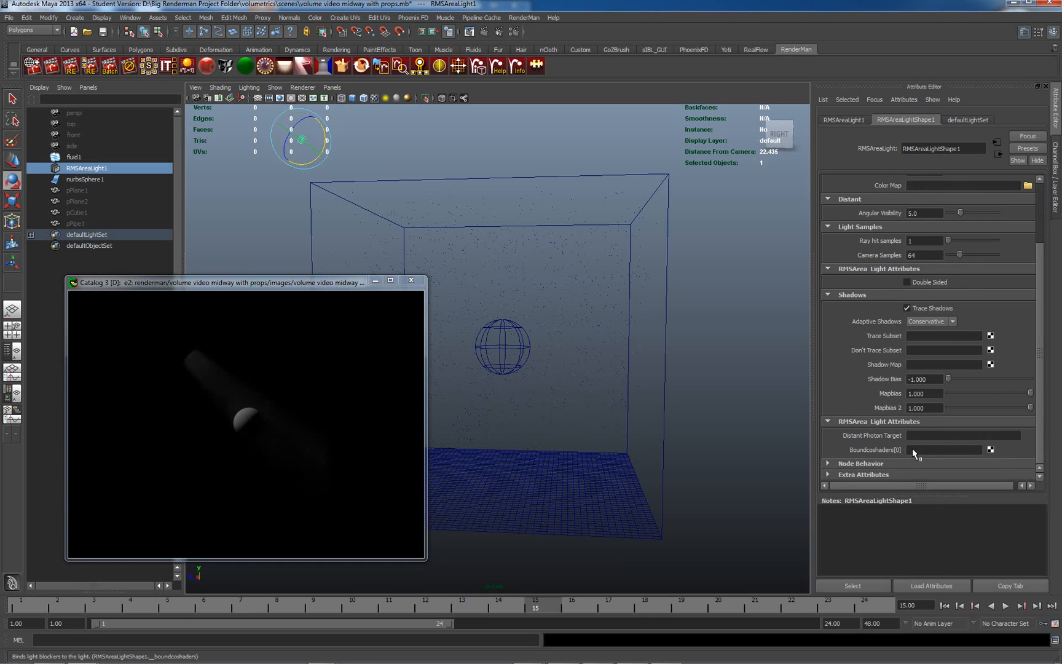
{"action": "left_click", "coordinate": [990, 450]}
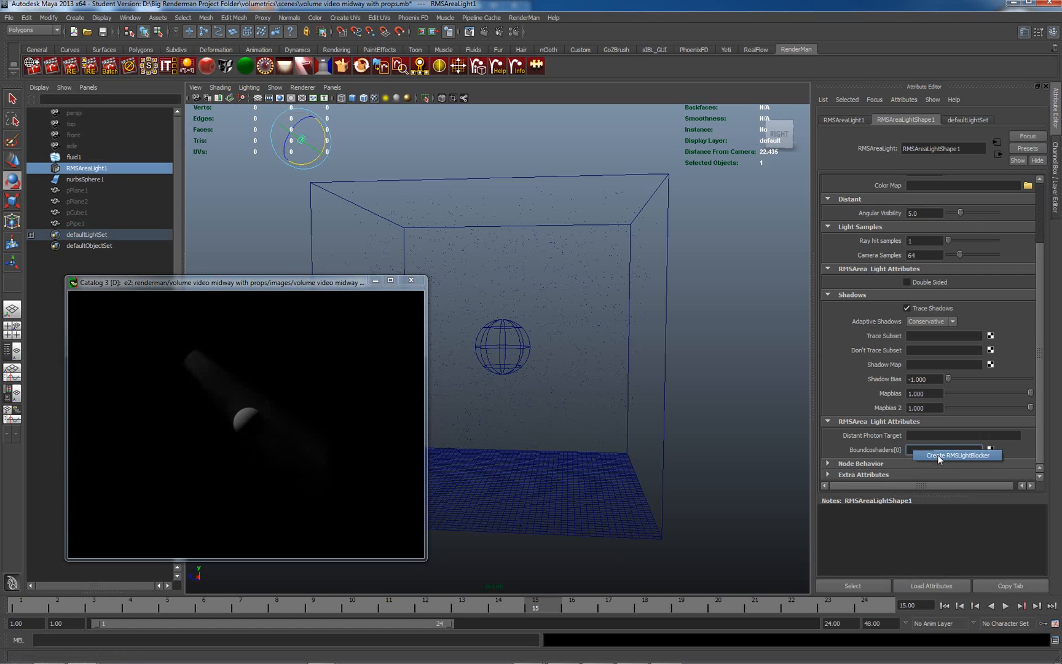
- Create RMSLightBlocker1 for the area light and move it in front of the light
{"action": "left_click", "coordinate": [955, 454]}
{"action": "type", "text": "e"}
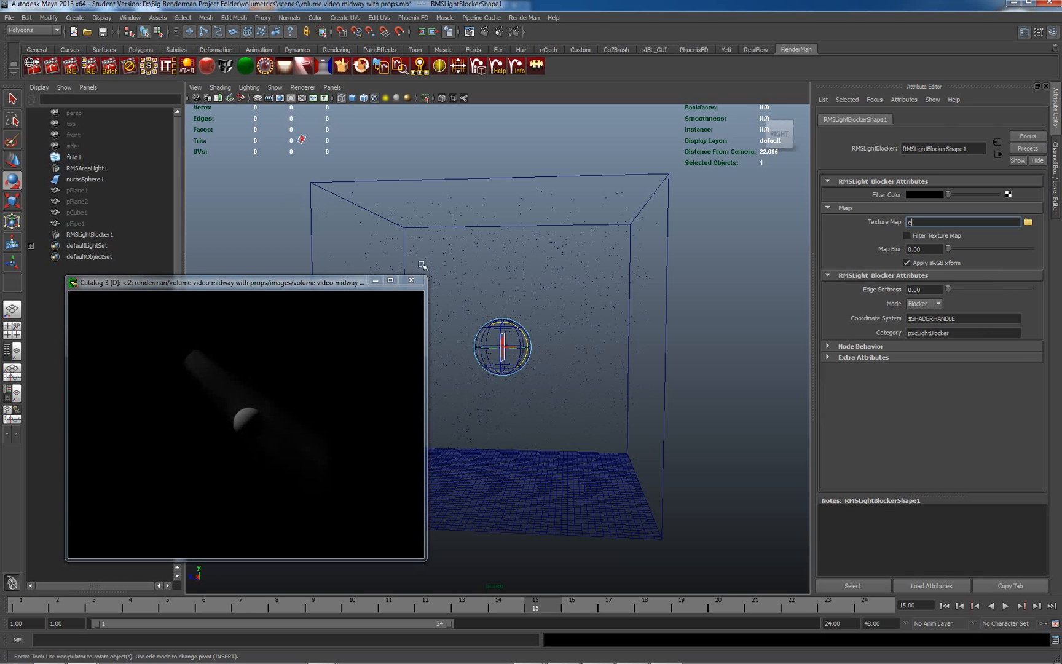
{"action": "type", "text": "w"}
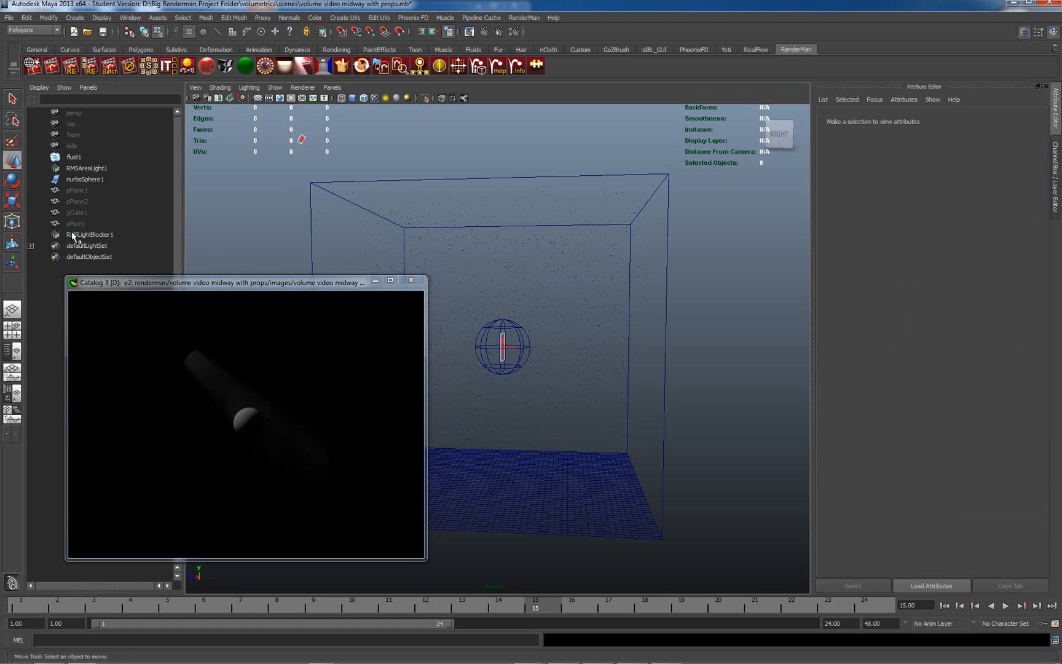
{"action": "mouse_move", "coordinate": [218, 251]}
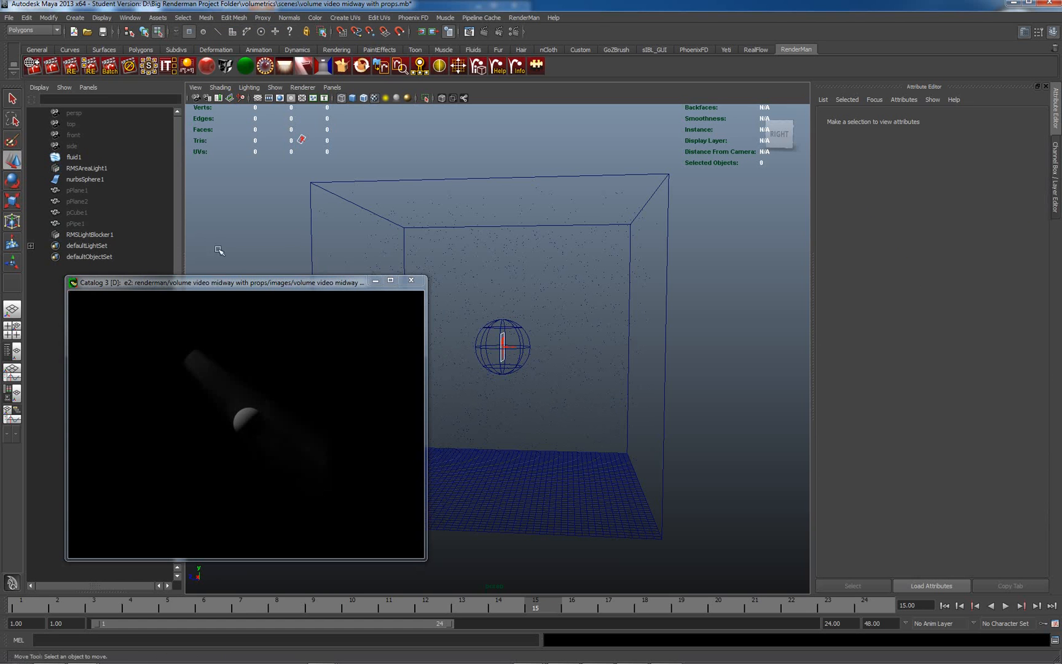
{"action": "mouse_move", "coordinate": [90, 224]}
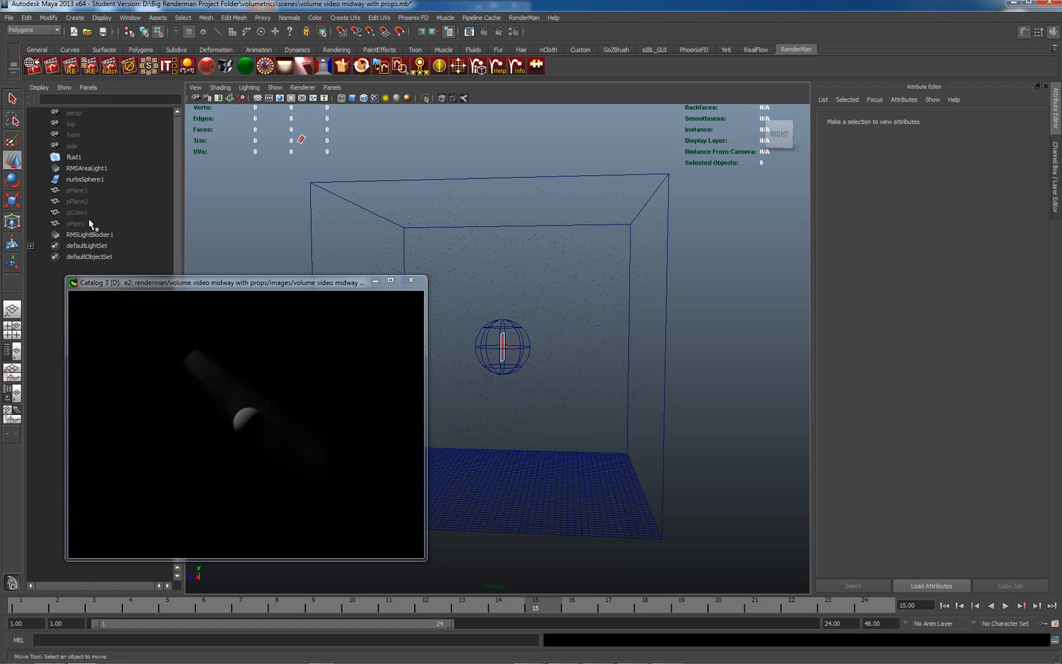
{"action": "left_click", "coordinate": [90, 235]}
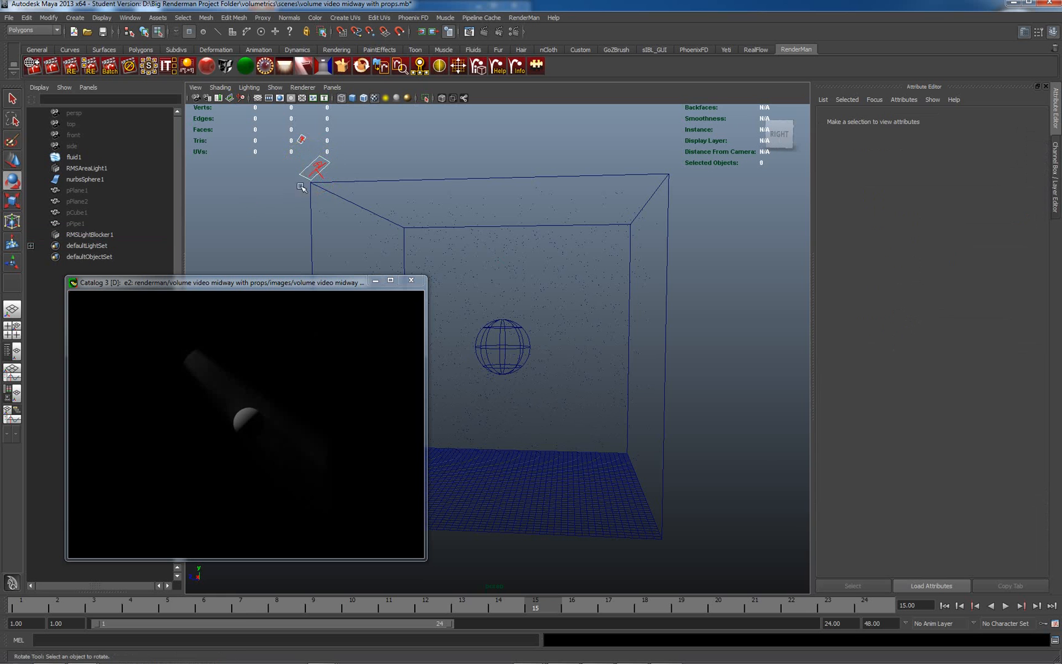
{"action": "mouse_move", "coordinate": [132, 208]}
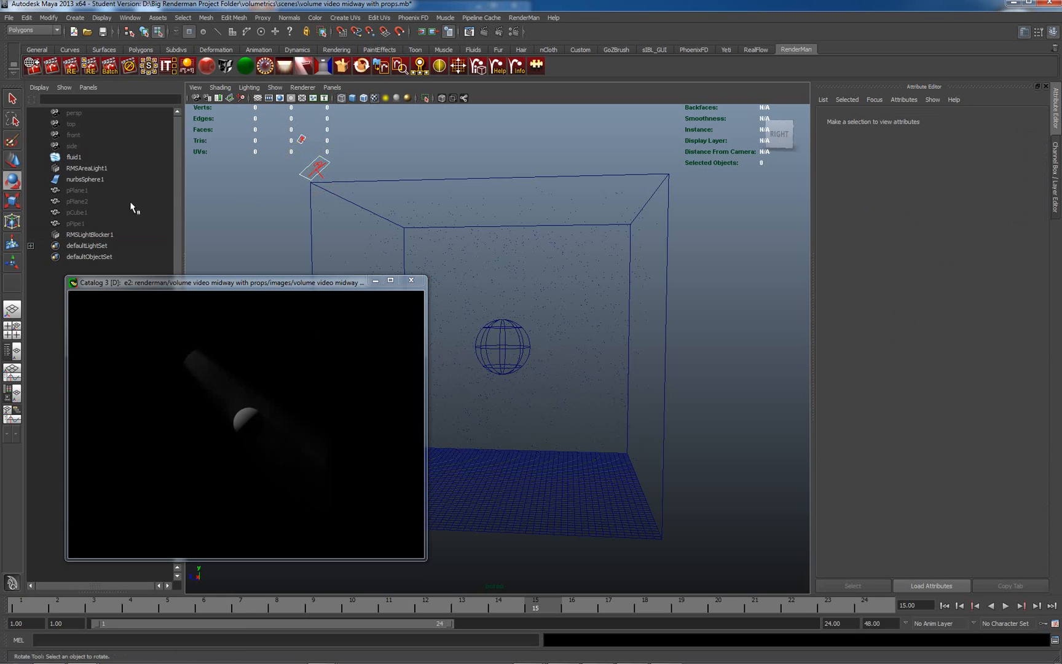
- Check the area light's blocker link, then scale RMSLightBlocker1 up
{"action": "left_click", "coordinate": [86, 167]}
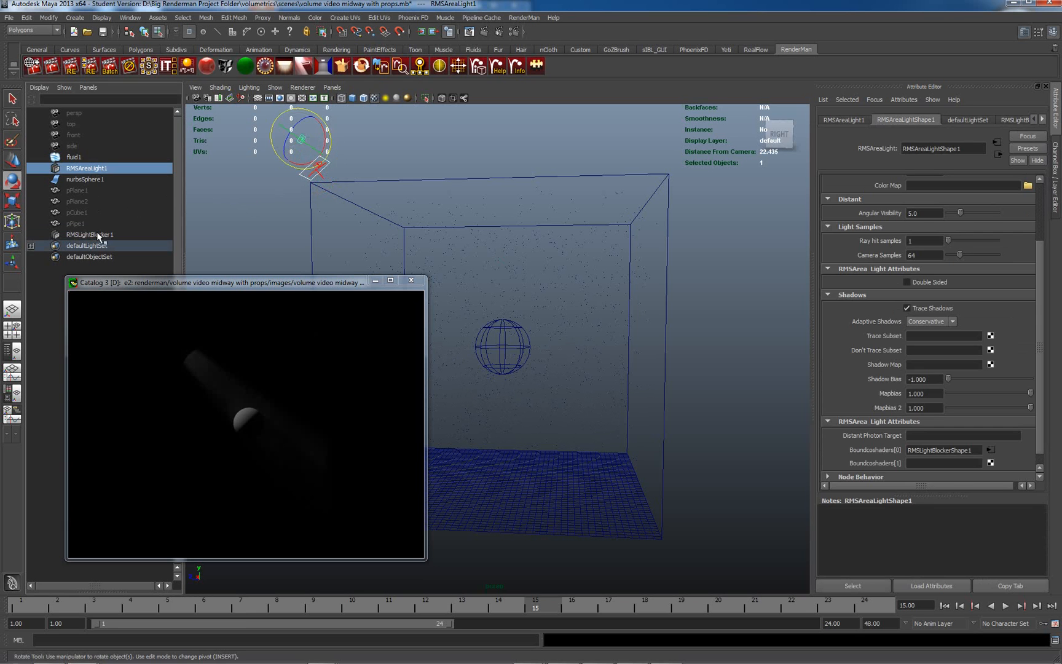
{"action": "left_click", "coordinate": [89, 235]}
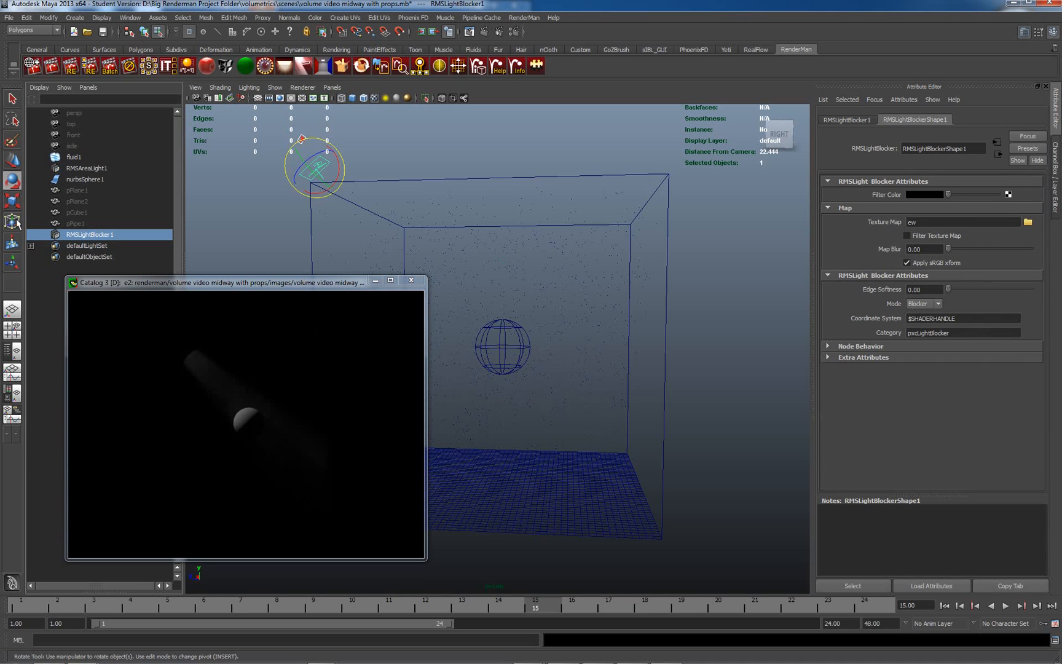
{"action": "left_click", "coordinate": [12, 221]}
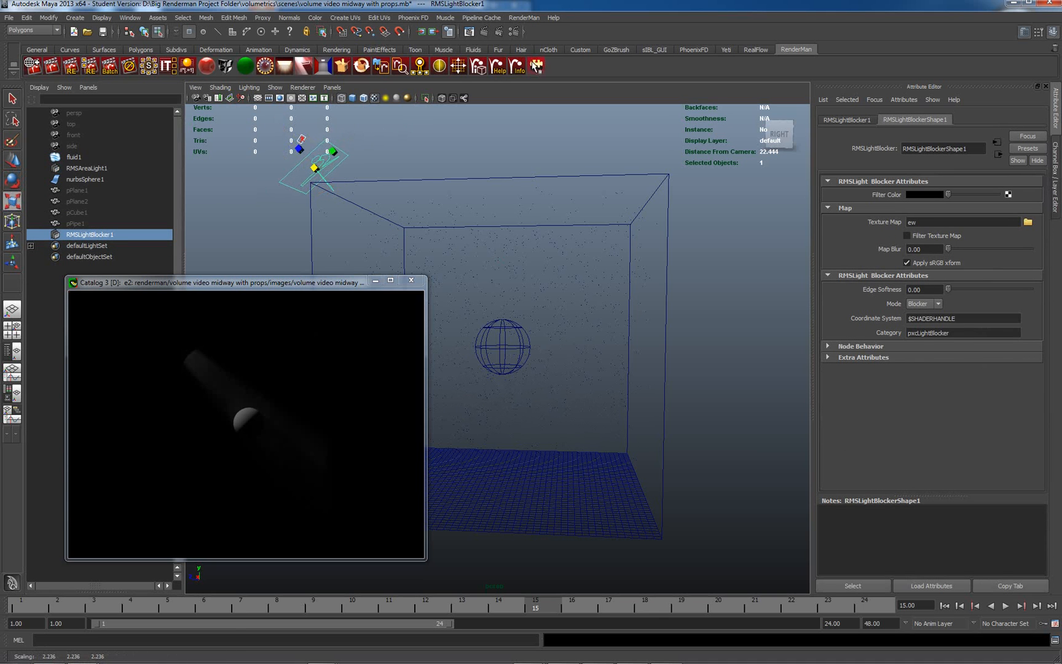
- Re-render the scene with the scaled light blocker from the render window
{"action": "right_click", "coordinate": [239, 397]}
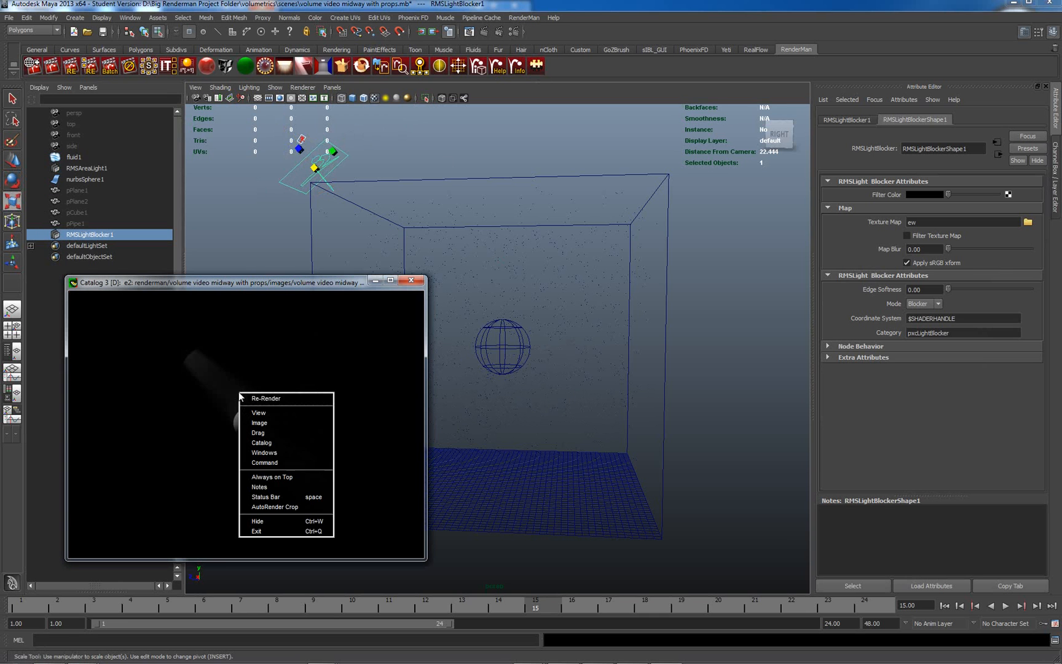
{"action": "left_click", "coordinate": [265, 398]}
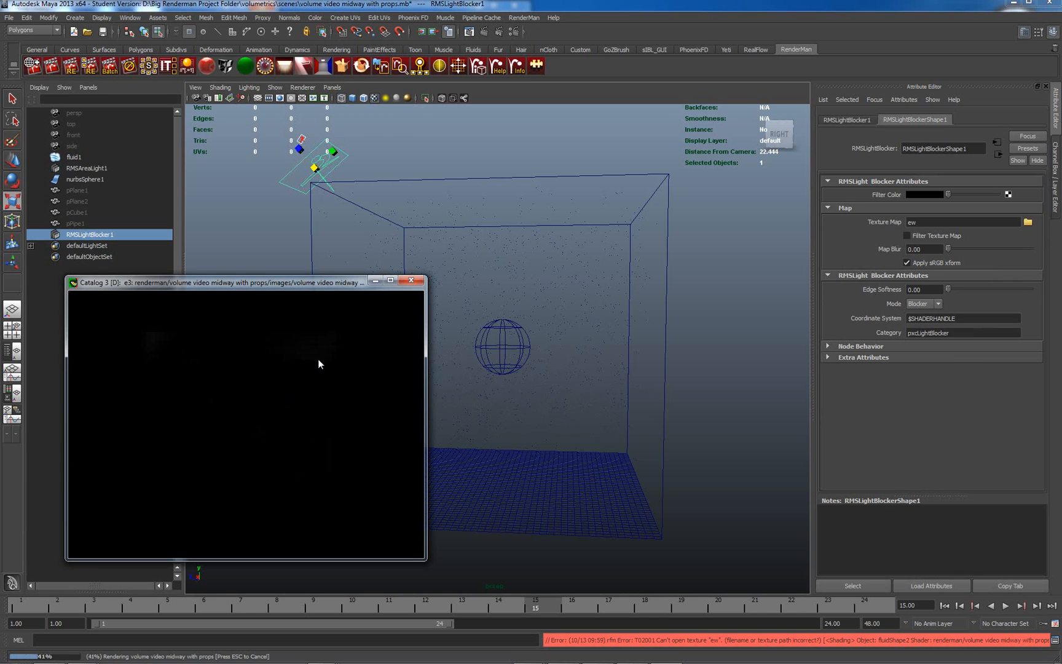
{"action": "mouse_move", "coordinate": [337, 286]}
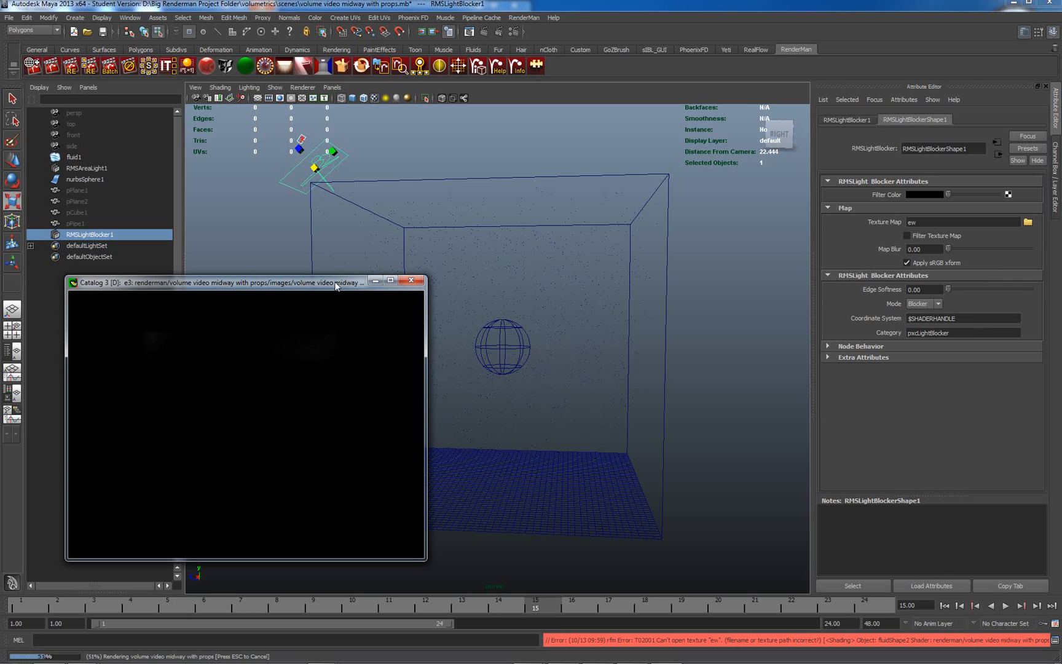
{"action": "mouse_move", "coordinate": [389, 351]}
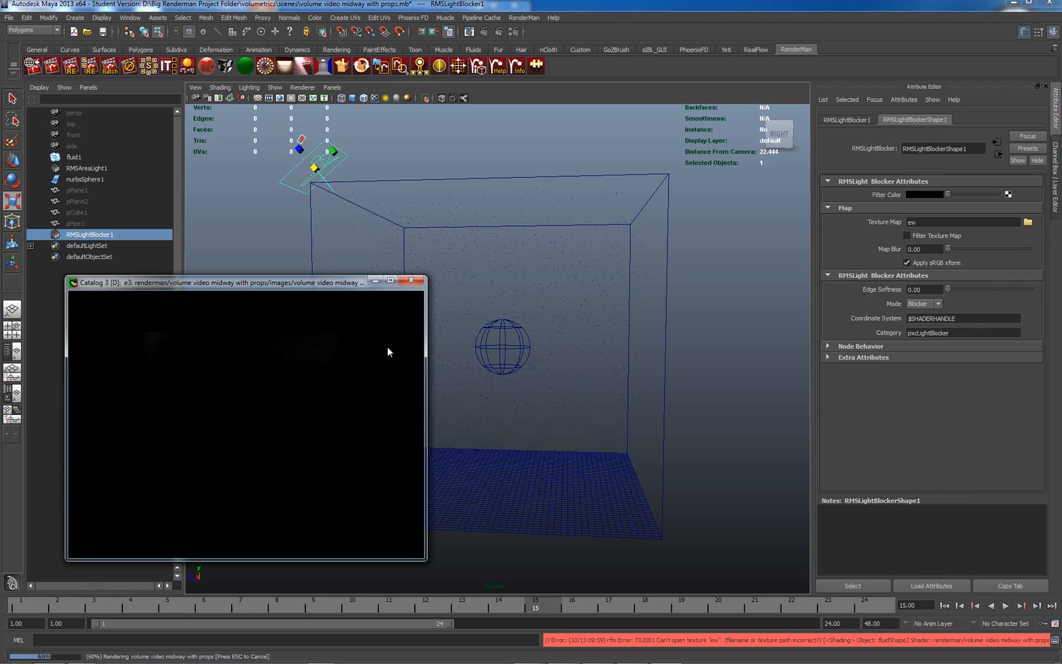
{"action": "mouse_move", "coordinate": [358, 436]}
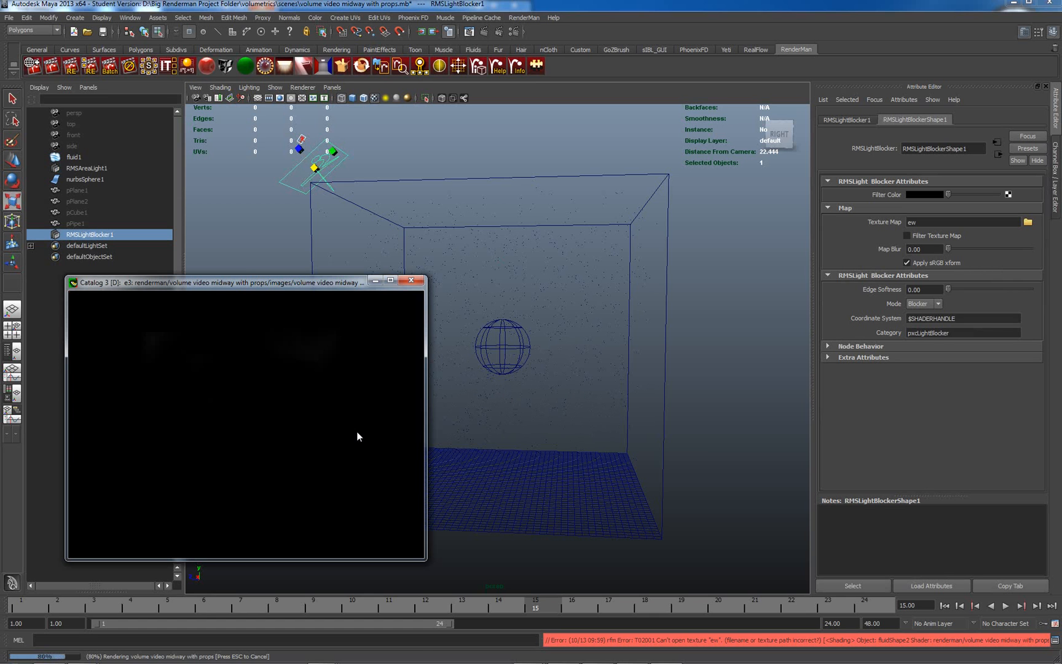
{"action": "mouse_move", "coordinate": [928, 225]}
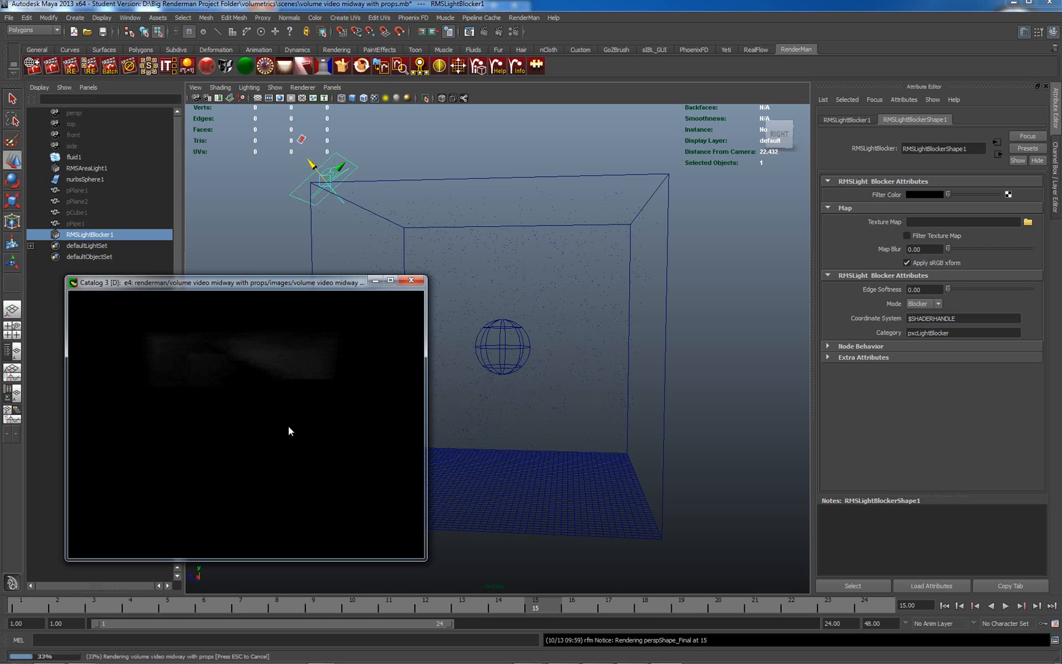
{"action": "mouse_move", "coordinate": [190, 342]}
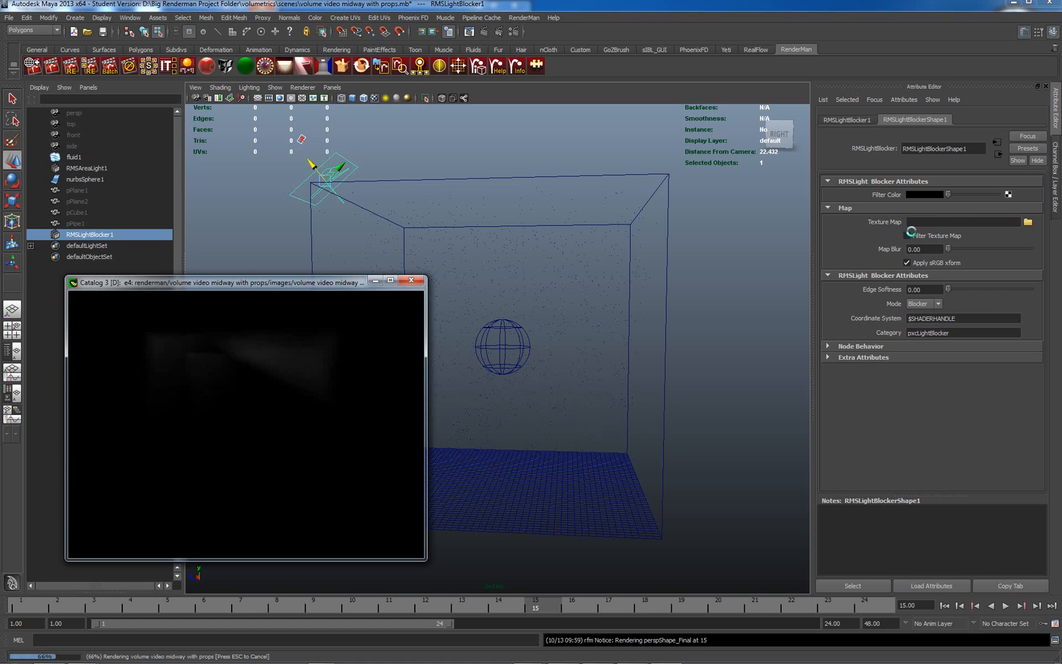
{"action": "mouse_move", "coordinate": [646, 214]}
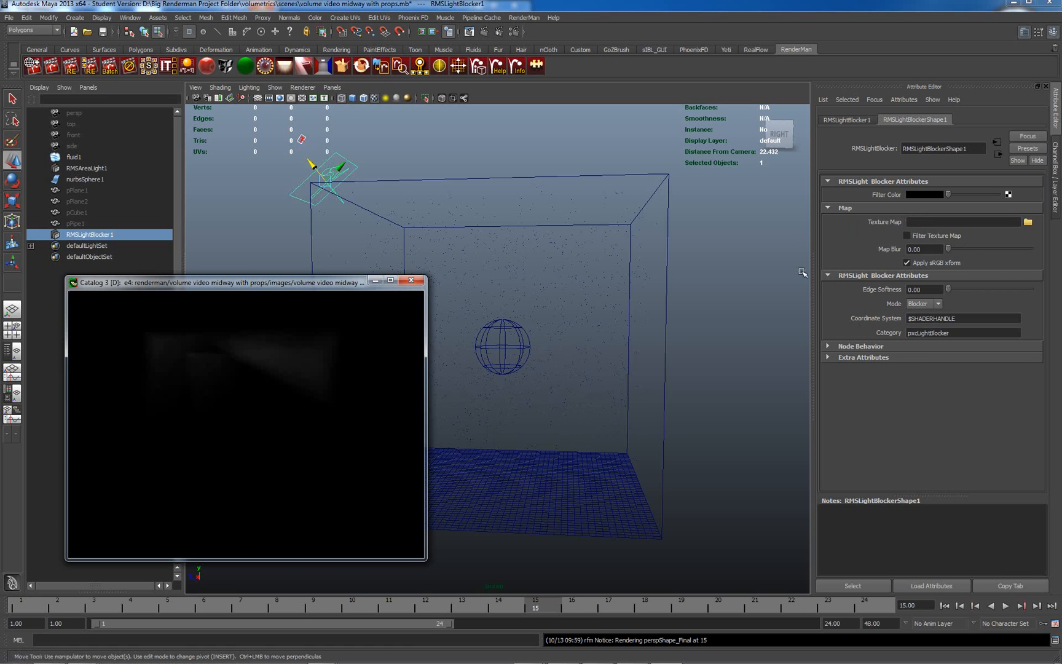
{"action": "mouse_move", "coordinate": [691, 250]}
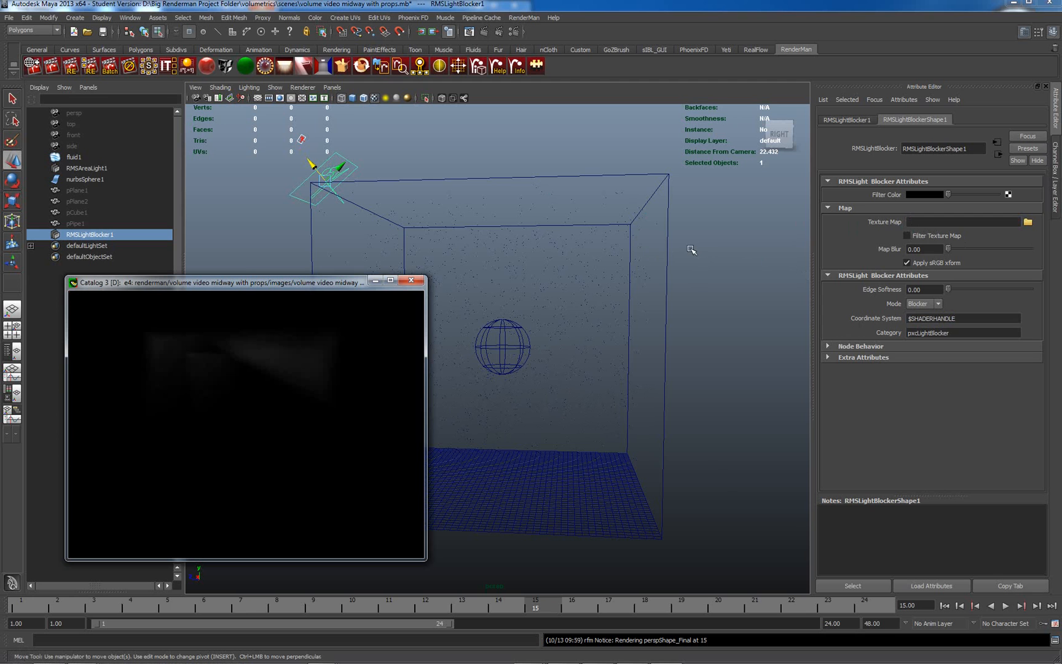
{"action": "mouse_move", "coordinate": [689, 243]}
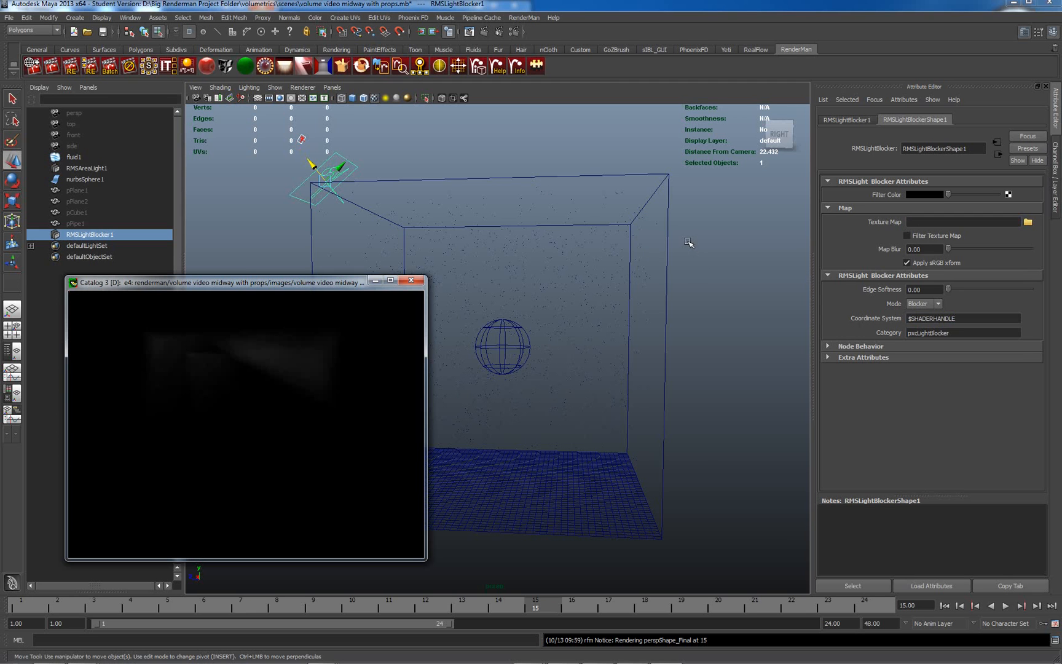
{"action": "mouse_move", "coordinate": [343, 218]}
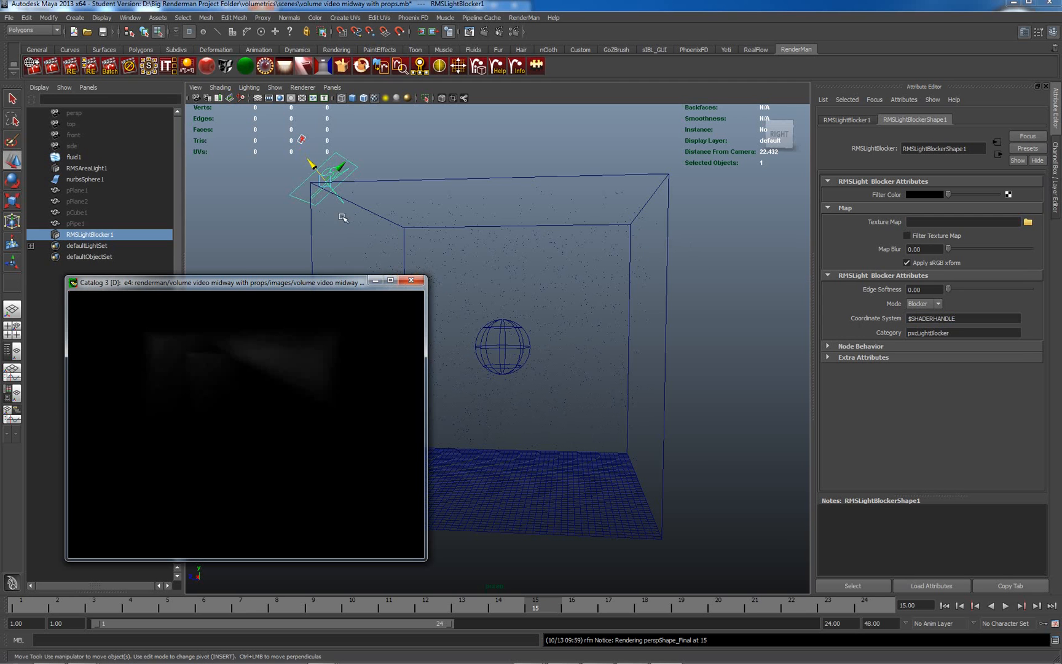
- Re-render to check the smaller light blocker near the fluid box corner
{"action": "left_click", "coordinate": [12, 201]}
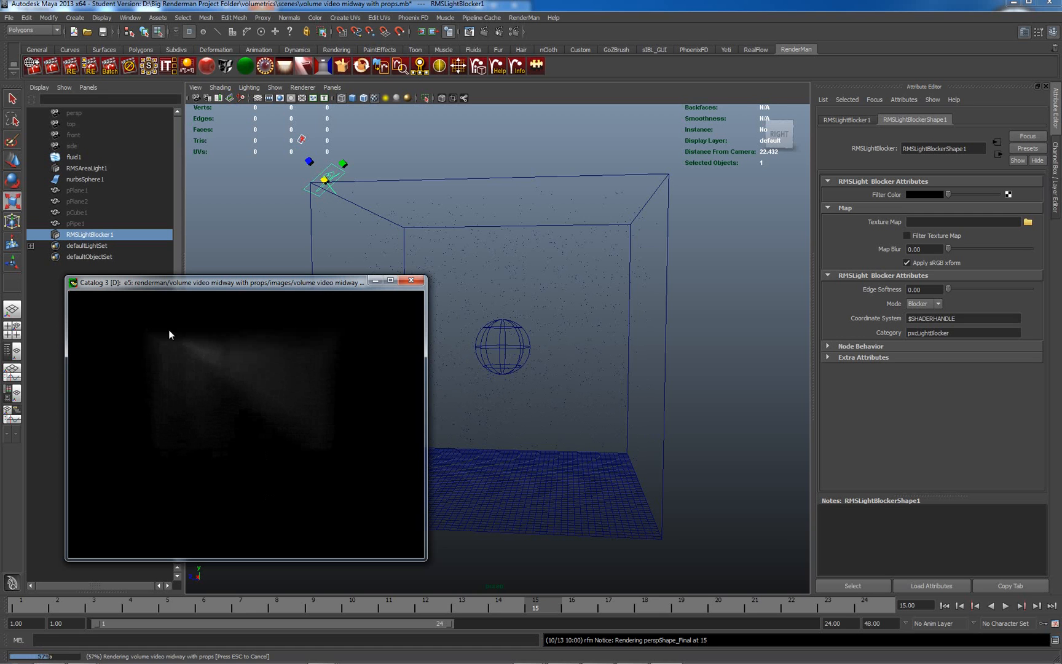
{"action": "mouse_move", "coordinate": [187, 472]}
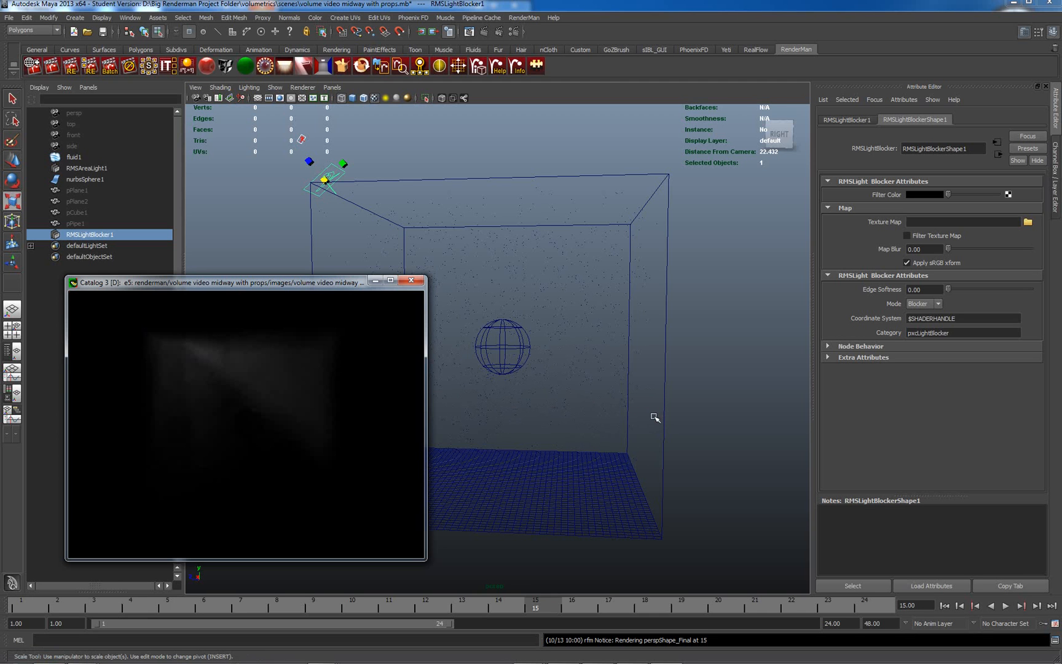
{"action": "mouse_move", "coordinate": [869, 340]}
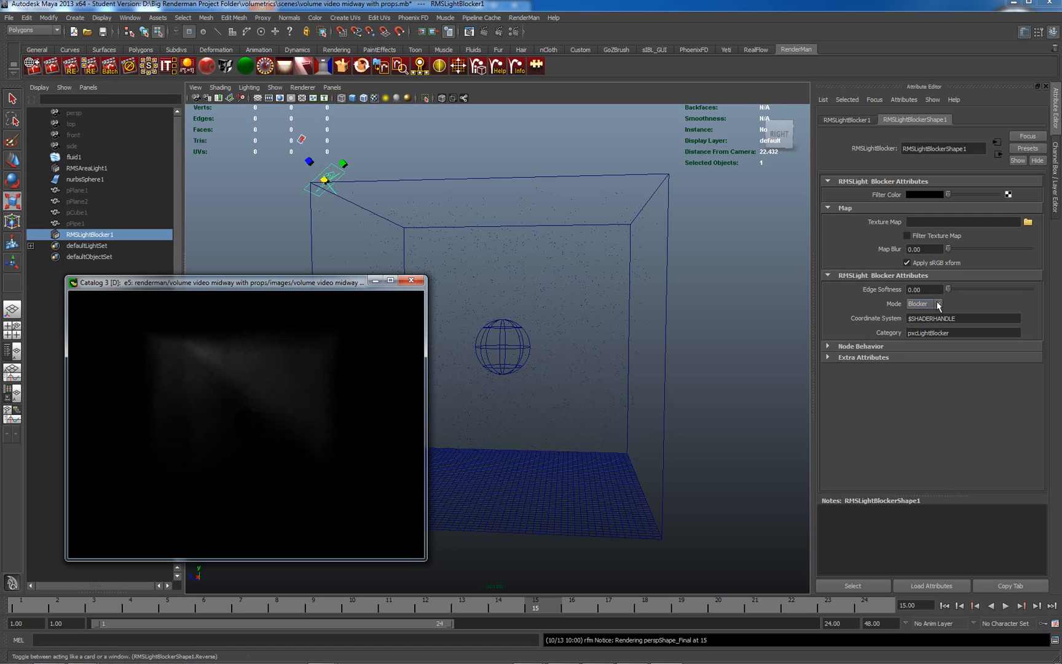
- Set the light blocker's Mode to Window and its Filter Color to white
{"action": "left_click", "coordinate": [938, 303]}
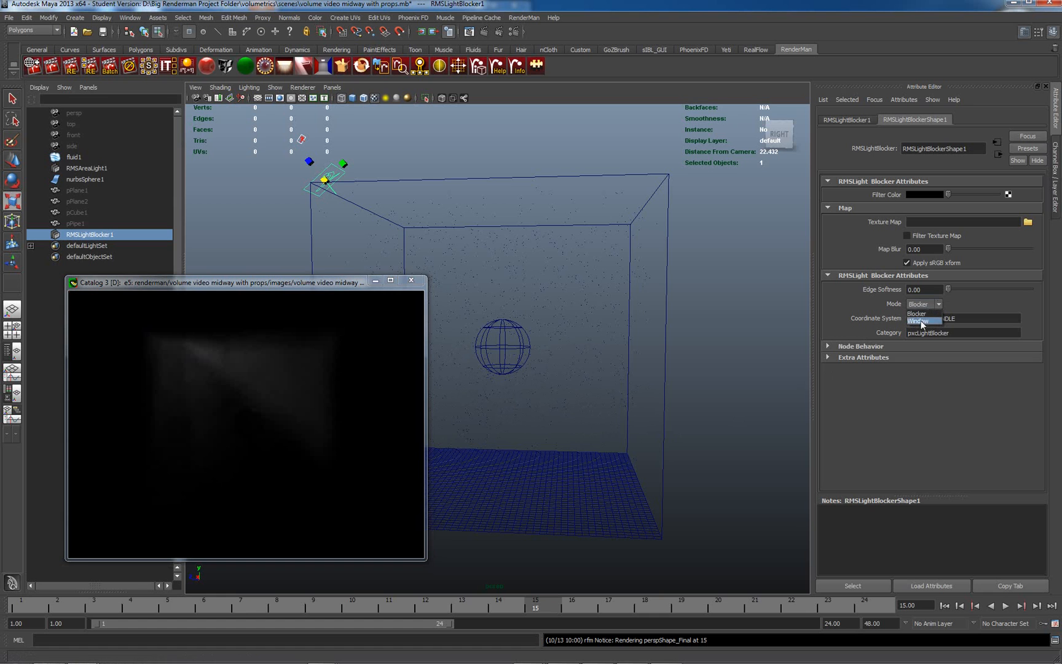
{"action": "left_click", "coordinate": [919, 321]}
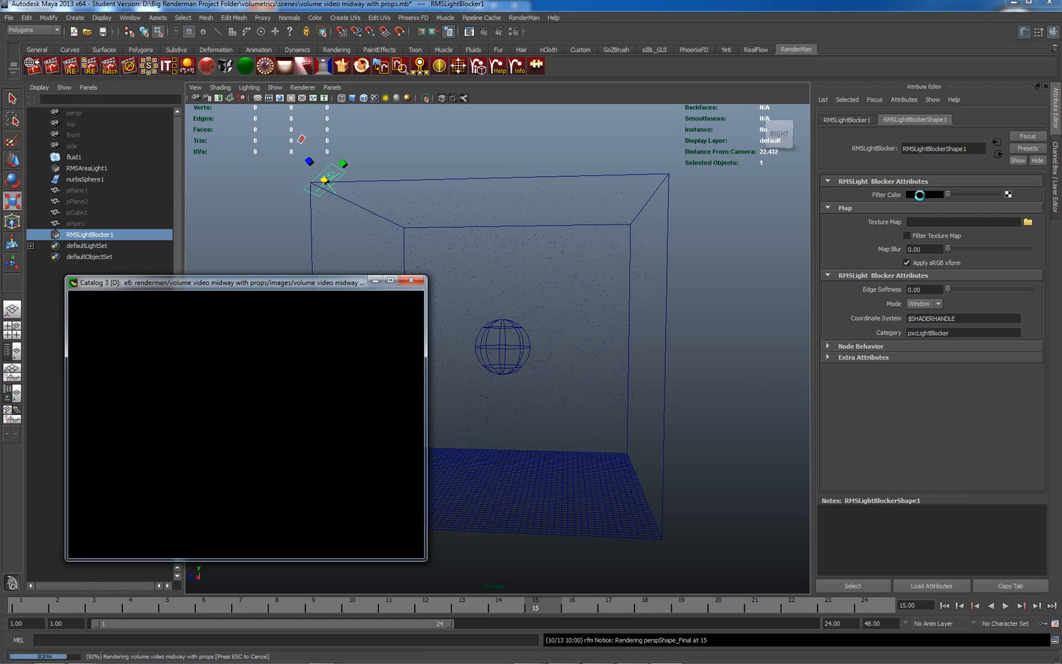
{"action": "left_click", "coordinate": [924, 194]}
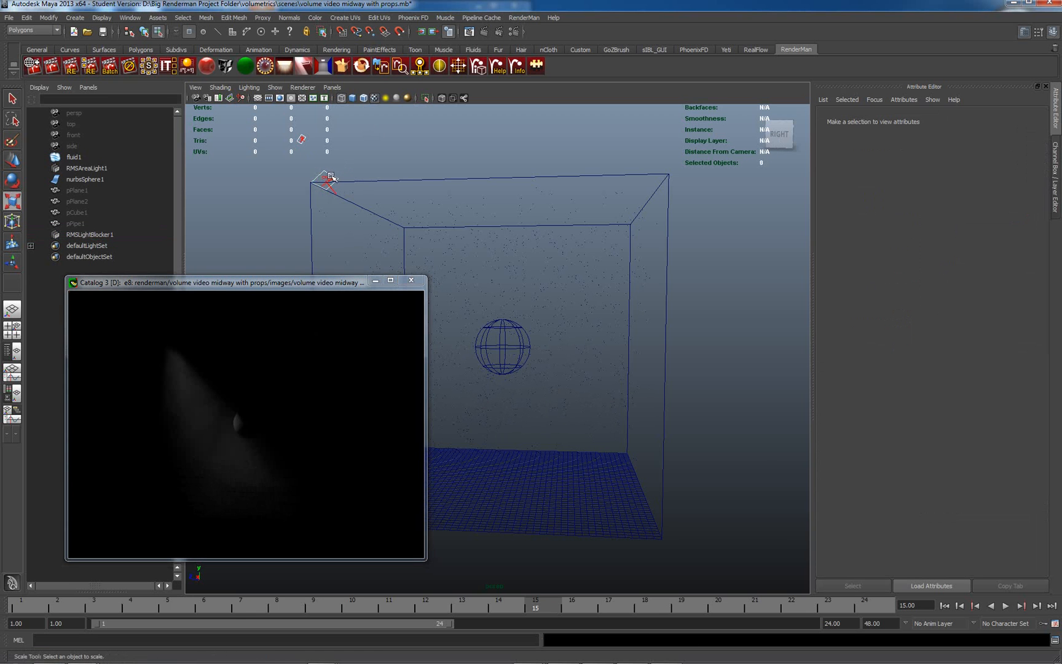
{"action": "mouse_move", "coordinate": [271, 240]}
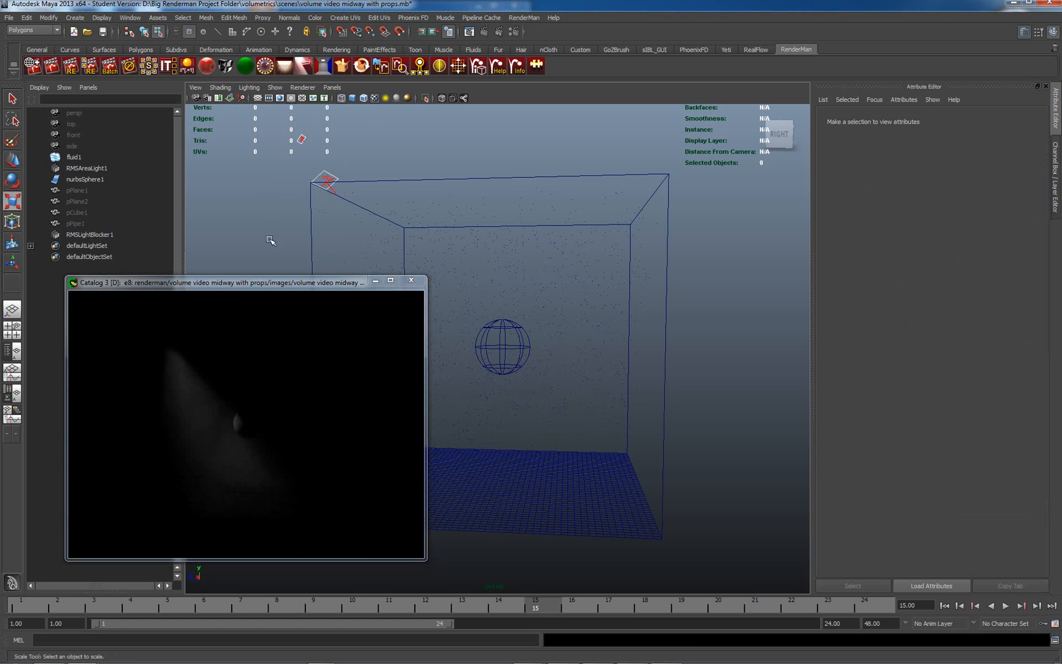
{"action": "mouse_move", "coordinate": [91, 237]}
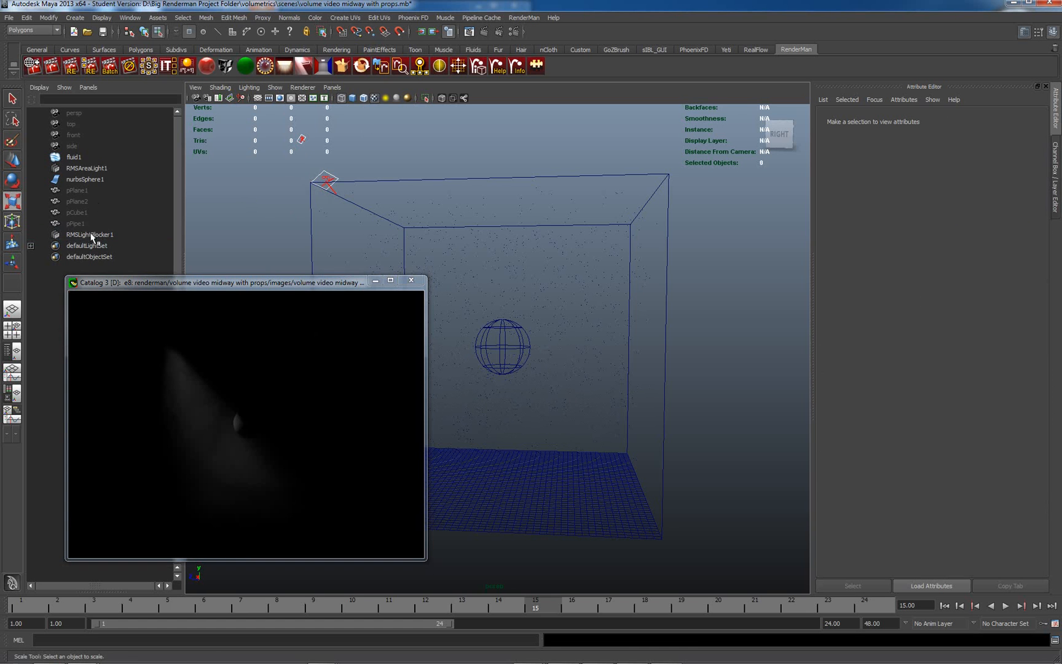
- Select RMSLightBlocker1 in the Outliner to show its window-mode attributes
{"action": "left_click", "coordinate": [88, 234]}
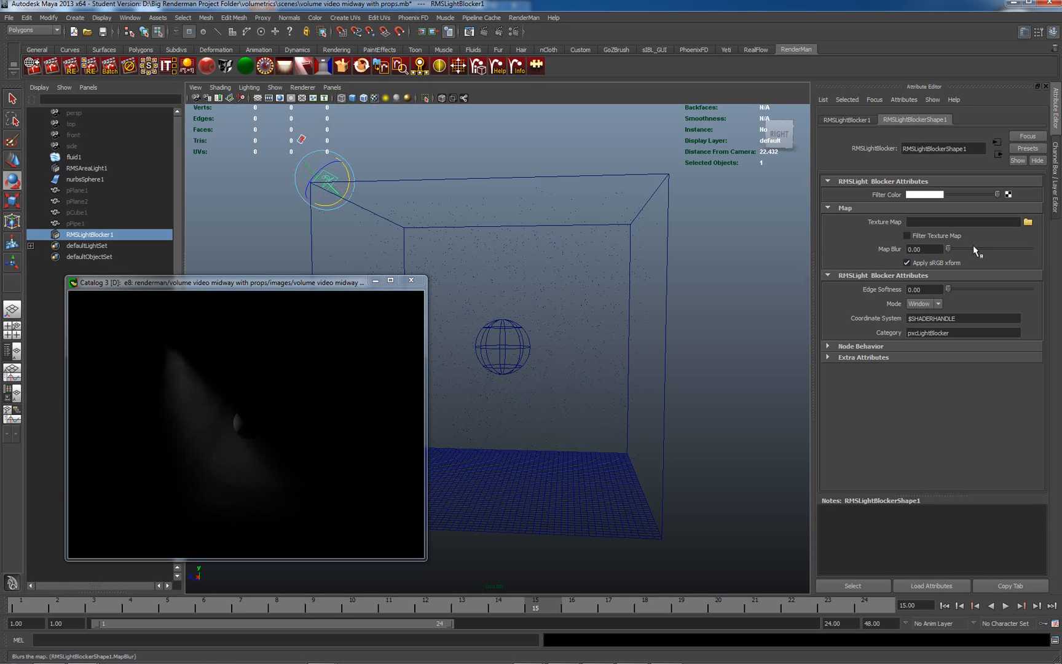
{"action": "mouse_move", "coordinate": [1028, 222]}
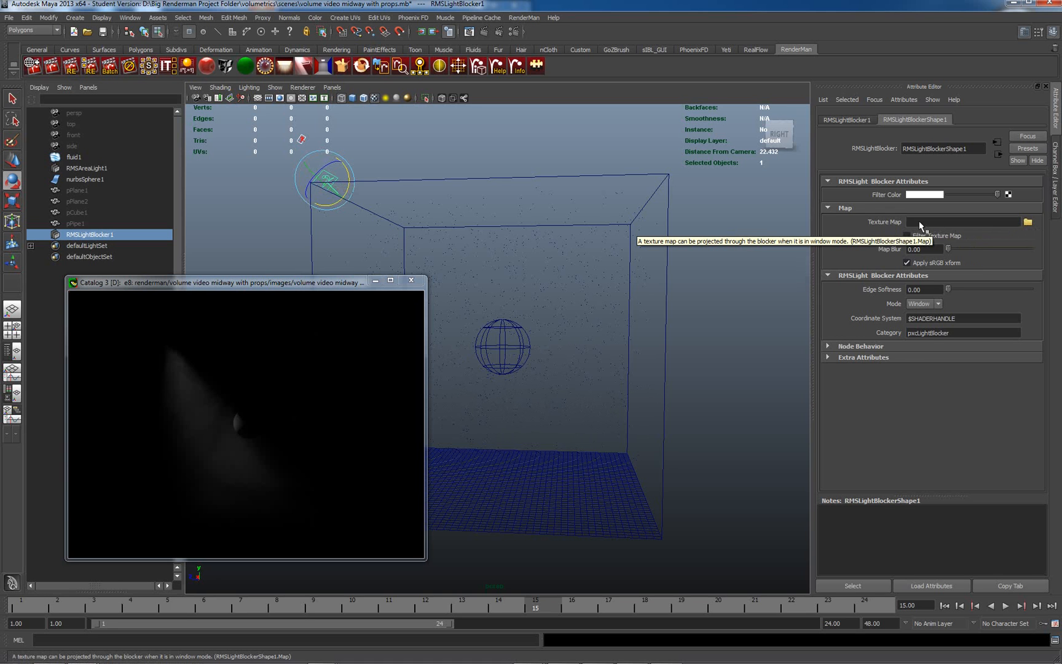
{"action": "mouse_move", "coordinate": [920, 226]}
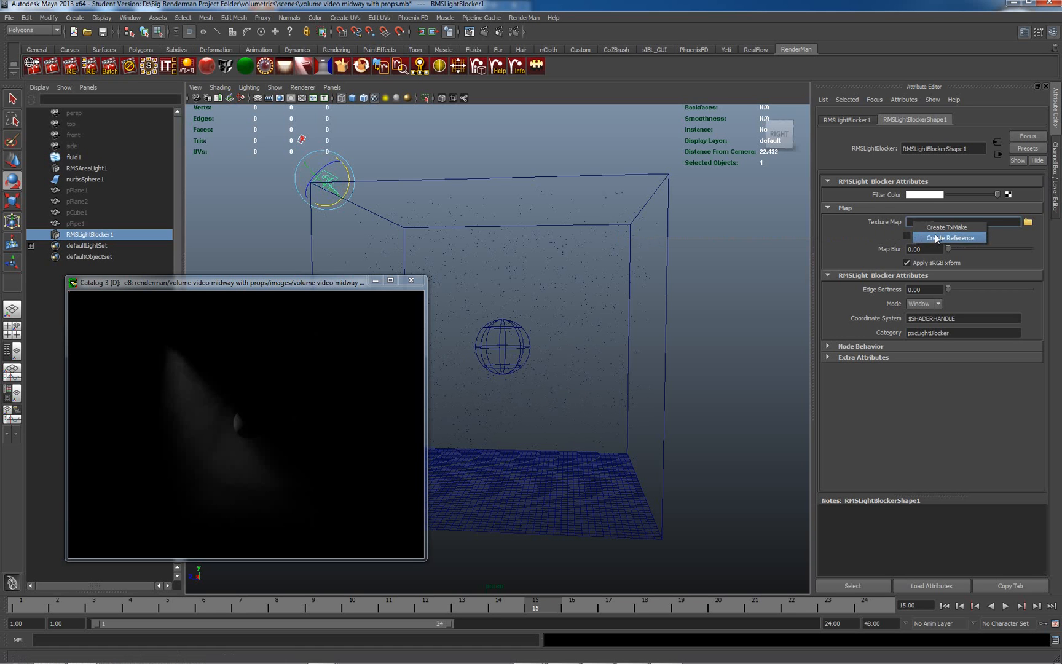
- Create a TxMake pass for the blocker's map using clarke.tif from sourceimages as input
{"action": "left_click", "coordinate": [947, 227]}
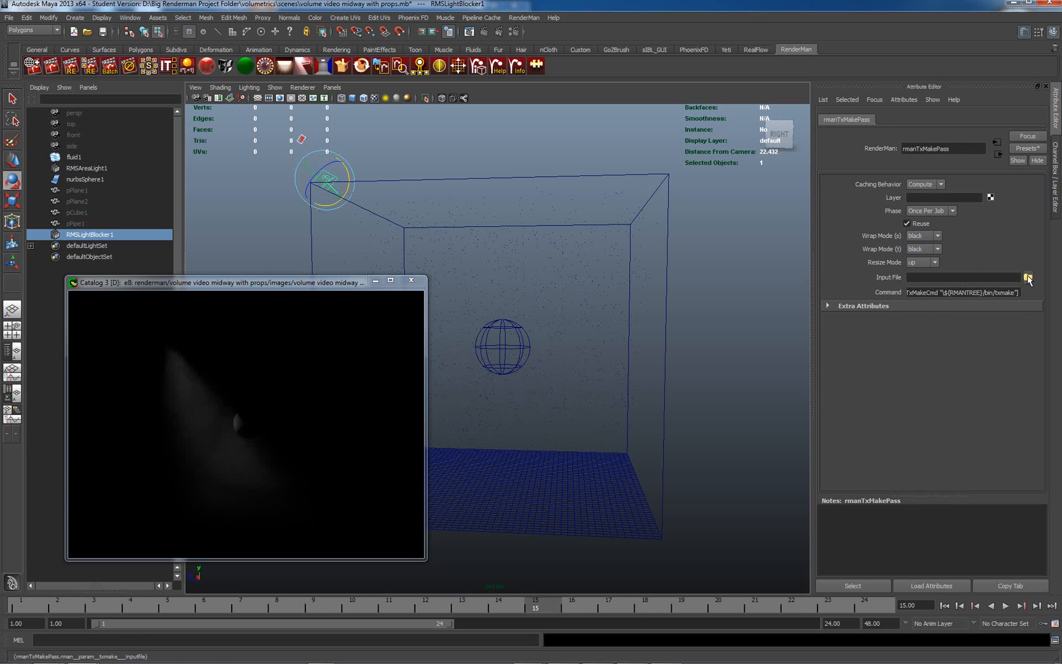
{"action": "left_click", "coordinate": [1027, 277]}
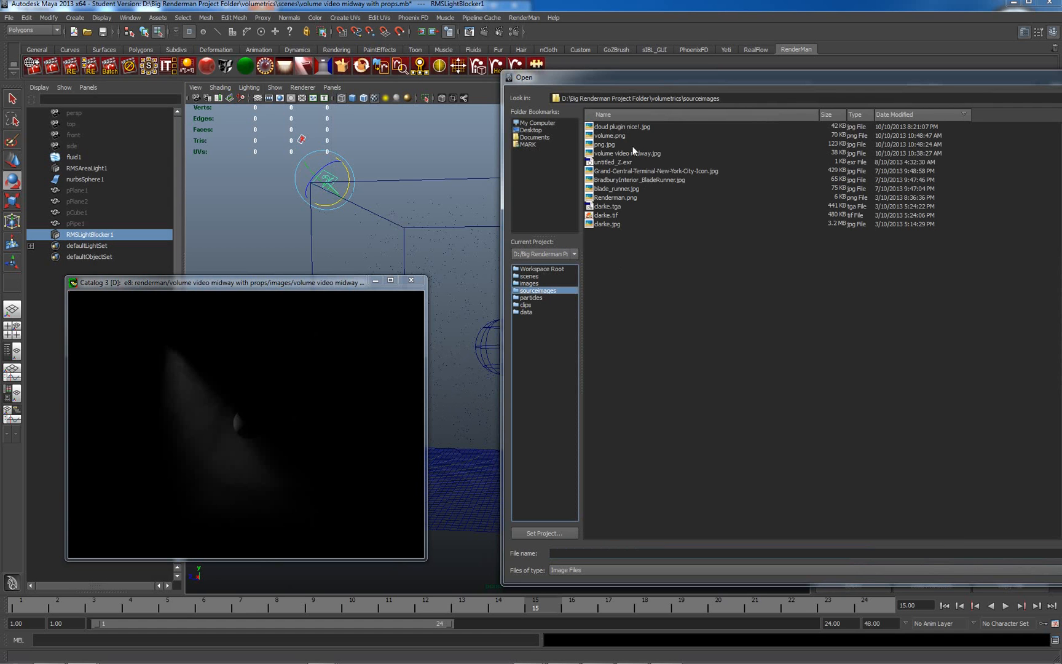
{"action": "mouse_move", "coordinate": [622, 161]}
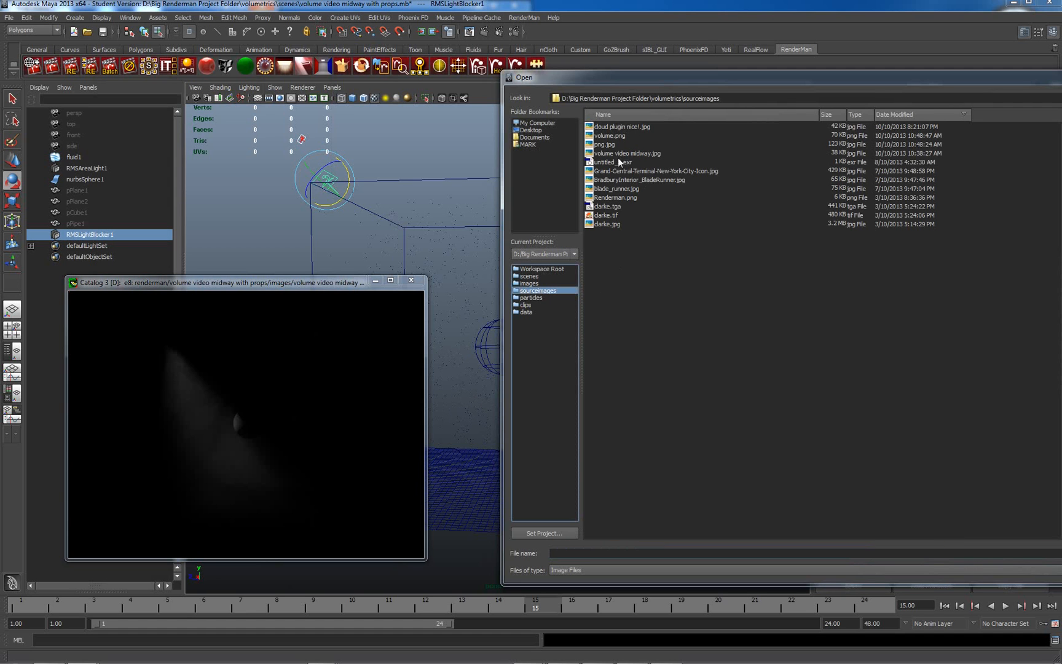
{"action": "left_click", "coordinate": [606, 206]}
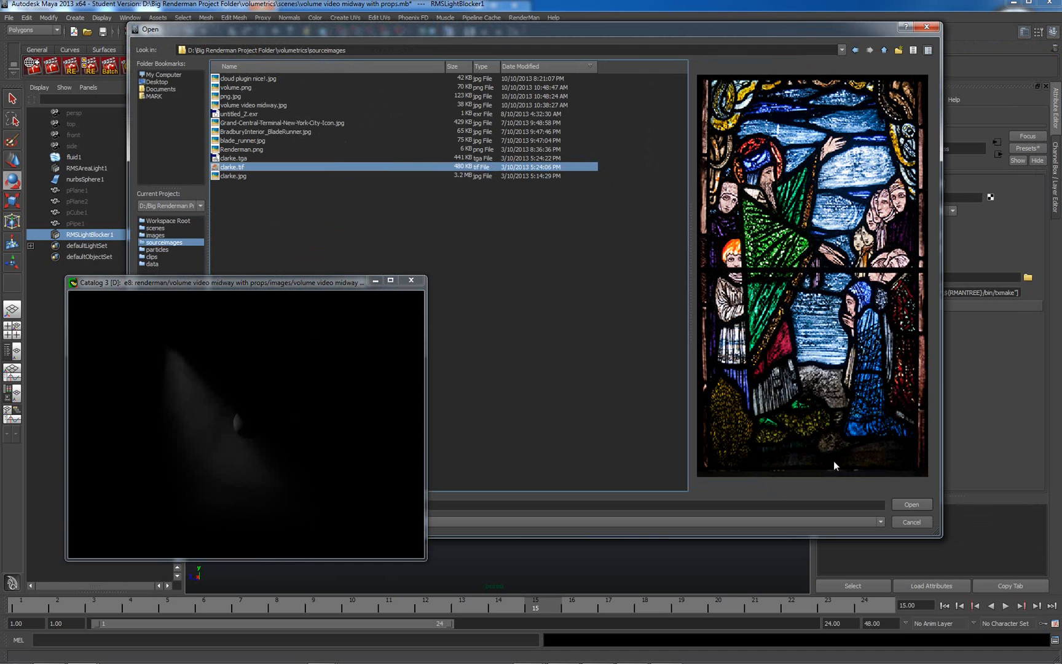
{"action": "left_click", "coordinate": [911, 504]}
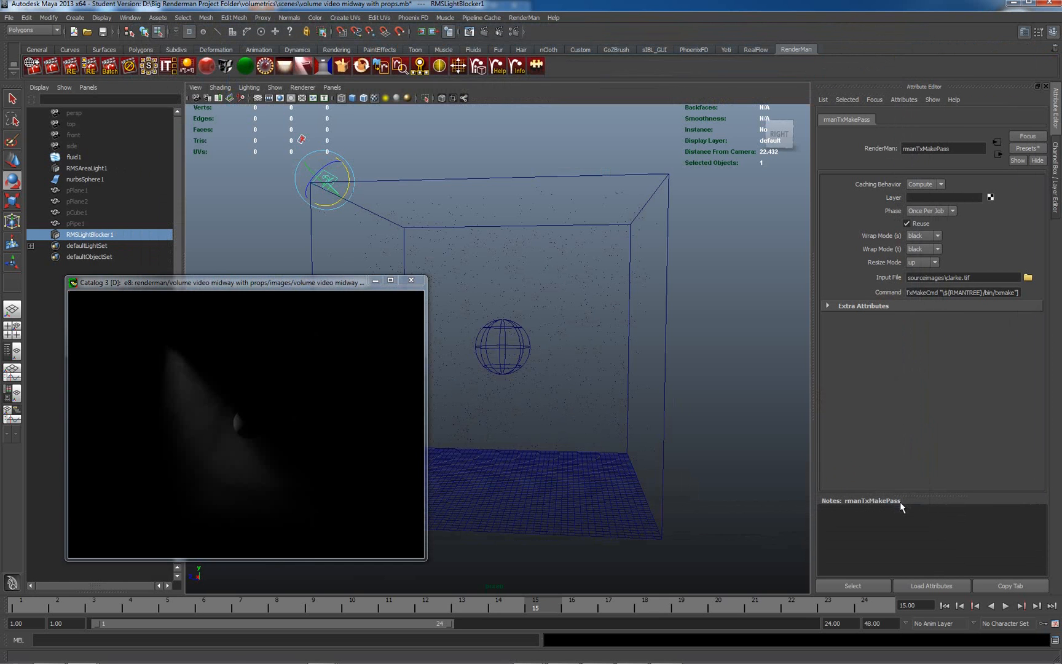
{"action": "mouse_move", "coordinate": [344, 443]}
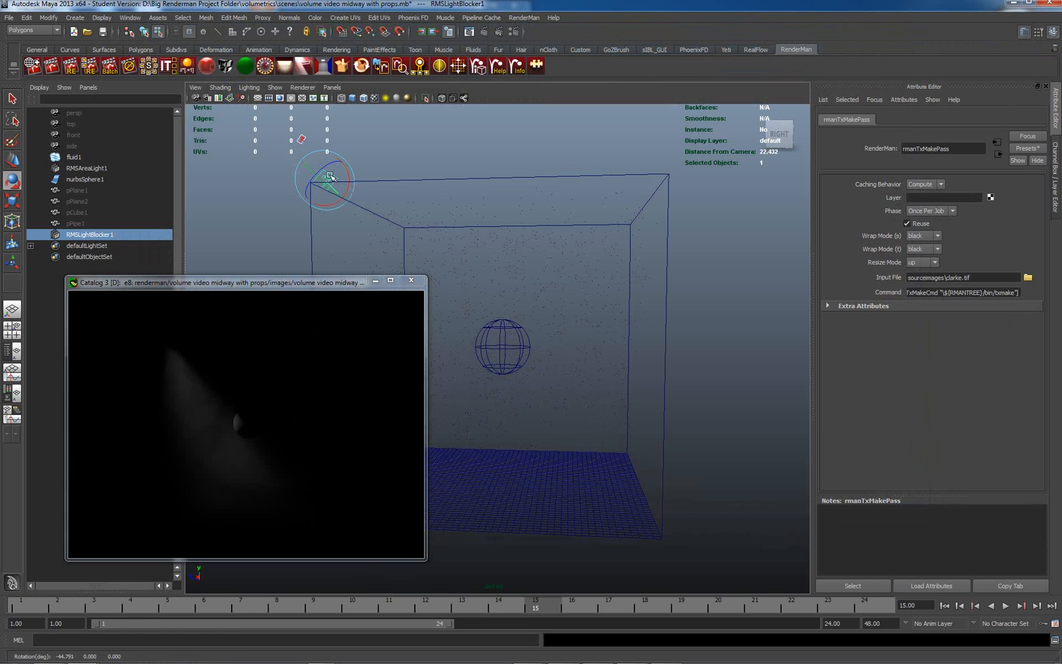
- Reselect RMSLightBlocker1 and set its Edge Softness to 0.07
{"action": "left_click", "coordinate": [264, 193]}
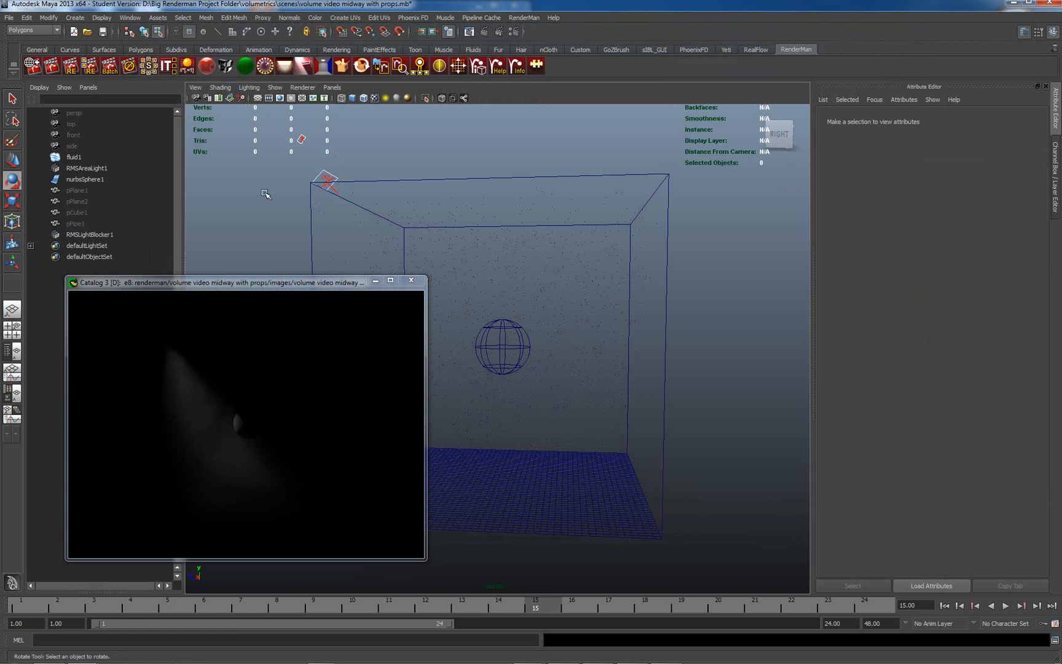
{"action": "left_click", "coordinate": [89, 234]}
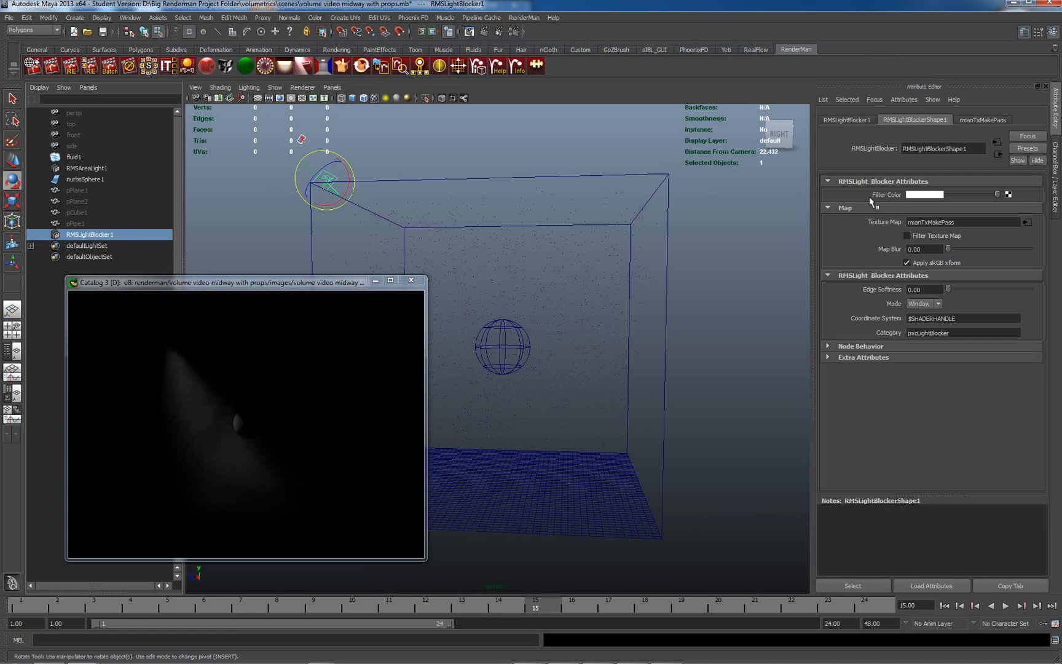
{"action": "mouse_move", "coordinate": [135, 220]}
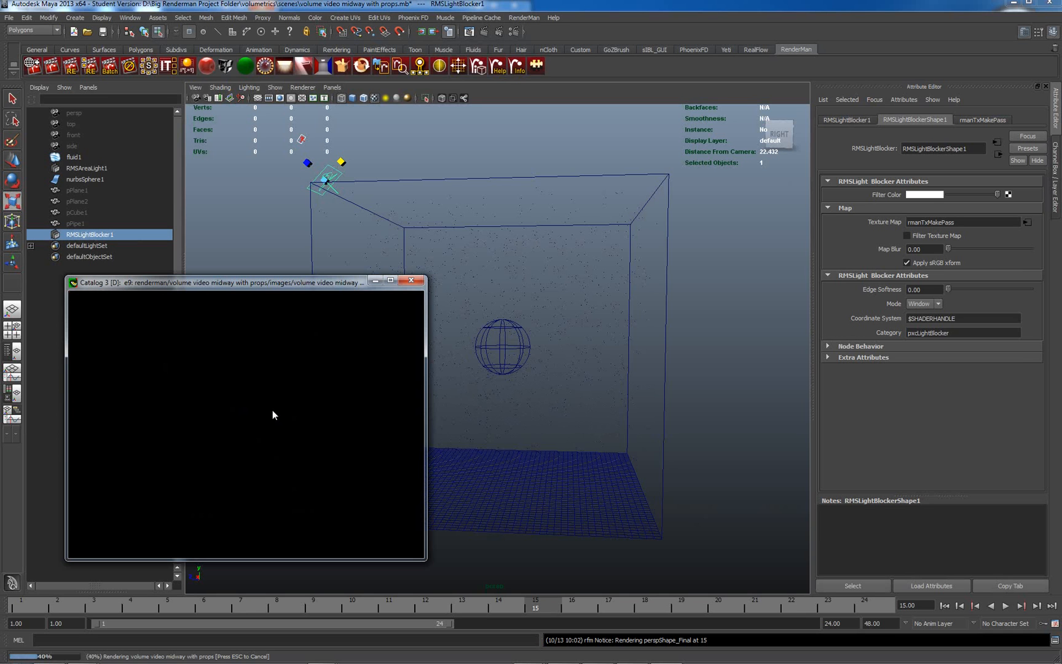
{"action": "mouse_move", "coordinate": [326, 361]}
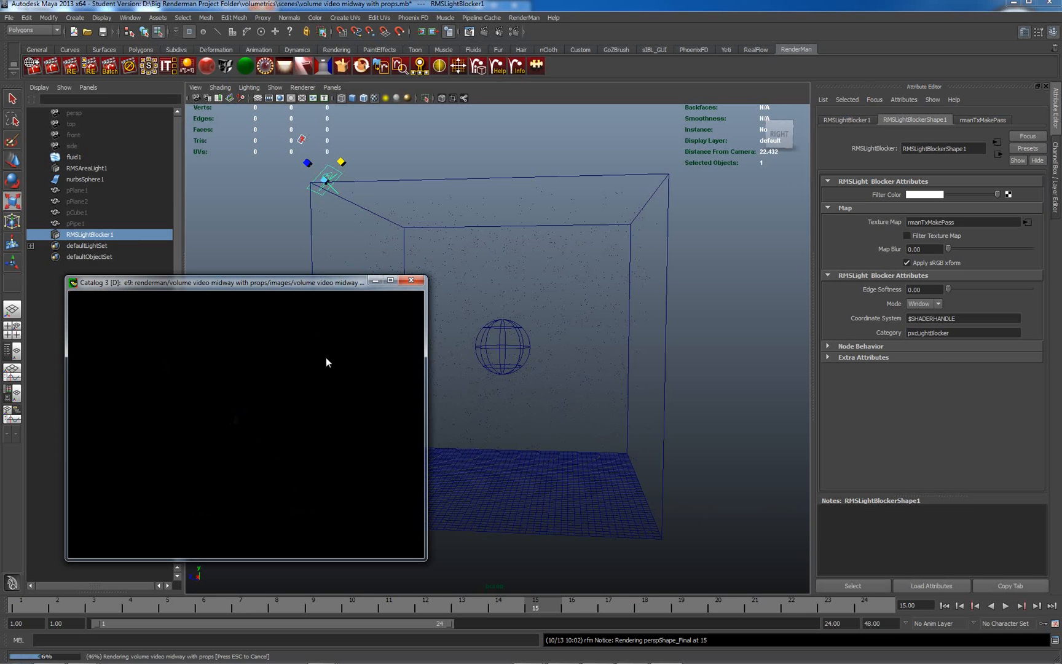
{"action": "mouse_move", "coordinate": [258, 422]}
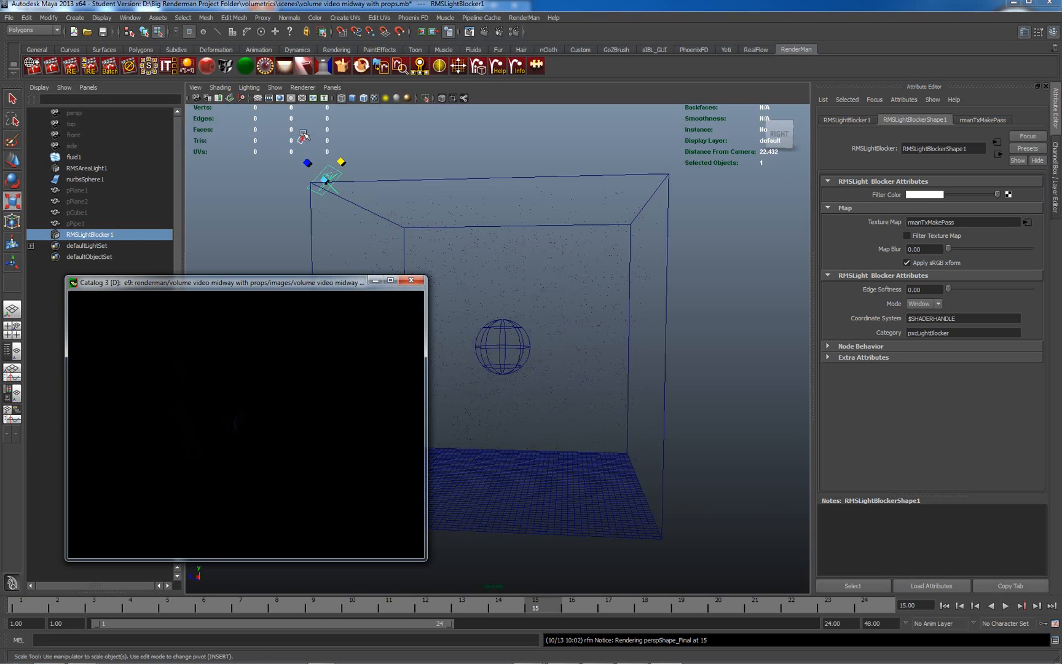
{"action": "left_click", "coordinate": [957, 289]}
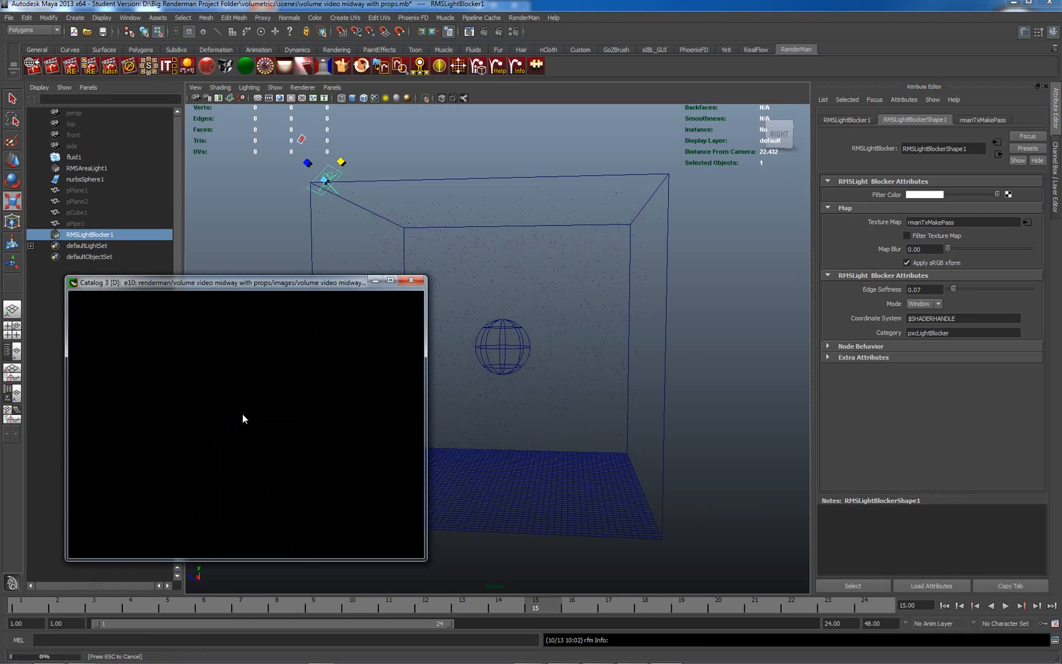
{"action": "mouse_move", "coordinate": [280, 414]}
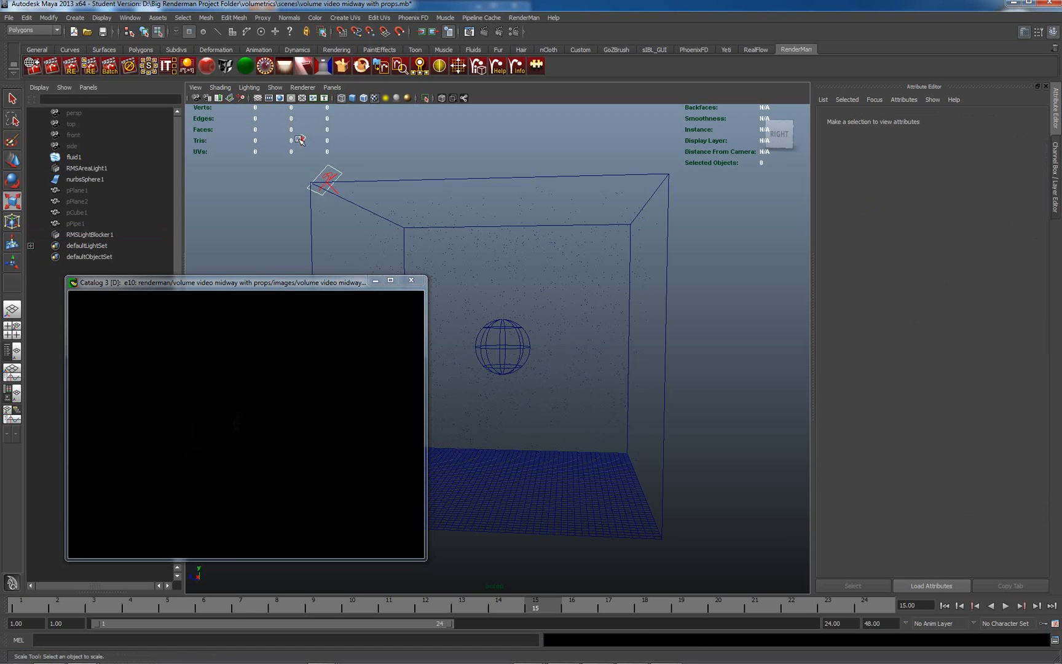
- Select RMSAreaLight1 and review its shape attributes, including the blocker boundcoshader
{"action": "left_click", "coordinate": [87, 167]}
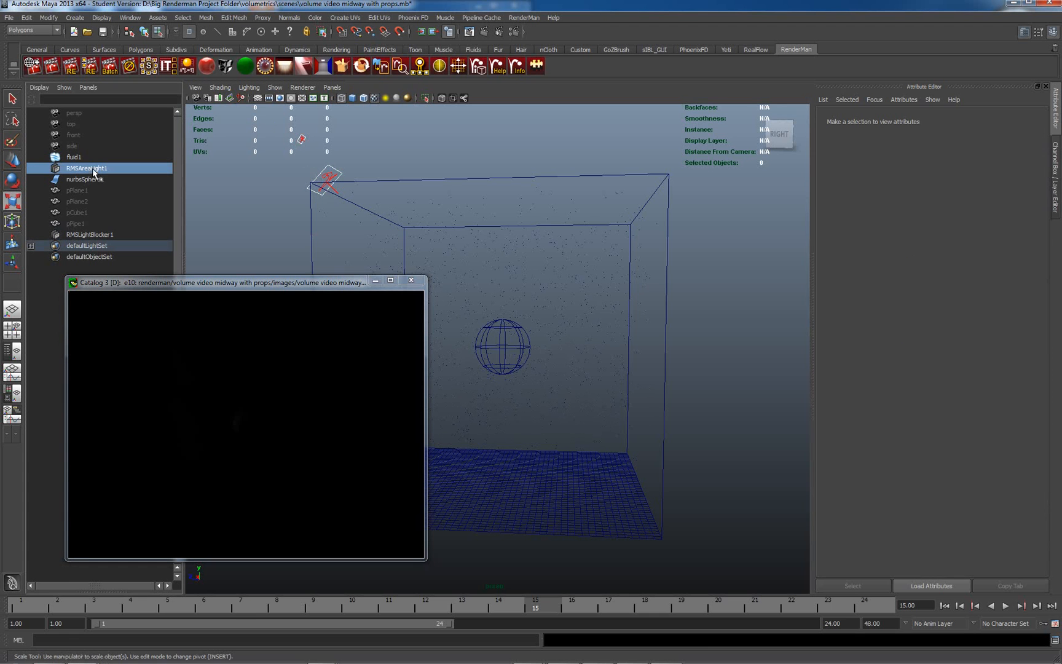
{"action": "left_click", "coordinate": [86, 167]}
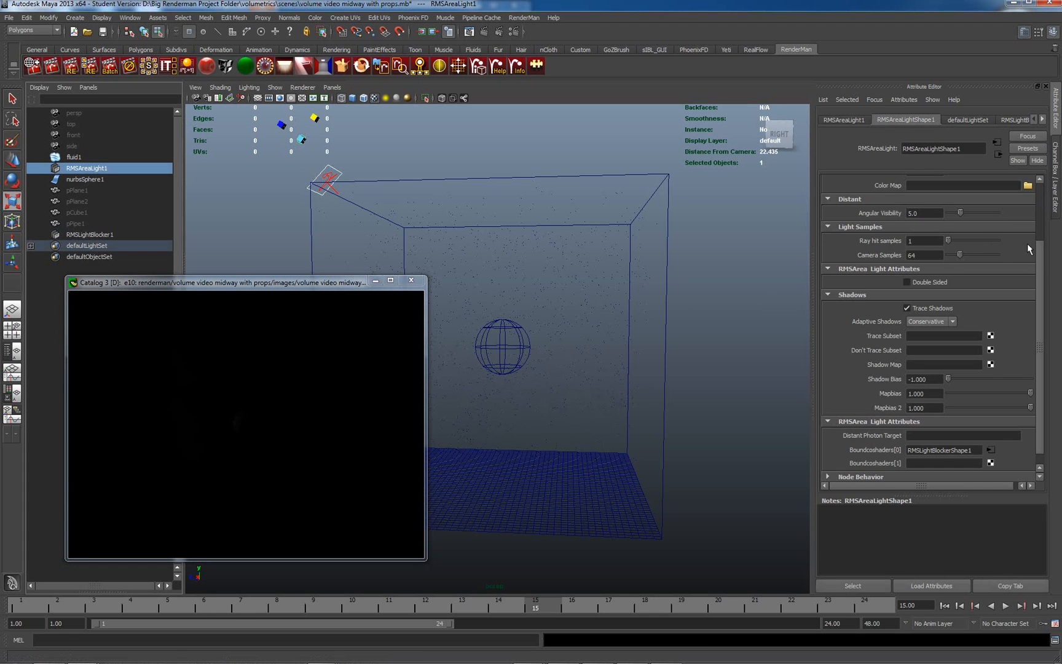
{"action": "scroll", "scroll_direction": "up", "scroll_amount": 3}
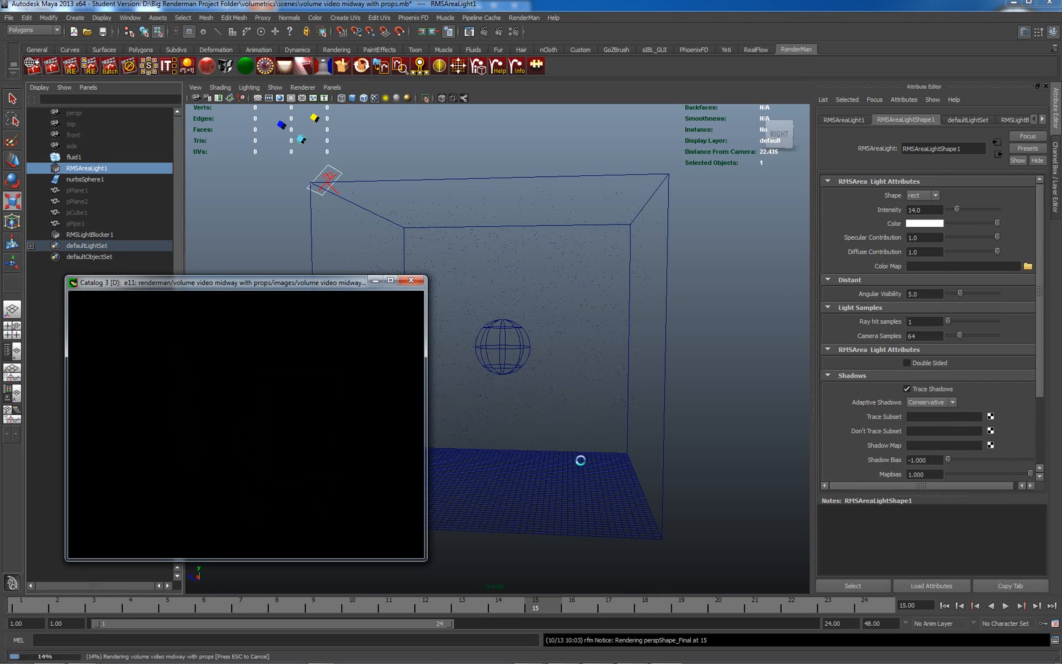
{"action": "mouse_move", "coordinate": [321, 435]}
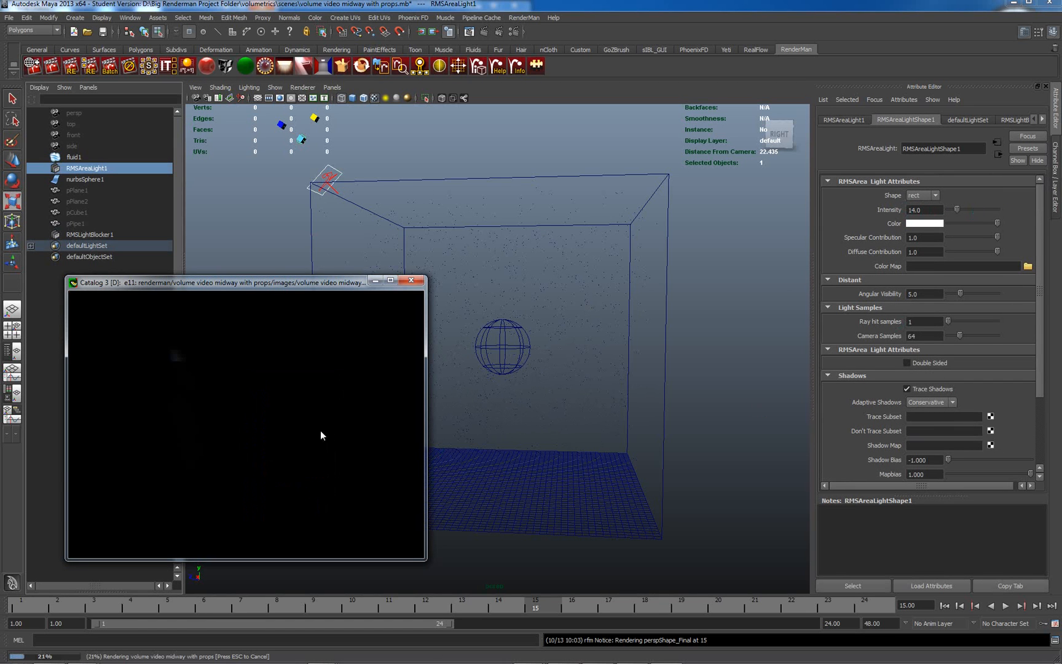
{"action": "mouse_move", "coordinate": [204, 406]}
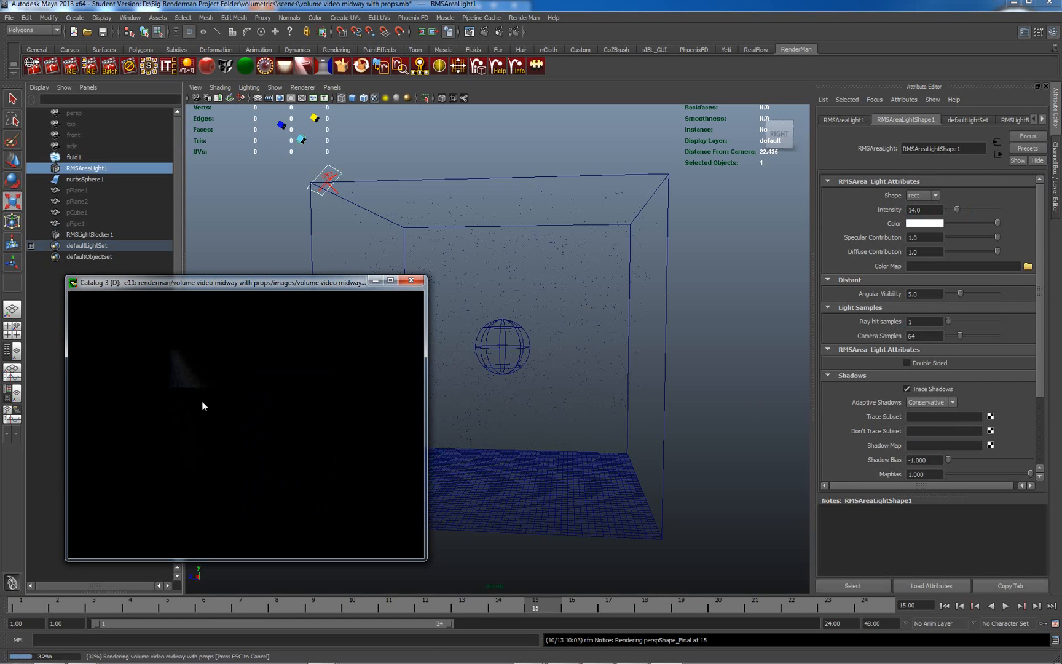
{"action": "mouse_move", "coordinate": [262, 451]}
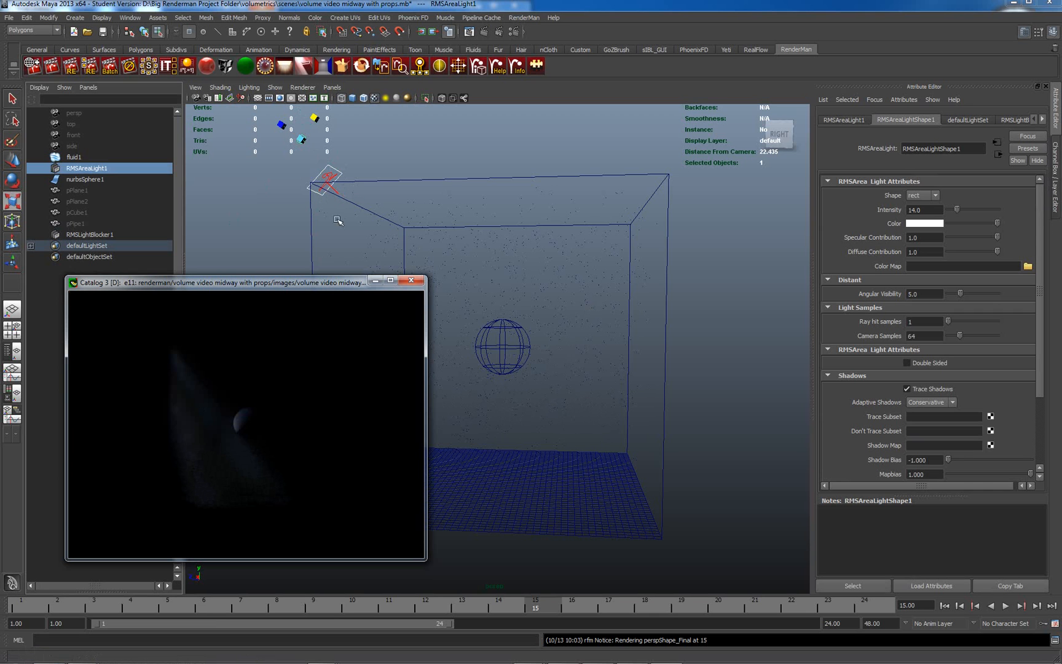
{"action": "mouse_move", "coordinate": [347, 244]}
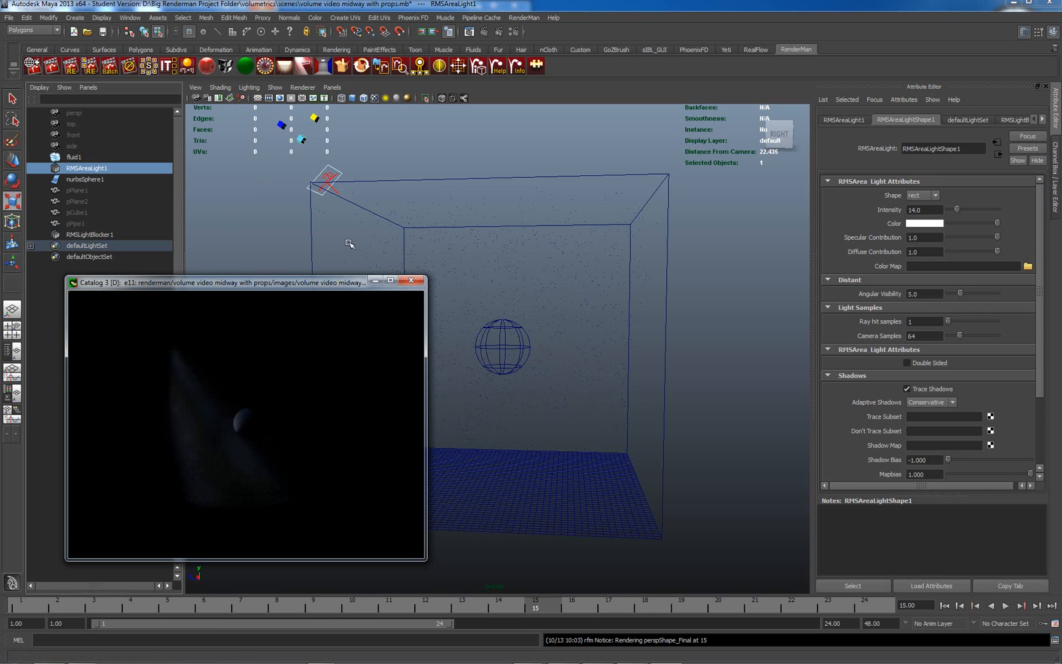
{"action": "mouse_move", "coordinate": [268, 432]}
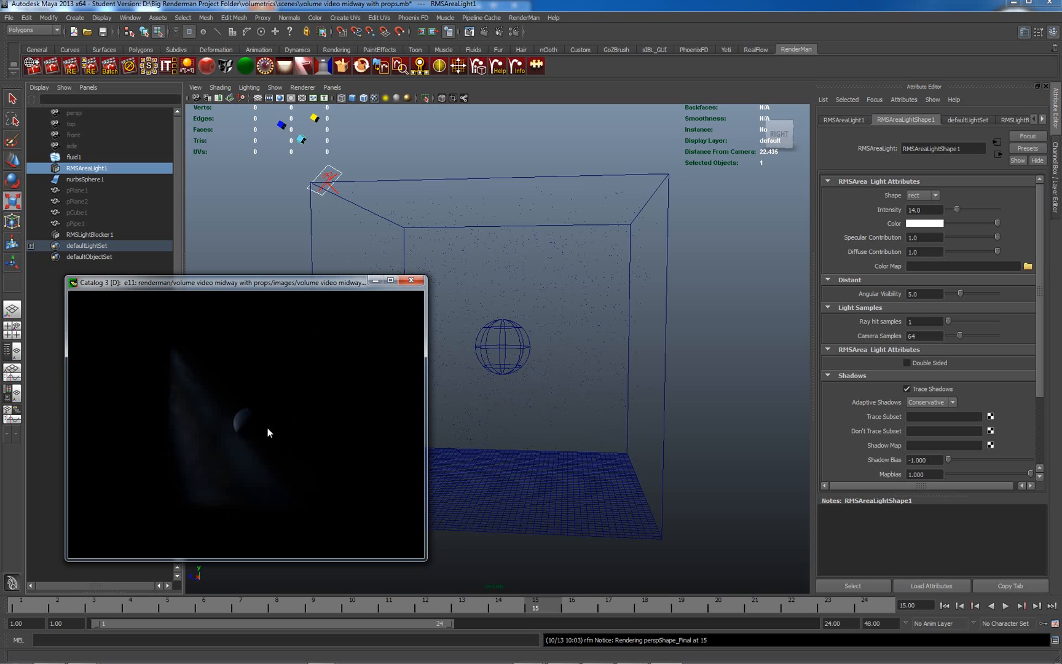
{"action": "mouse_move", "coordinate": [264, 426]}
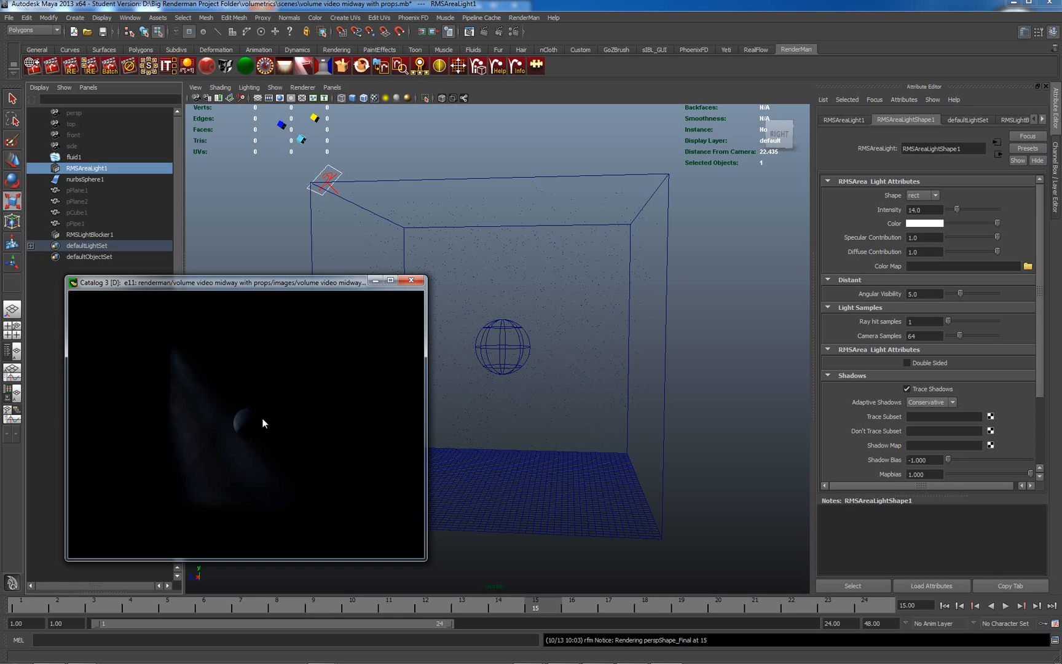
{"action": "mouse_move", "coordinate": [268, 420]}
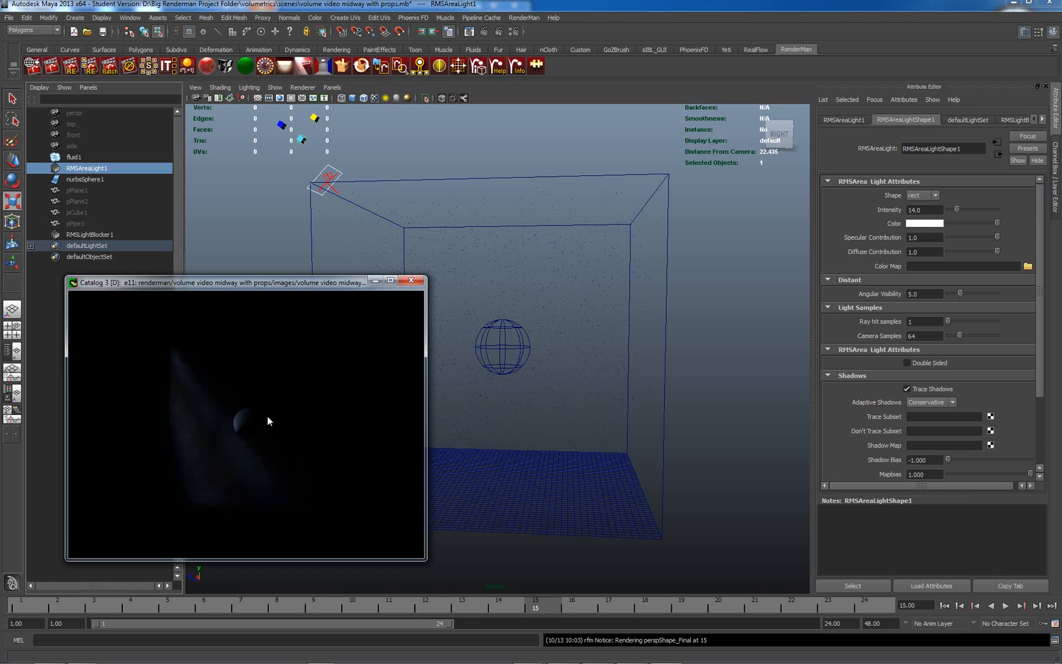
{"action": "mouse_move", "coordinate": [342, 184]}
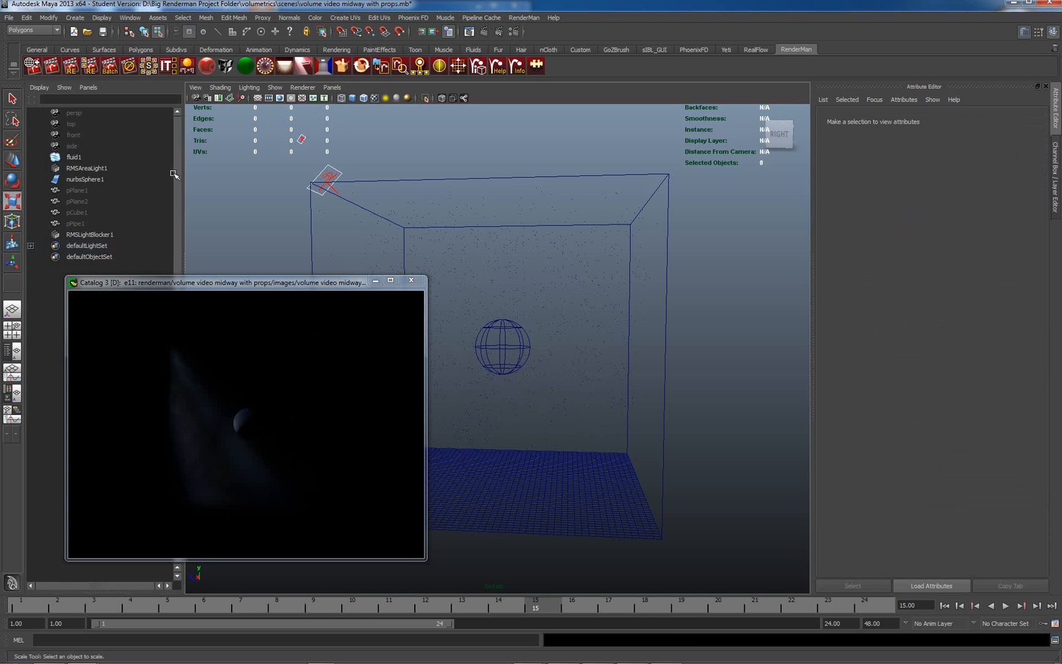
- Select RMSLightBlocker1 and re-render the scene after rotating it
{"action": "left_click", "coordinate": [86, 168]}
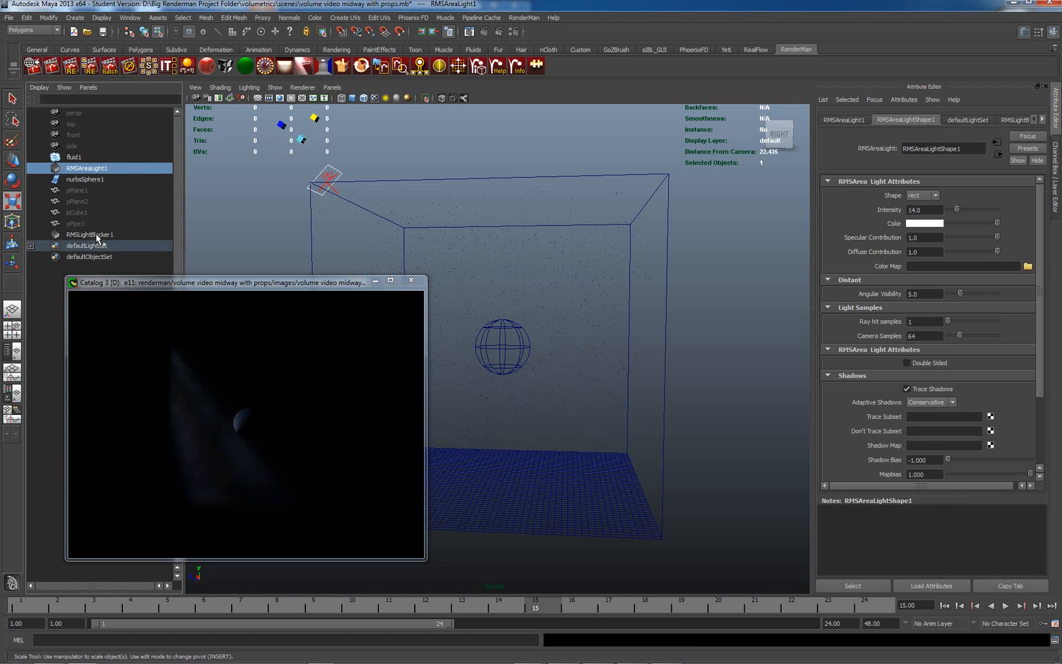
{"action": "left_click", "coordinate": [89, 235]}
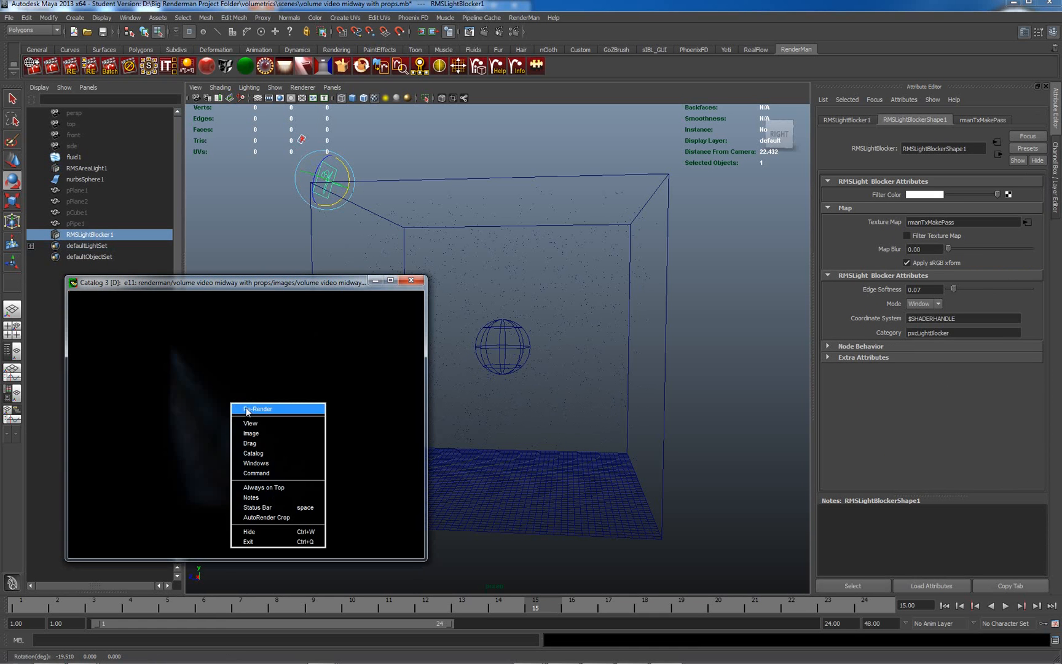
{"action": "left_click", "coordinate": [261, 409]}
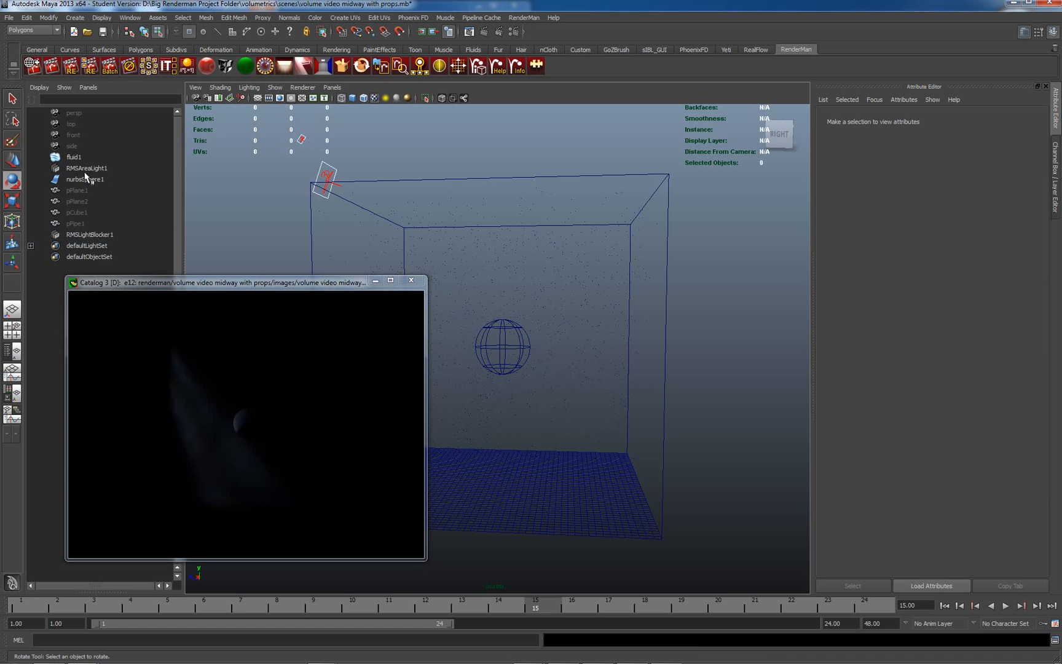
- Re-render with the area light slightly rotated, then clear the selection
{"action": "left_click", "coordinate": [86, 168]}
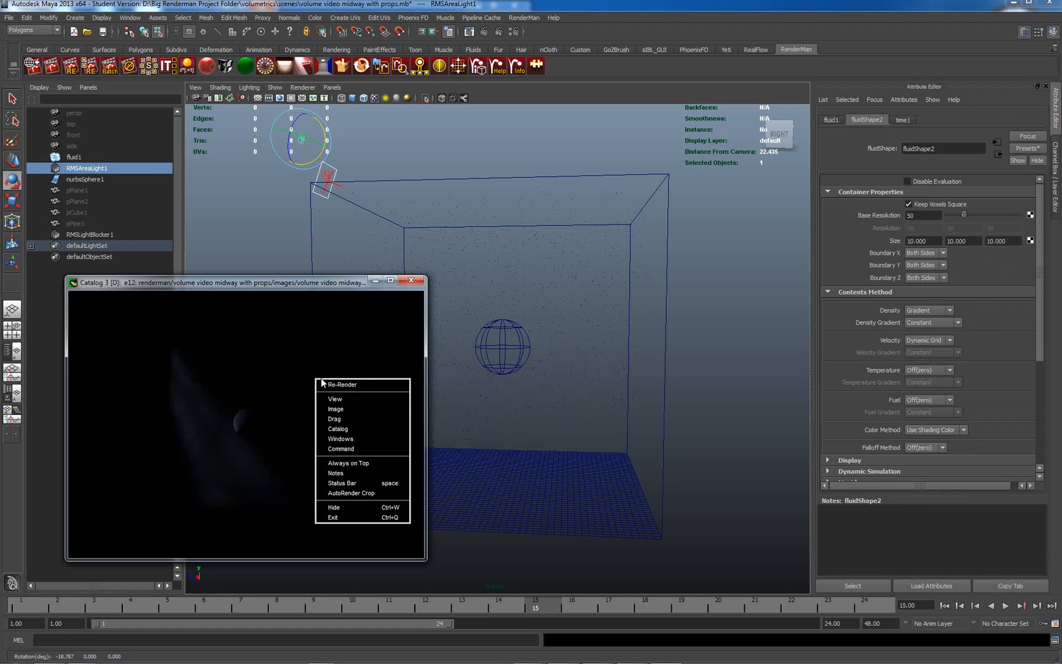
{"action": "left_click", "coordinate": [341, 384]}
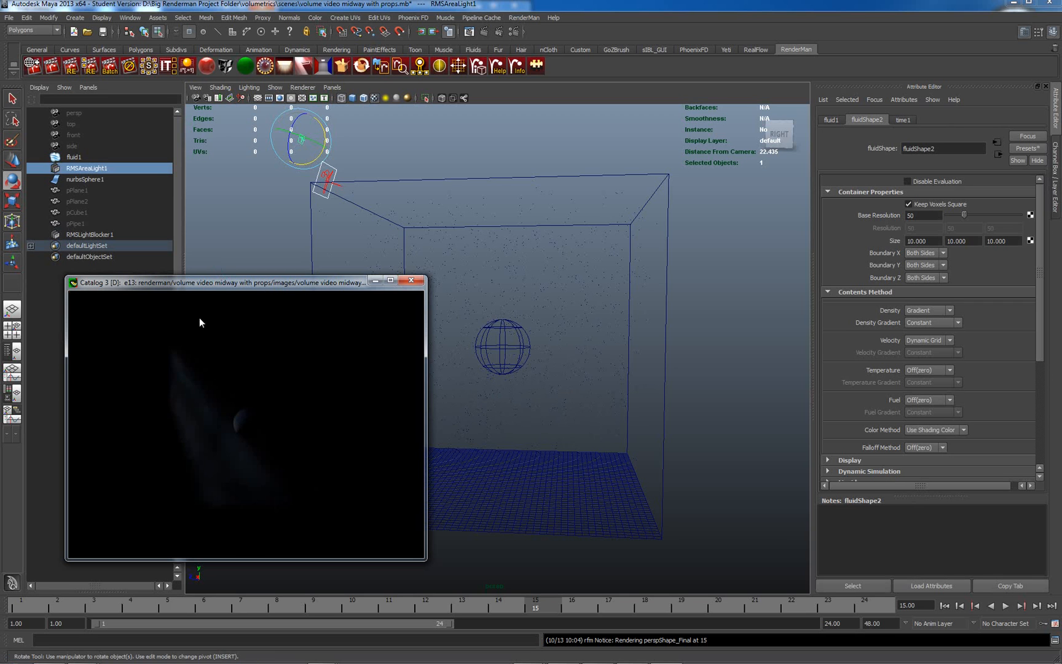
{"action": "left_click", "coordinate": [273, 184]}
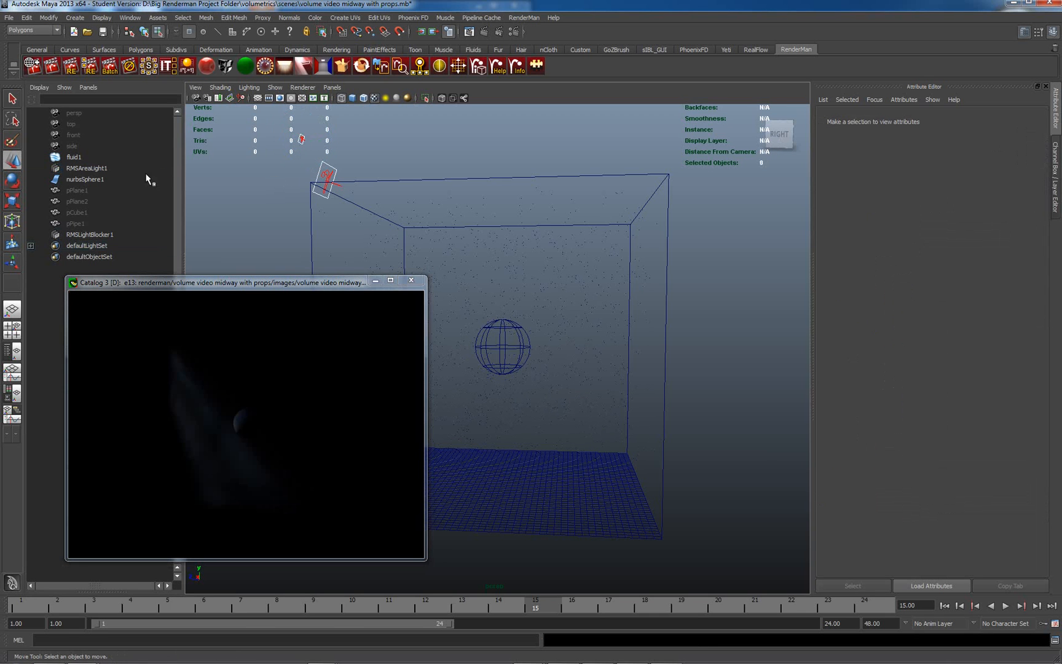
- Select RMSAreaLight1 and choose Re-Render in the render window after moving it
{"action": "left_click", "coordinate": [87, 168]}
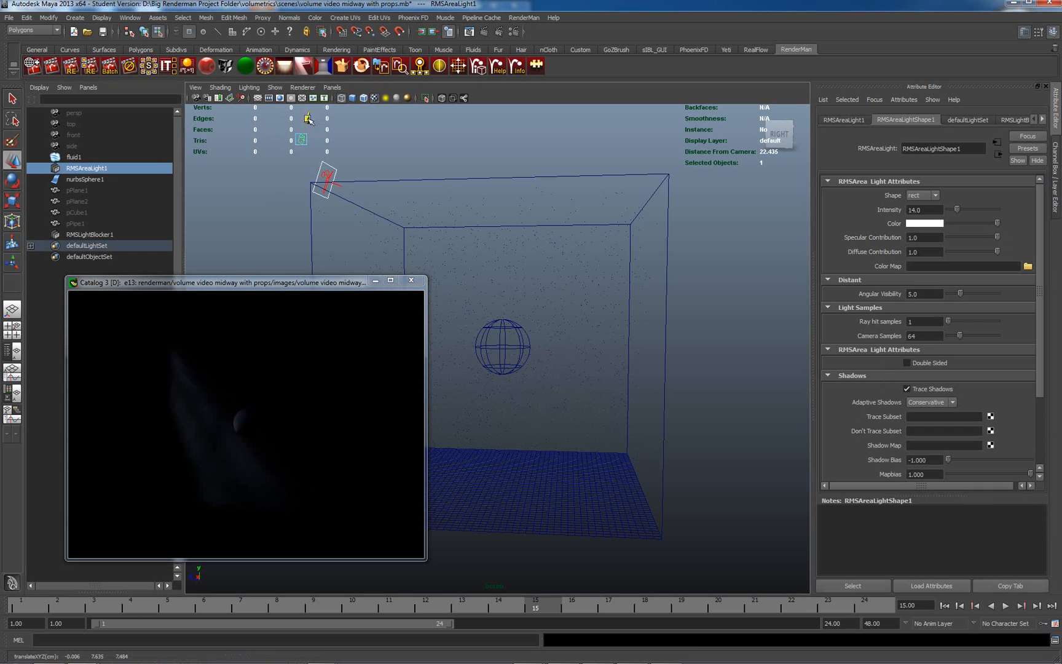
{"action": "right_click", "coordinate": [227, 410]}
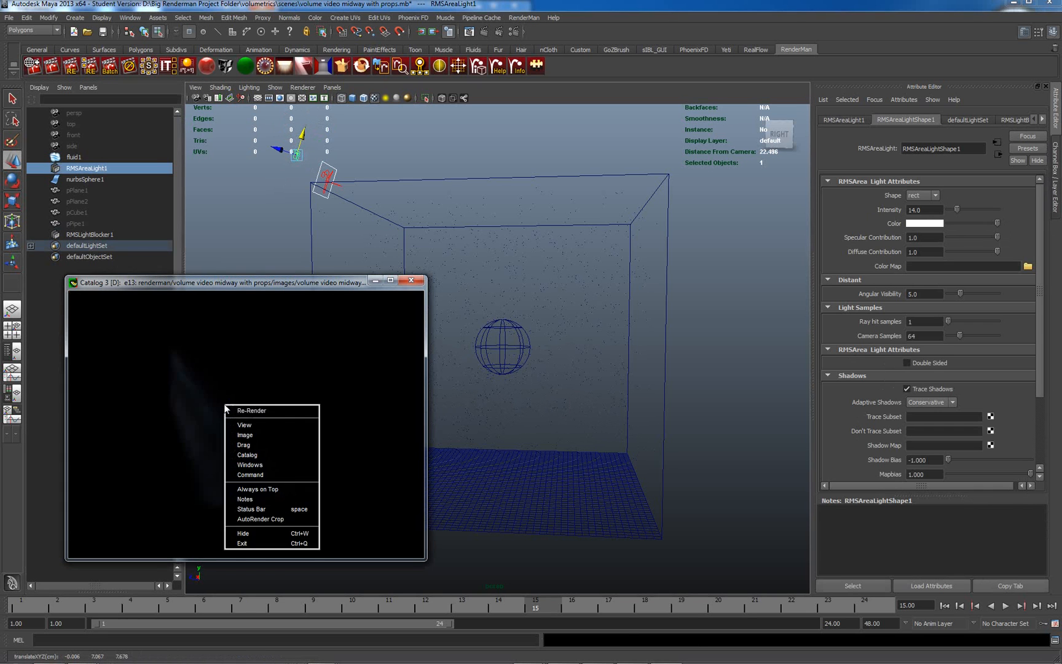
{"action": "left_click", "coordinate": [252, 411]}
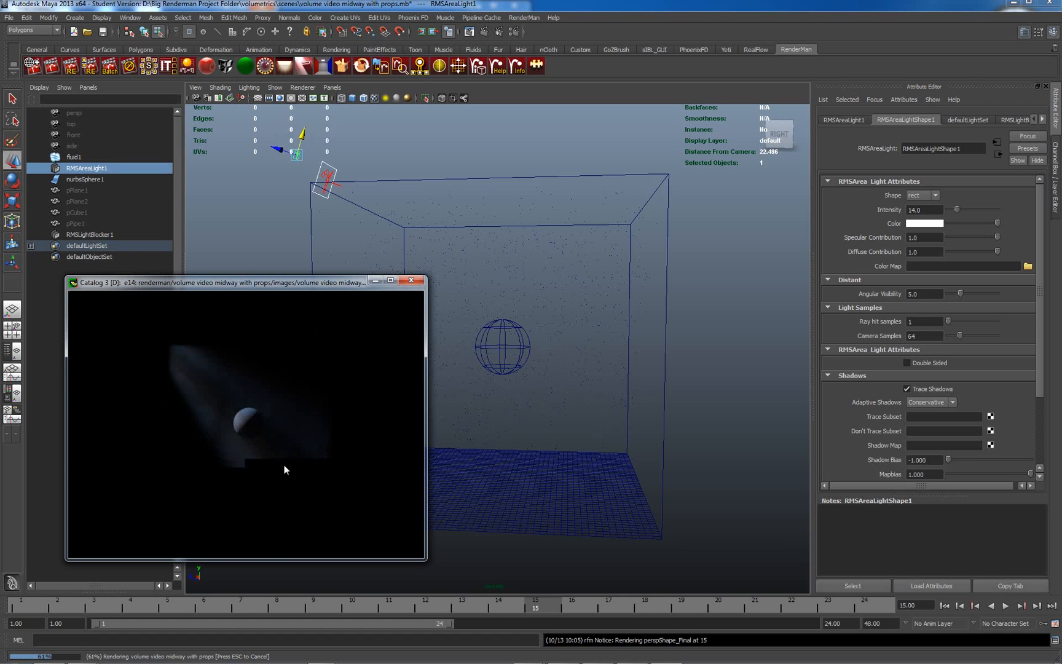
{"action": "mouse_move", "coordinate": [313, 482]}
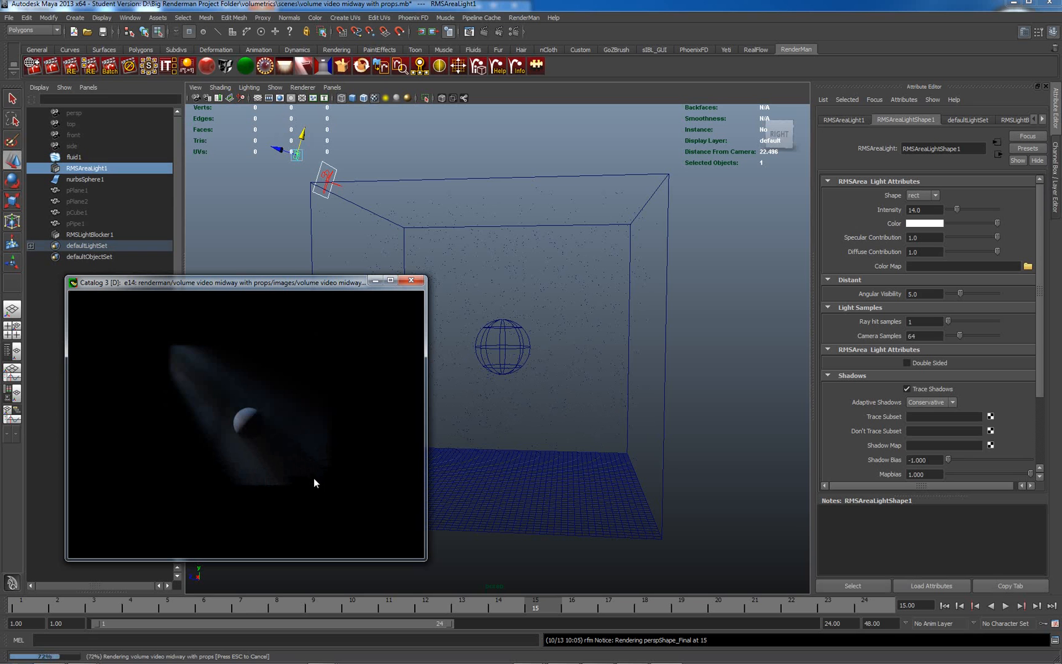
{"action": "mouse_move", "coordinate": [325, 492]}
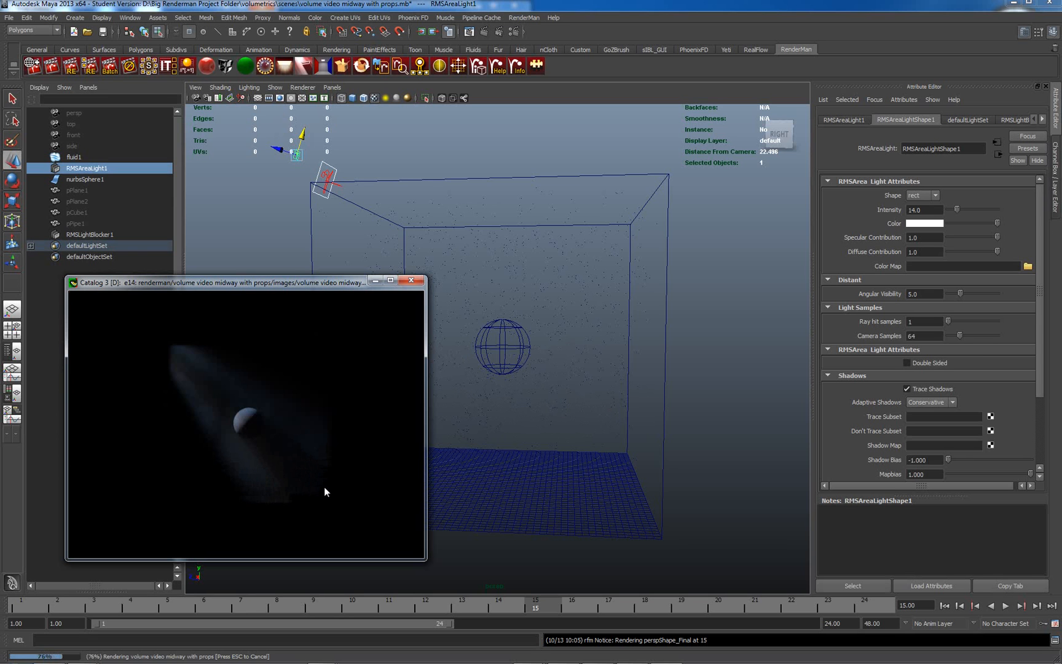